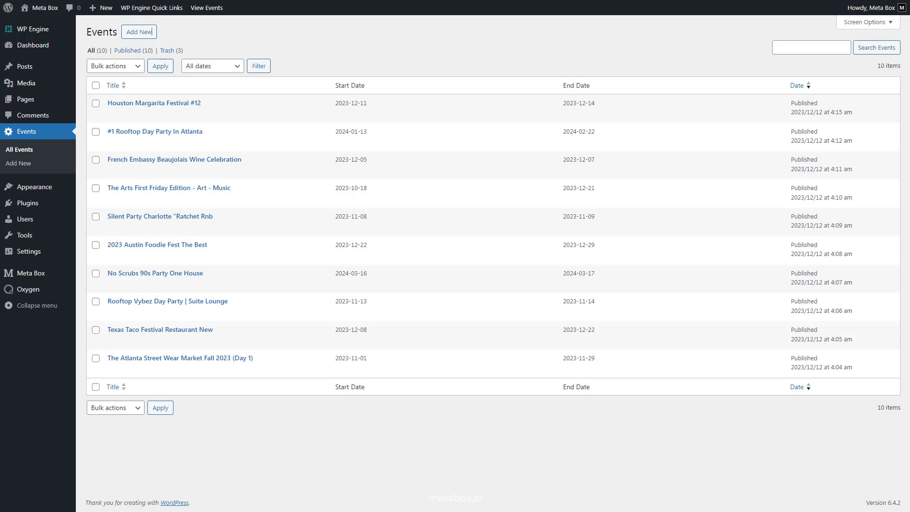
Start a new event from All Events, then check the active Oxygen and Meta Box plugins
left_click(577, 85)
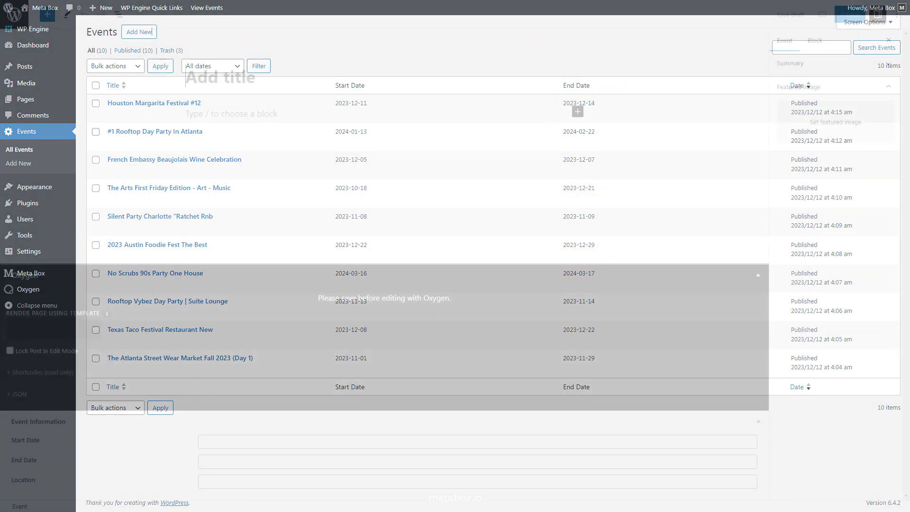
left_click(139, 32)
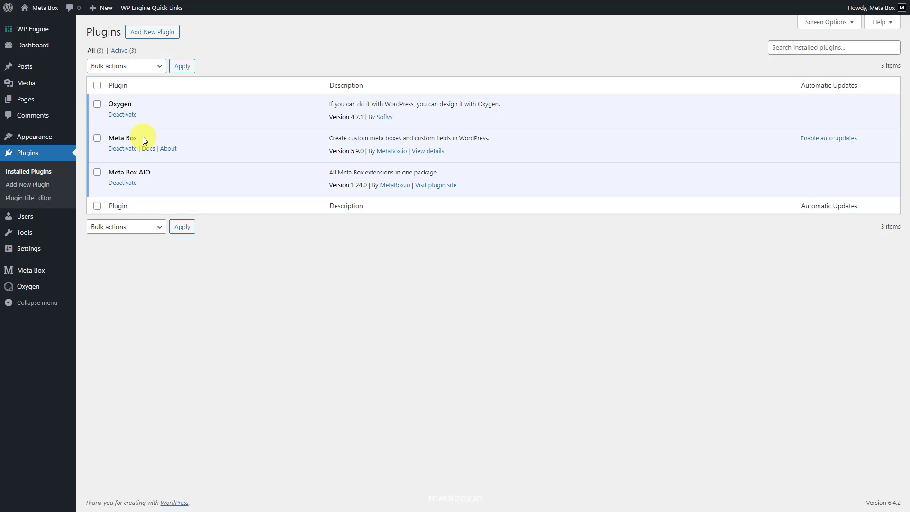
mouse_move(161, 173)
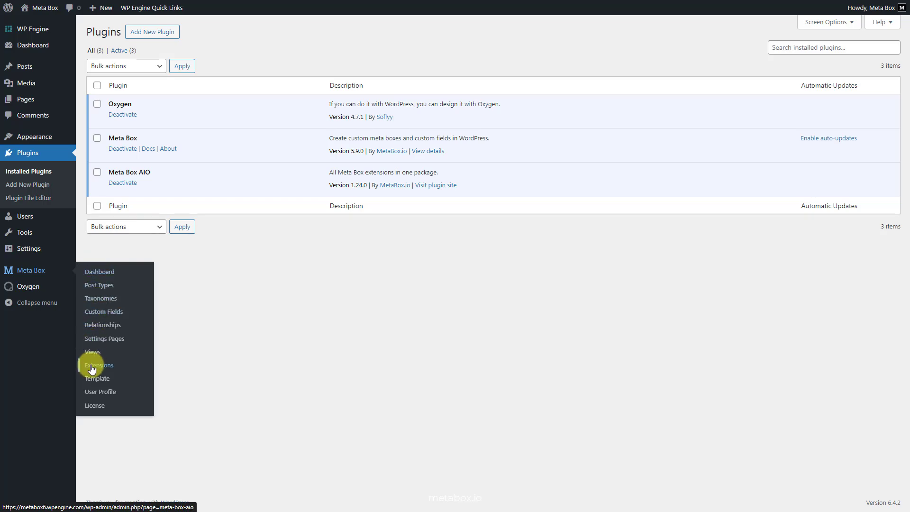
Confirm Custom Post Type and Builder extensions are enabled, then open the Meta Box dashboard
left_click(98, 365)
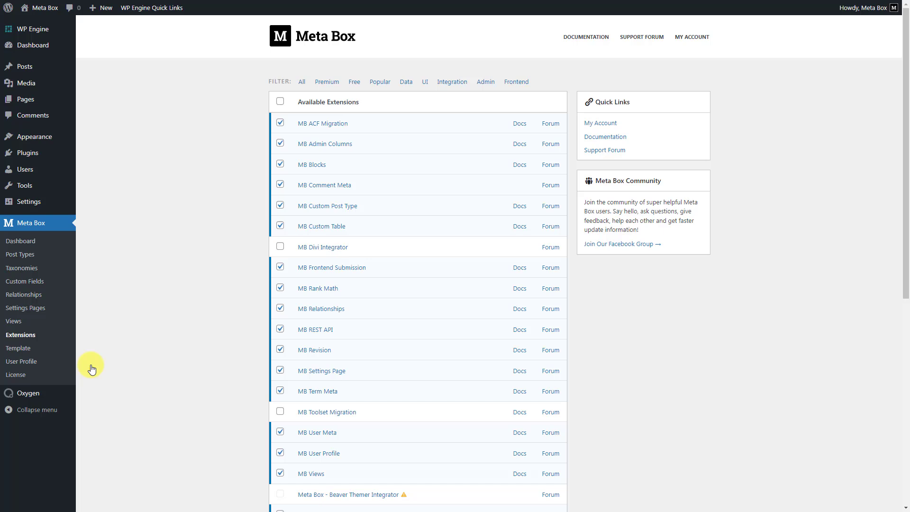
mouse_move(365, 210)
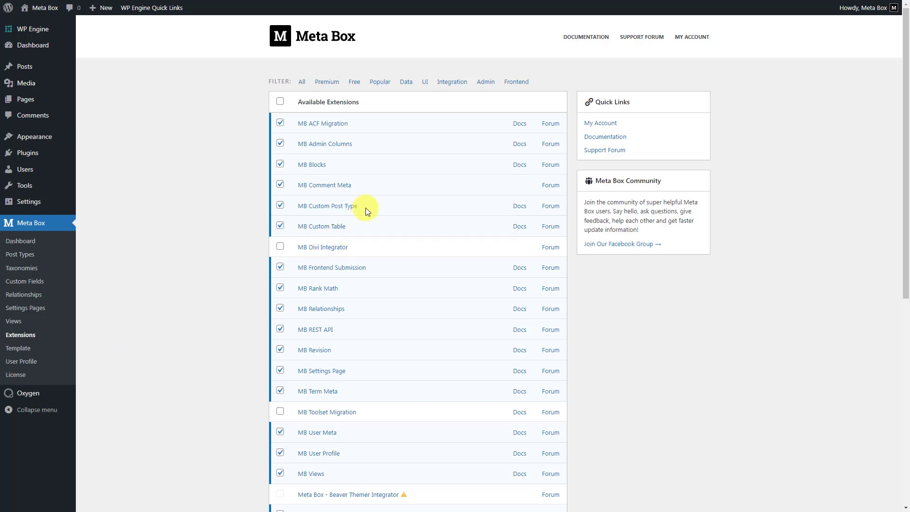
scroll("down", 3)
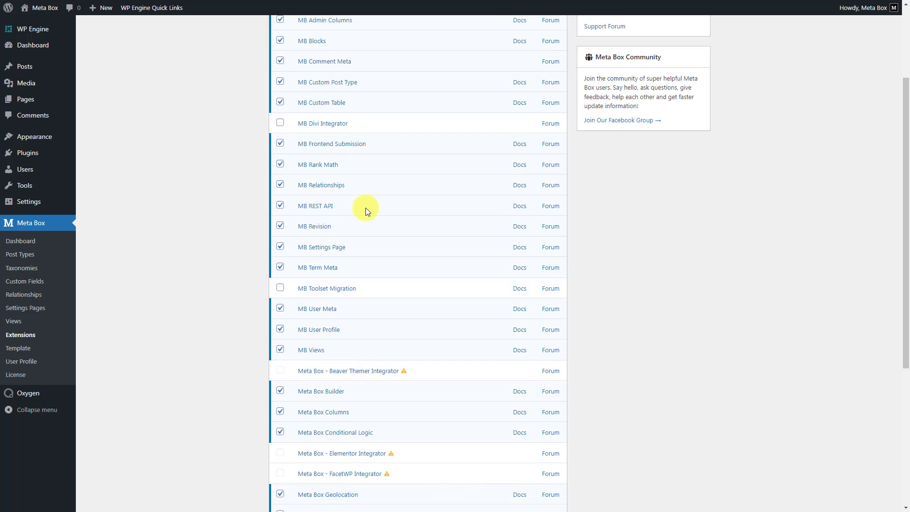
scroll("down", 3)
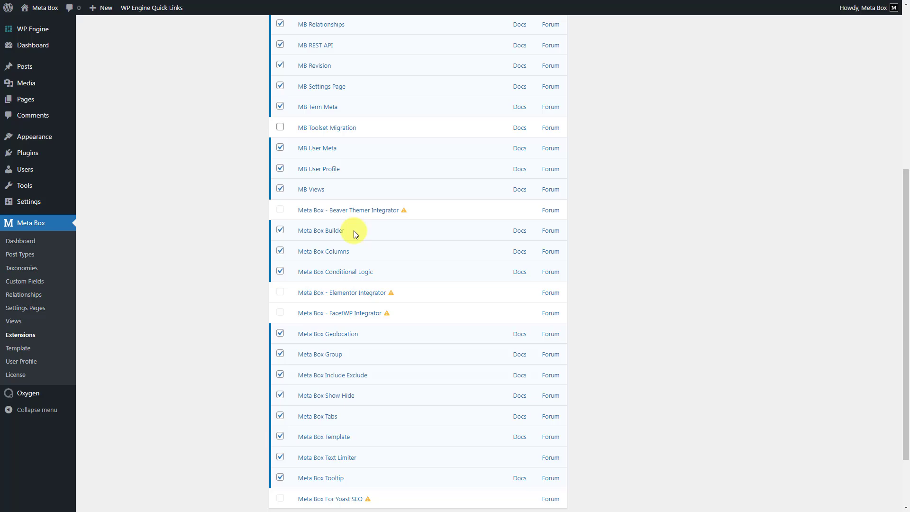
left_click(28, 222)
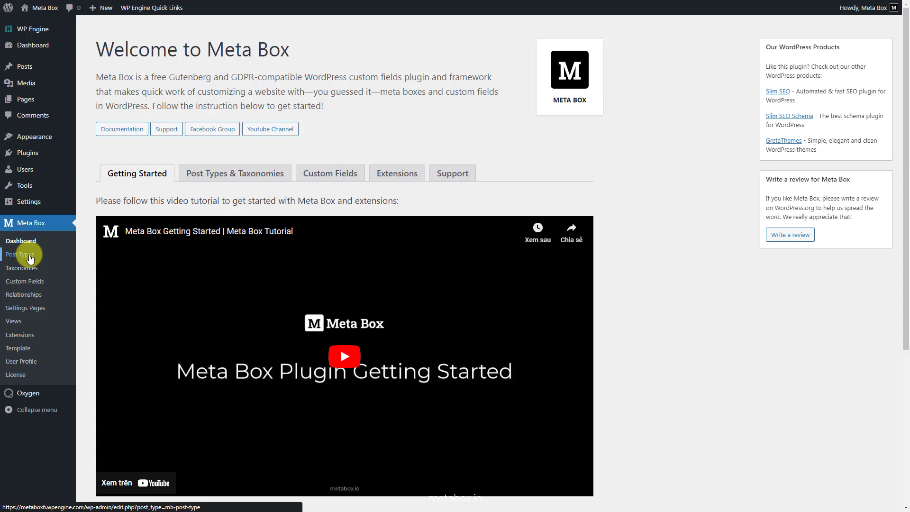
Add a new Meta Box post type named Events (singular Event) and publish it
left_click(23, 254)
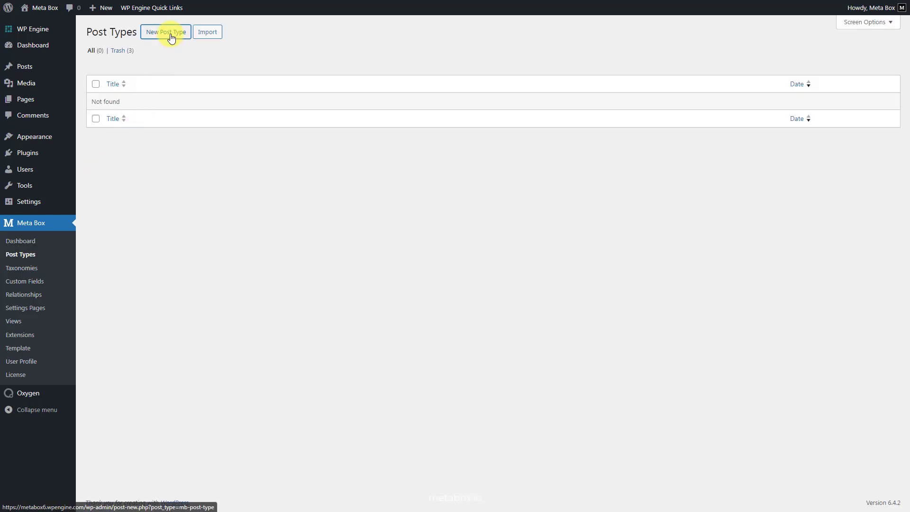
left_click(166, 32)
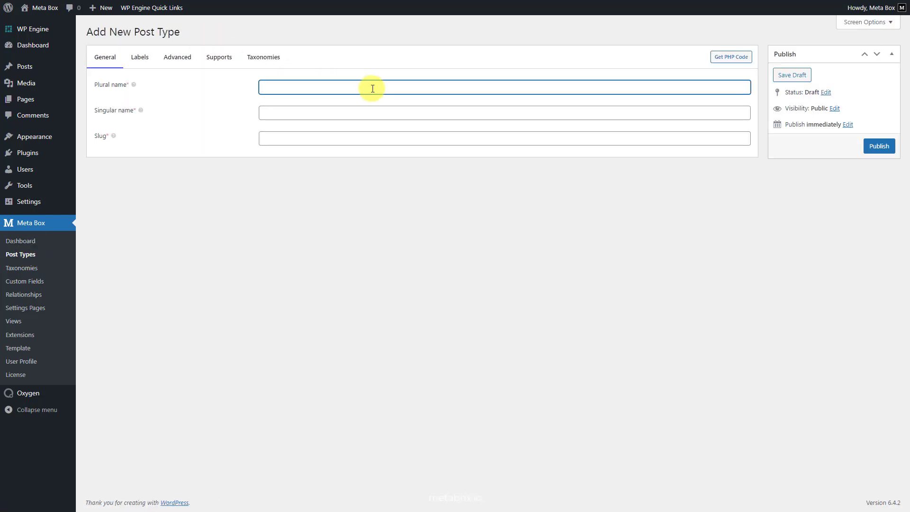
type("Event")
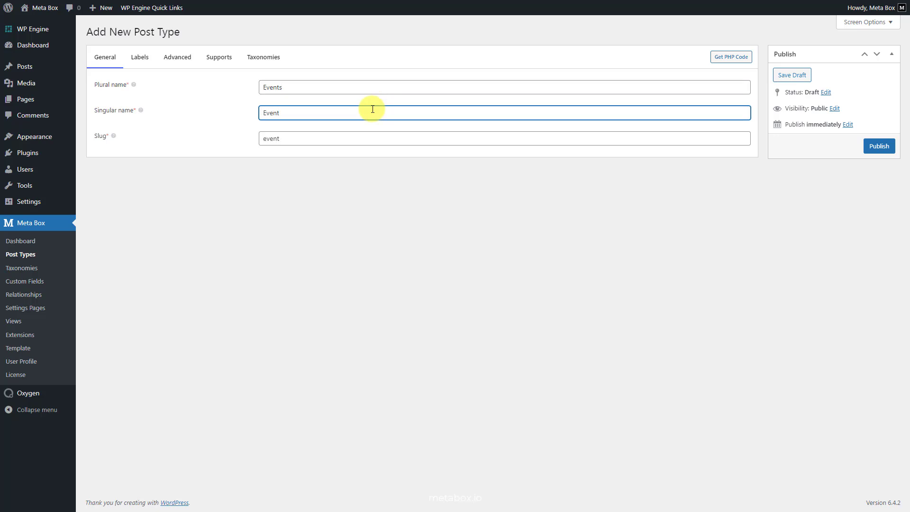
left_click(878, 146)
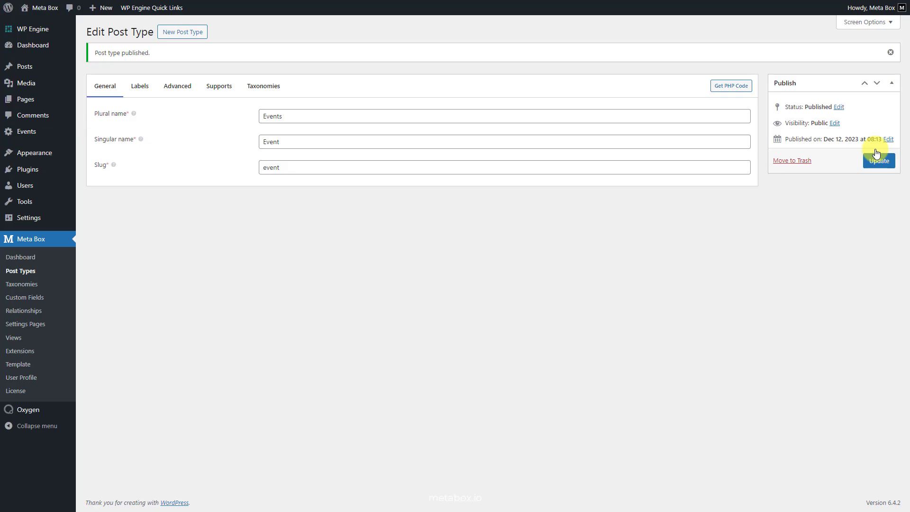
left_click(878, 161)
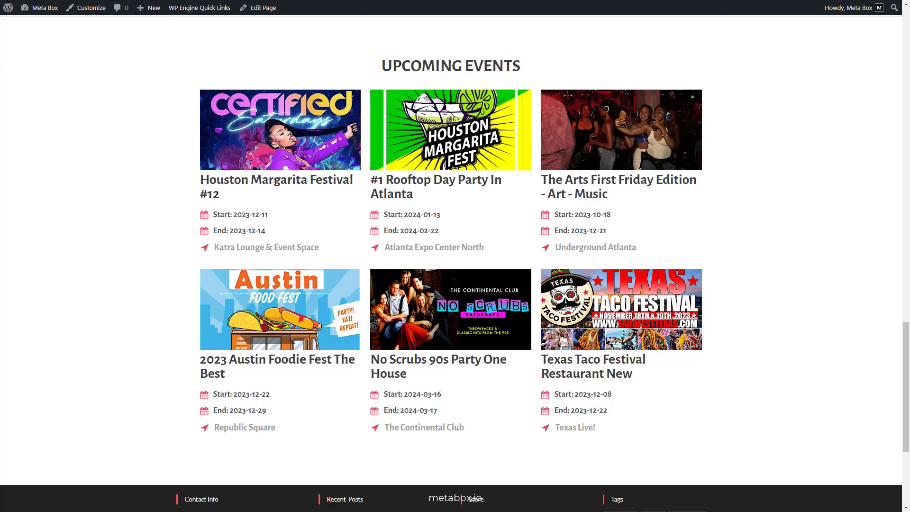
Return from the front-end Upcoming Events grid to the Meta Box welcome dashboard
left_click(148, 7)
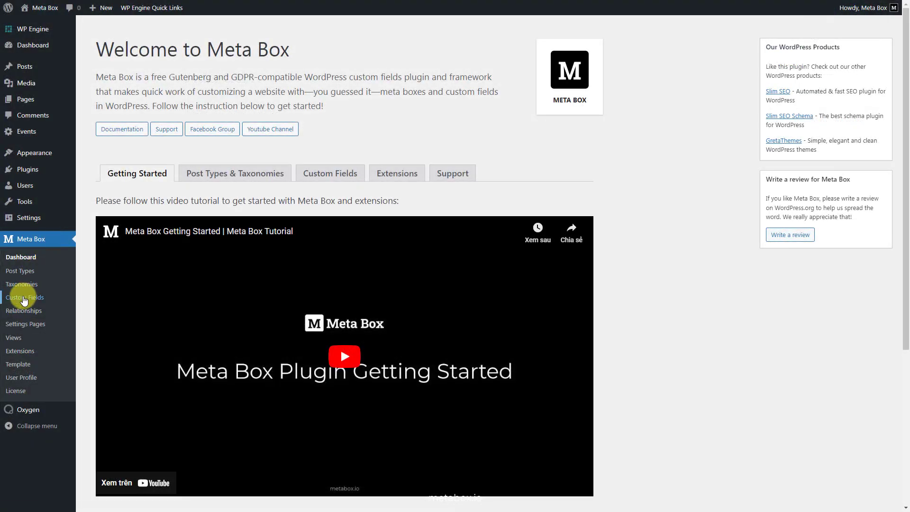
Create a new custom field group titled 'Event Information'
left_click(25, 297)
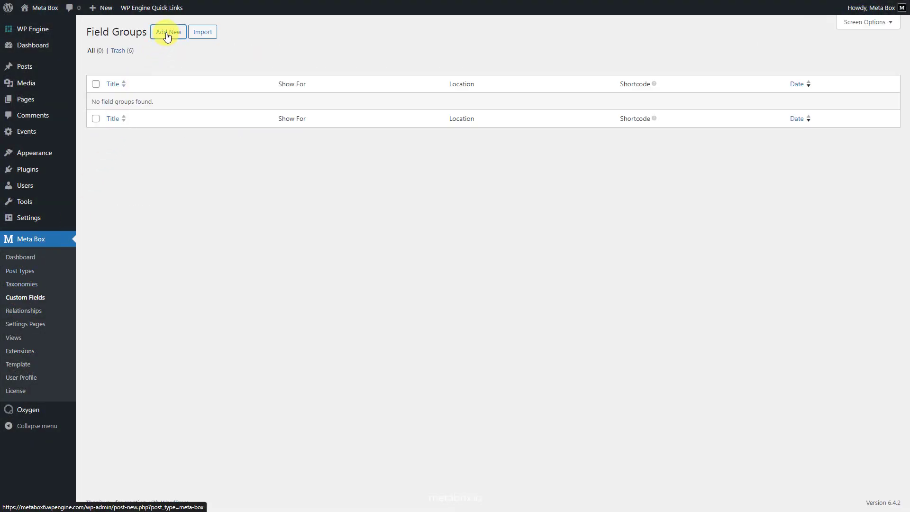
left_click(168, 32)
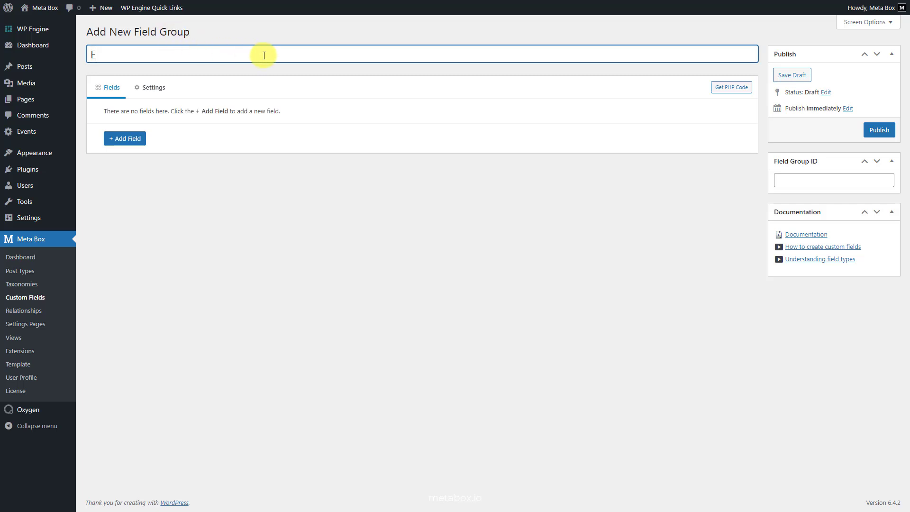
type("vent Information")
type("date")
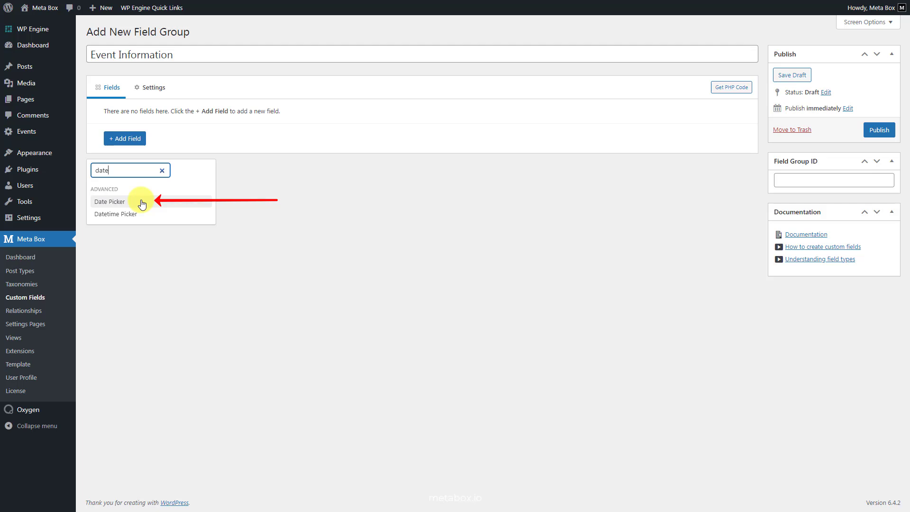
Add a Start Date date-picker field shown as an admin column
left_click(110, 201)
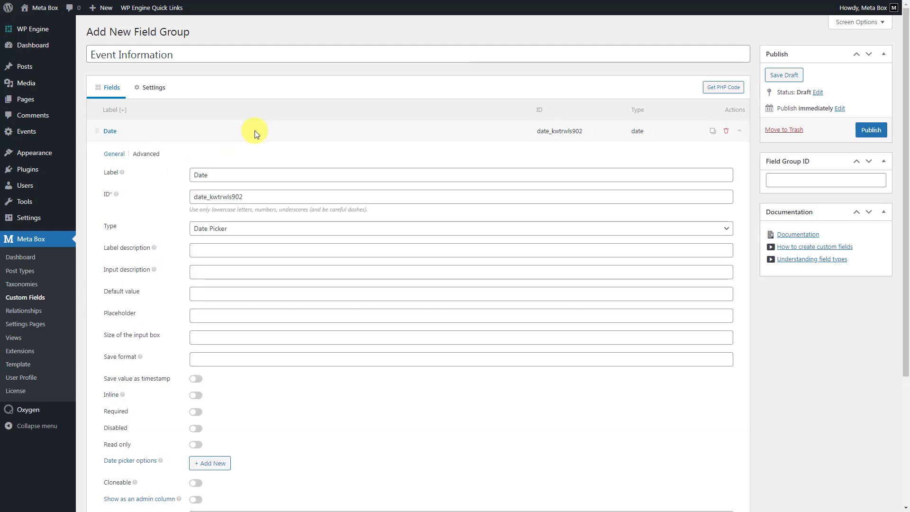
type("Start Date")
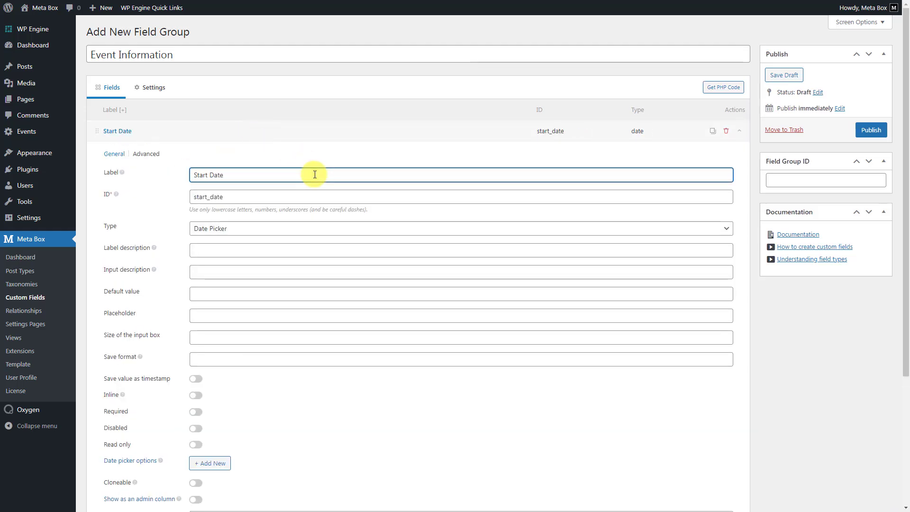
left_click(196, 322)
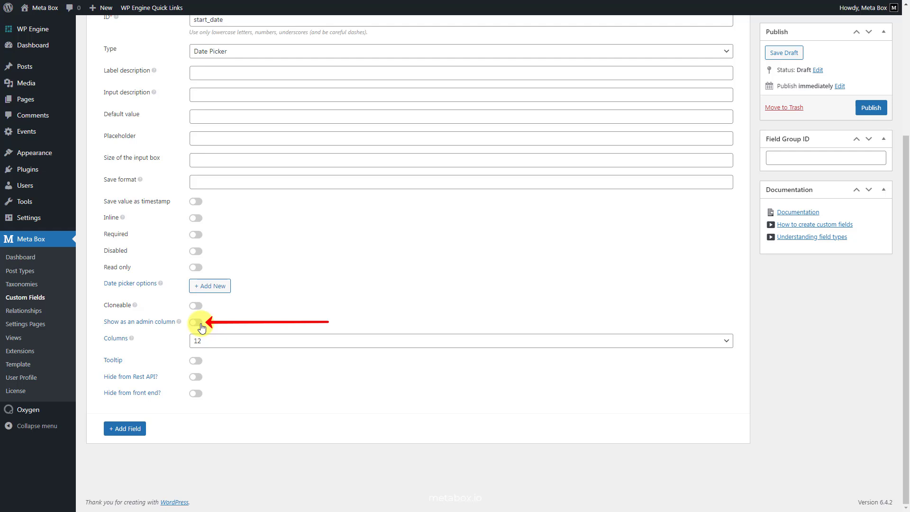
left_click(196, 321)
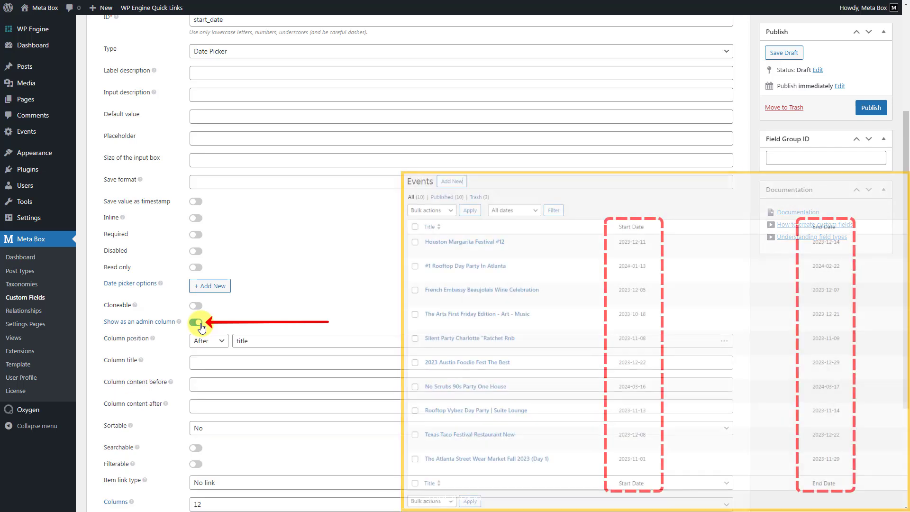
left_click(196, 321)
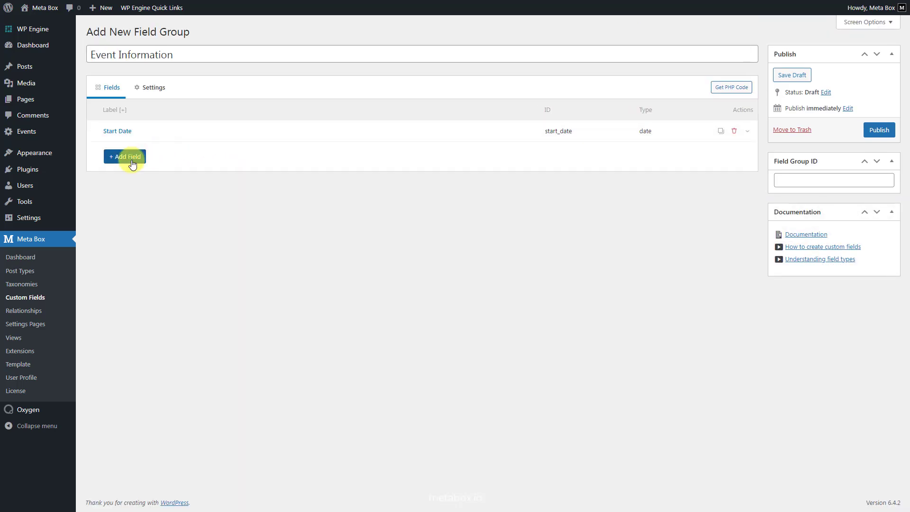
Add an End Date date-picker field shown as an admin column
left_click(125, 156)
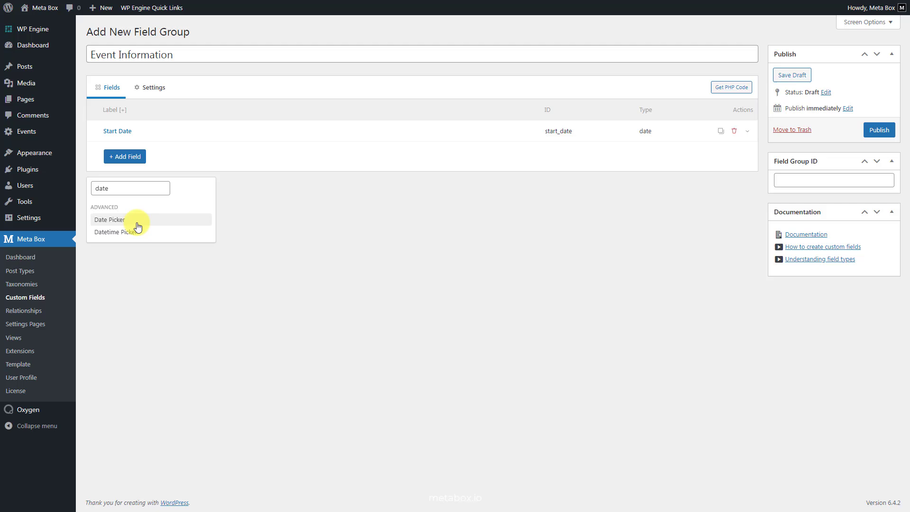
left_click(109, 219)
type("End Date")
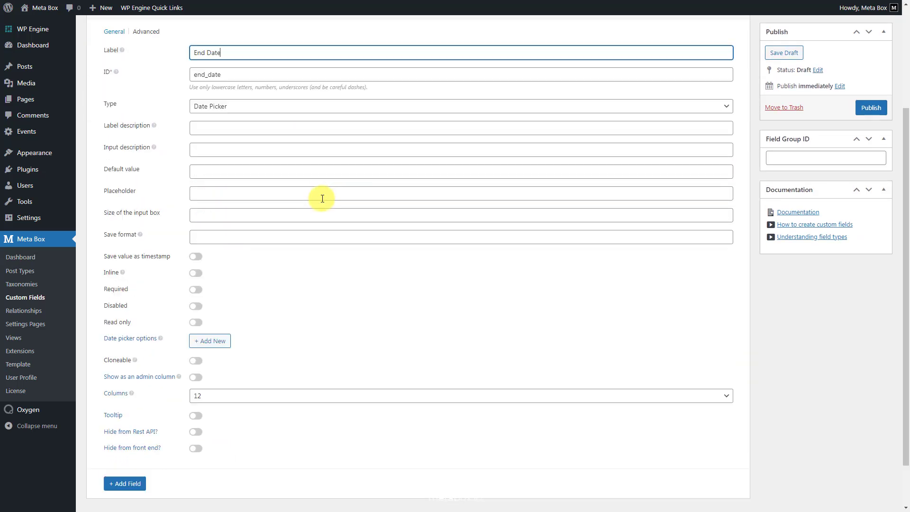
left_click(196, 322)
type("start_date")
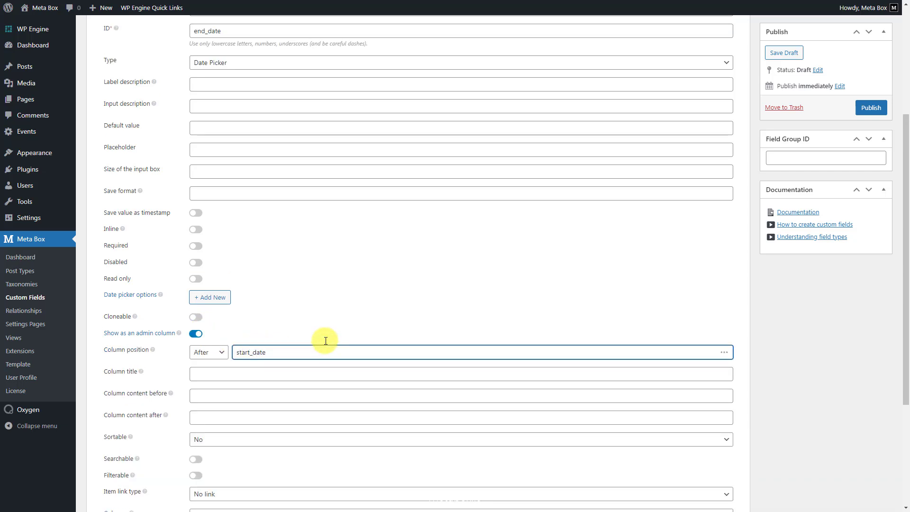
left_click(747, 131)
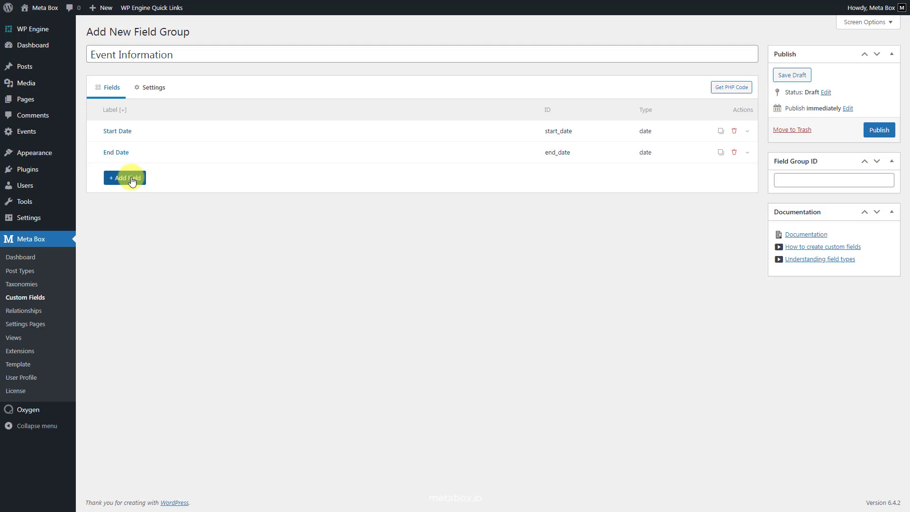
Add a Location text field to the group
left_click(124, 177)
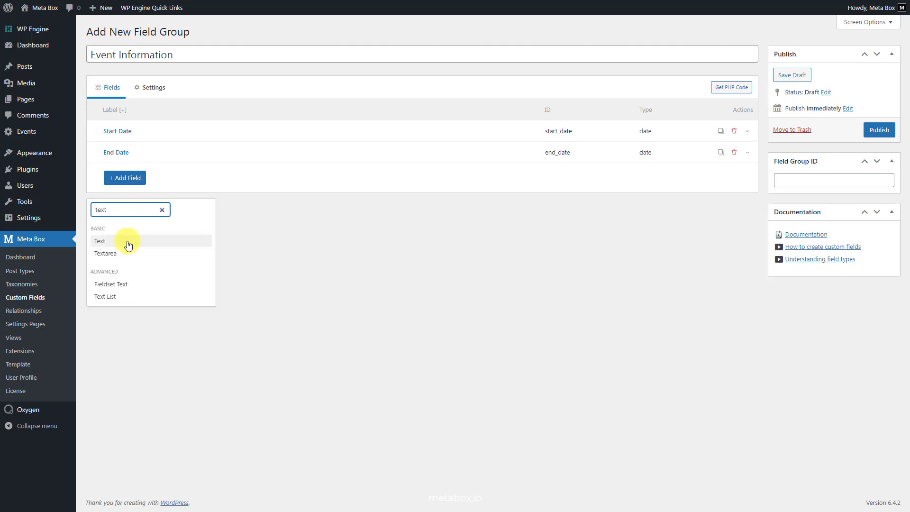
left_click(100, 241)
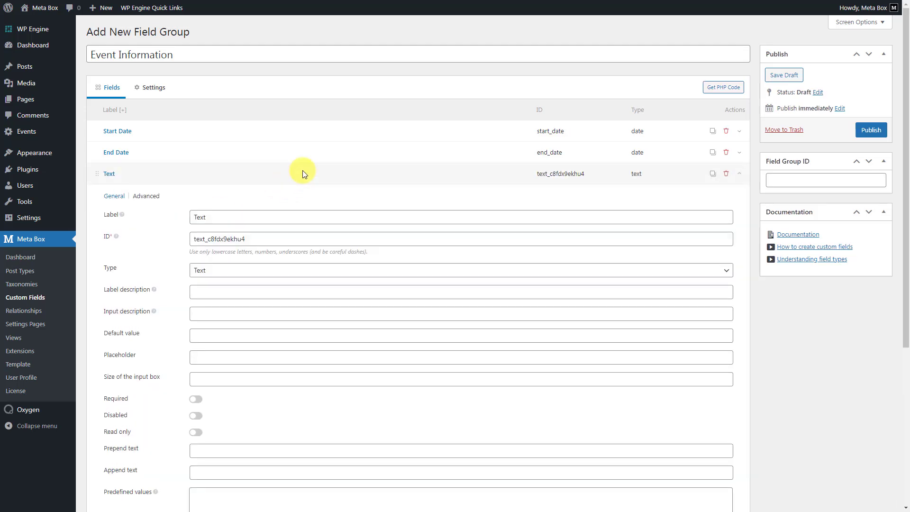
type("Location")
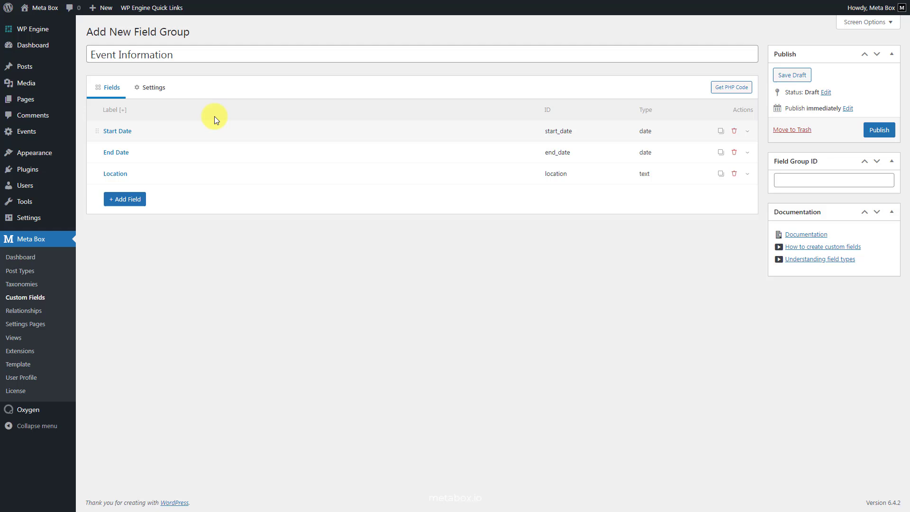
Assign the field group to the Event post type, publish it, and start a new event
left_click(153, 88)
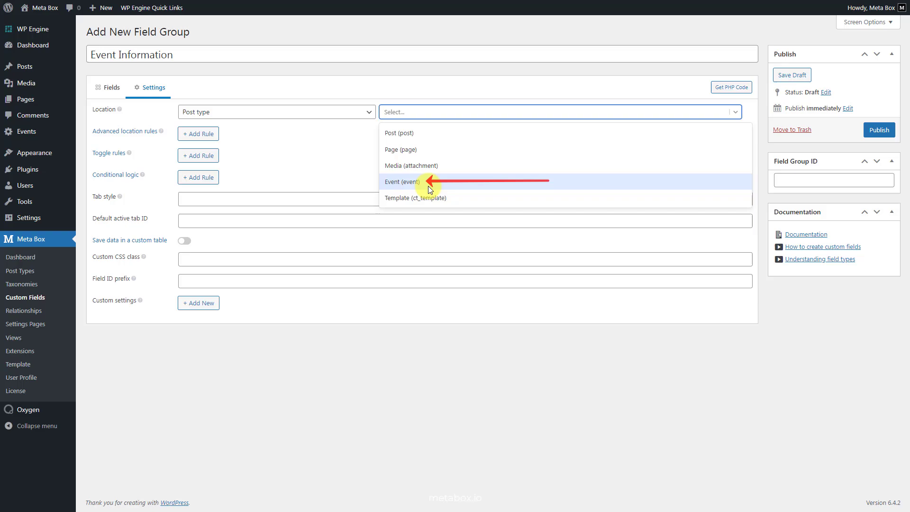
left_click(401, 182)
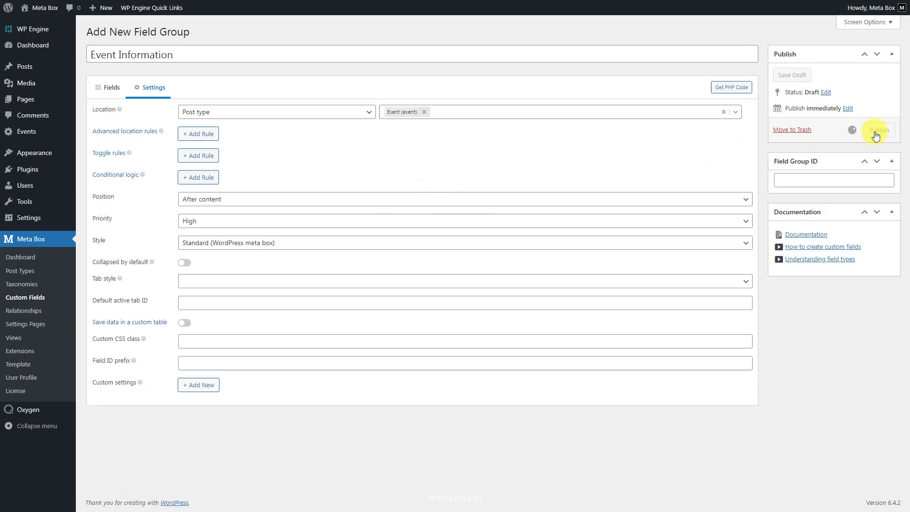
left_click(878, 130)
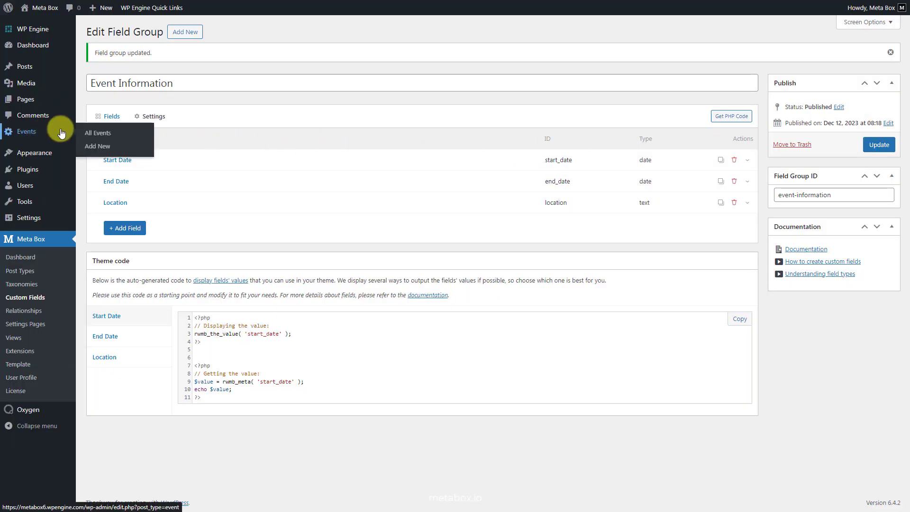
left_click(98, 146)
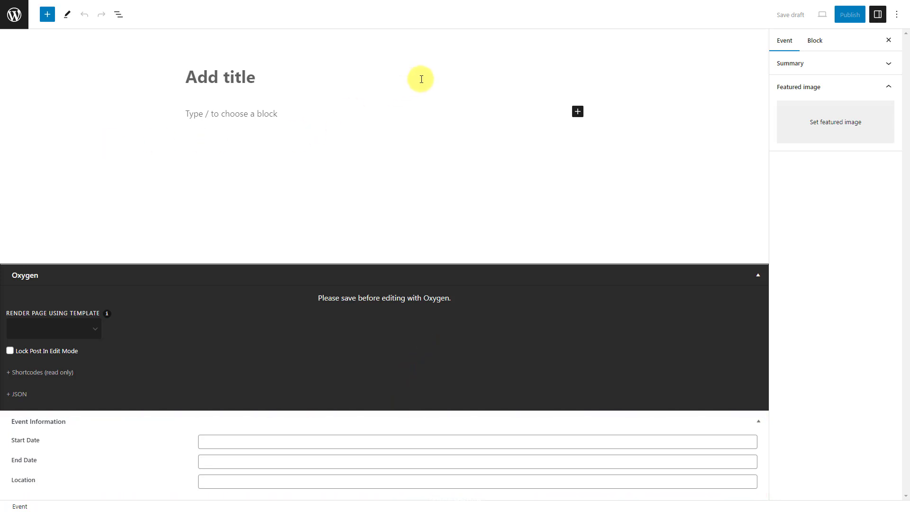
Publish 'Houston Margarita Festival #12', 2023-12-11 to 2023-12-14, with location and featured image
left_click(478, 442)
type("Katra Lounge & Event Space")
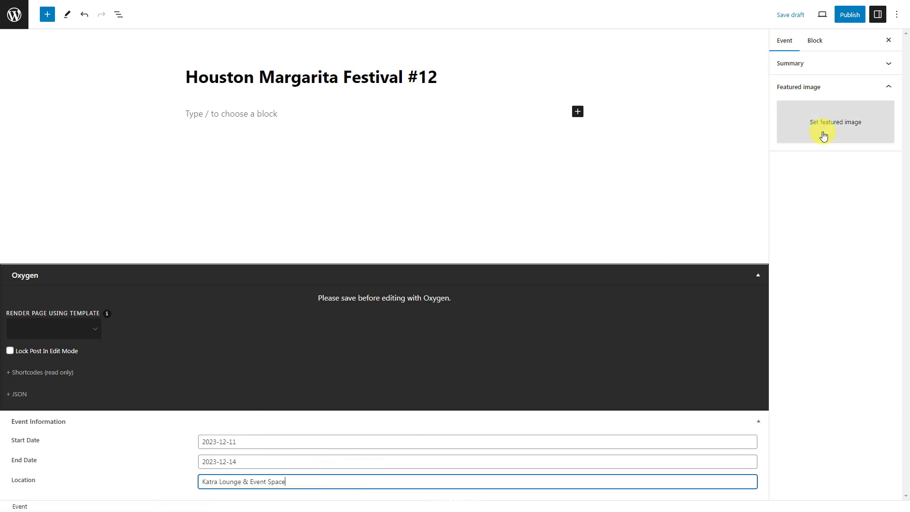
left_click(835, 121)
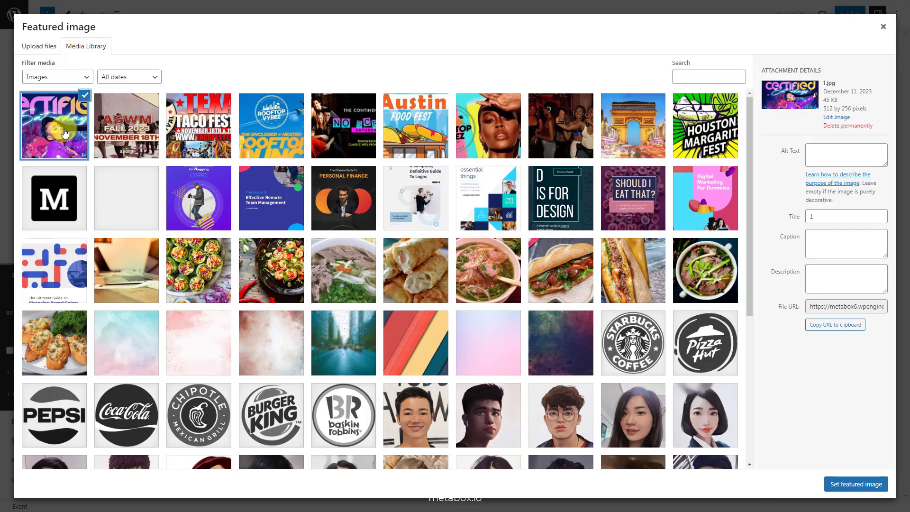
left_click(855, 484)
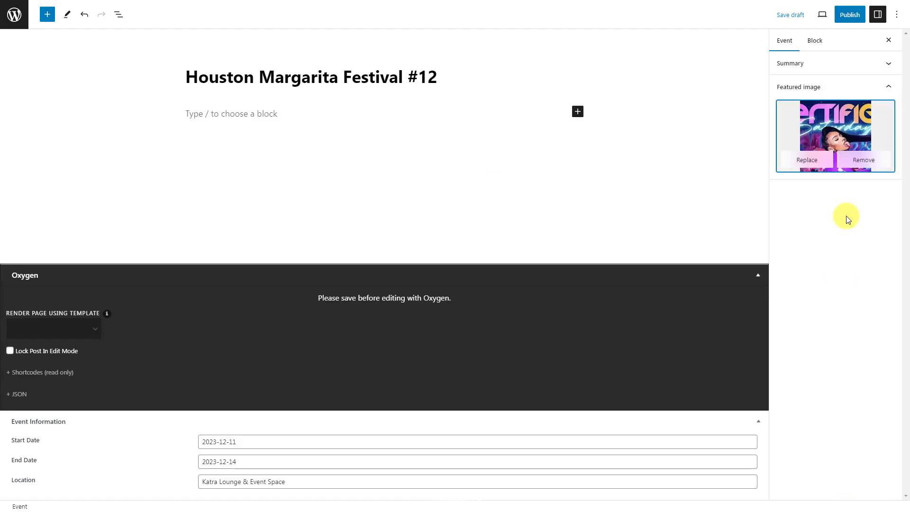
left_click(849, 13)
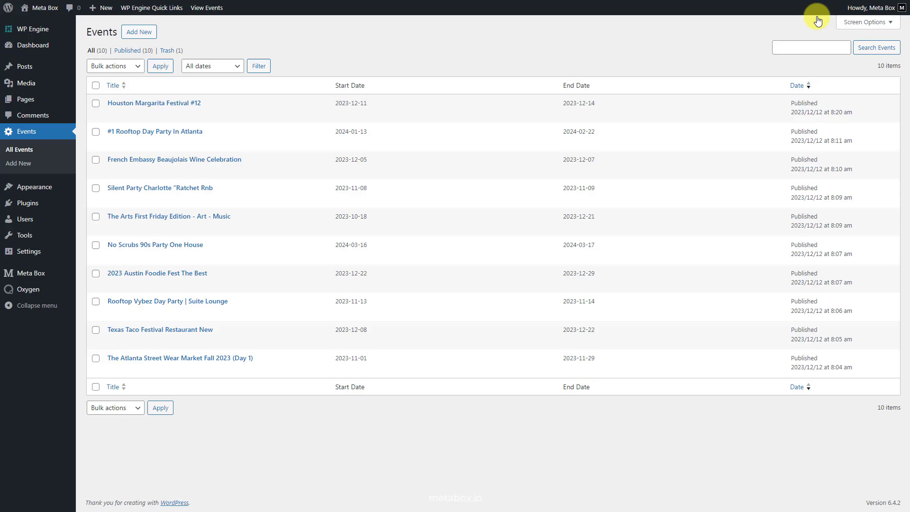
Open the Meta Box Dashboard after reviewing the ten published events
left_click(26, 274)
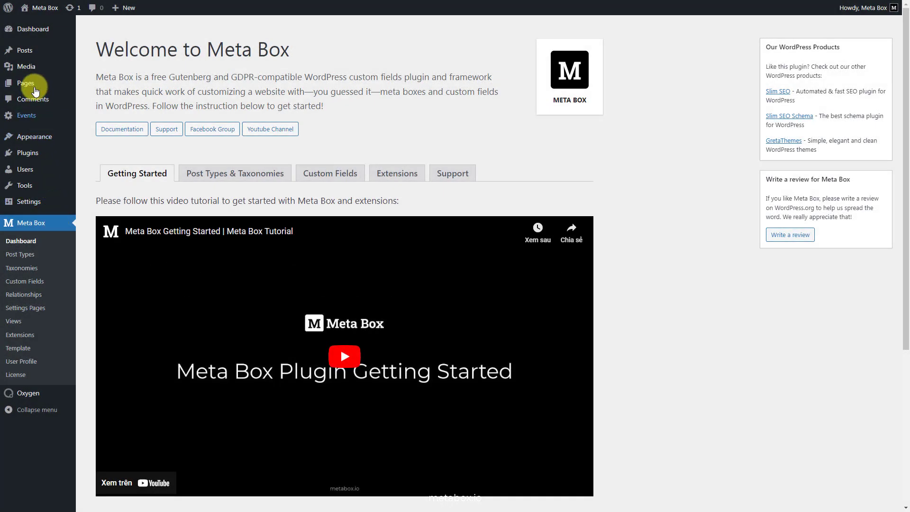
From the Pages list, edit Home — Front Page with Oxygen
left_click(25, 83)
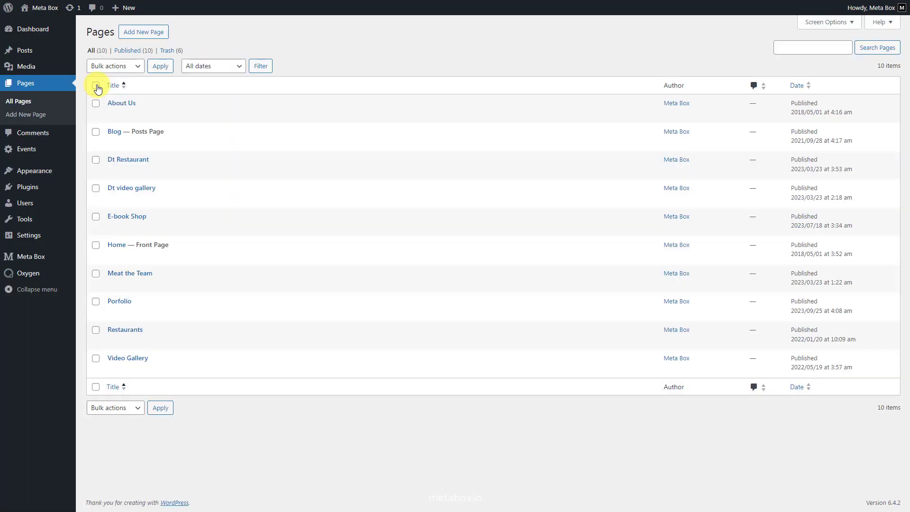
left_click(214, 256)
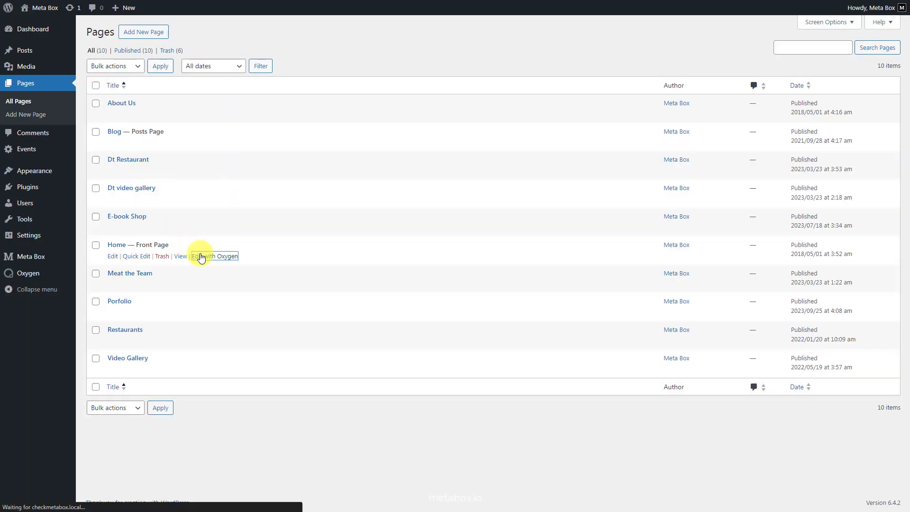
left_click(213, 256)
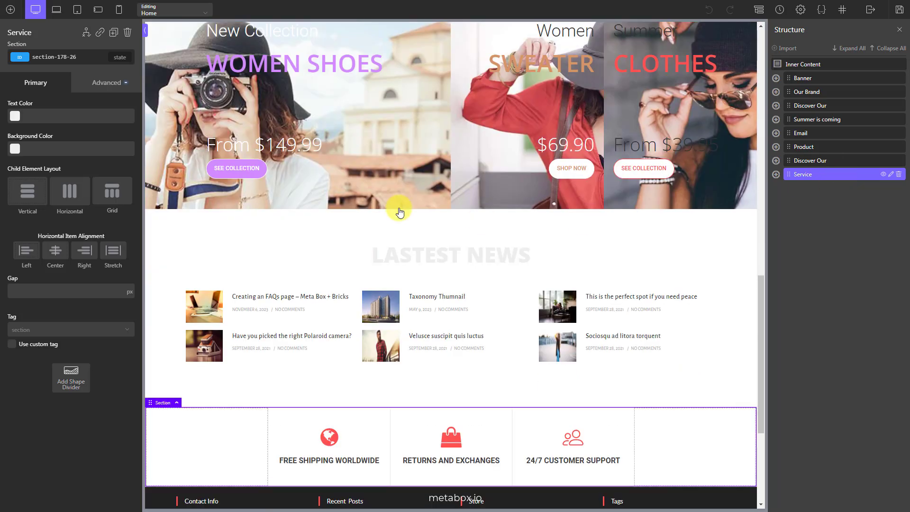
Add a new Section below the services strip
left_click(11, 10)
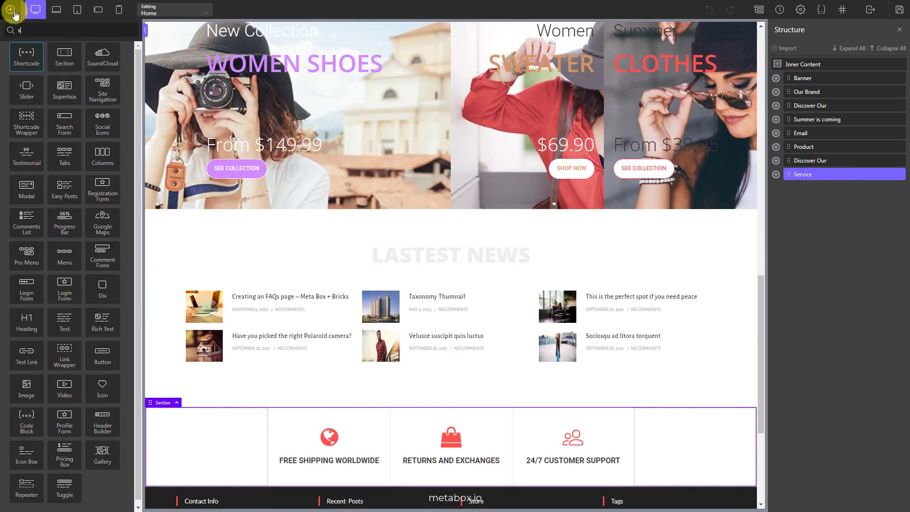
type("sec")
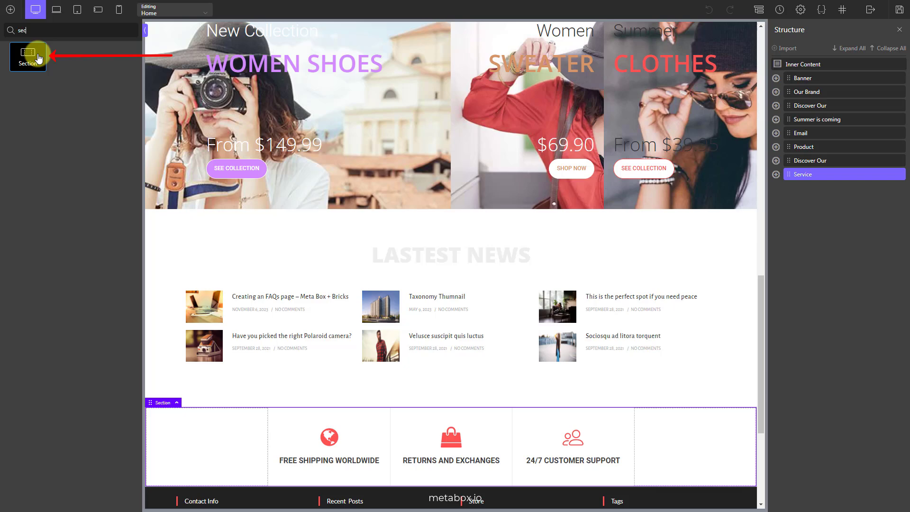
left_click(28, 55)
type("Upcoming Events")
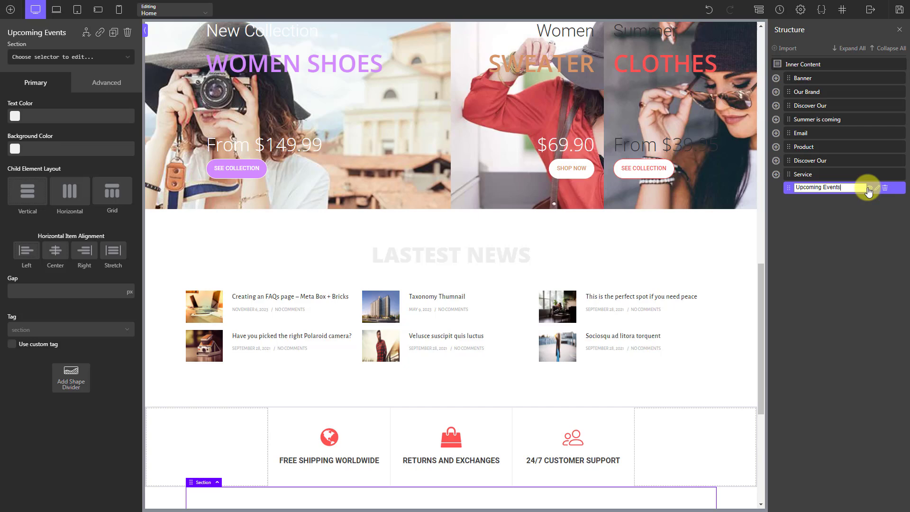
Add a Heading reading 'Upcoming Events' inside the new section
left_click(10, 10)
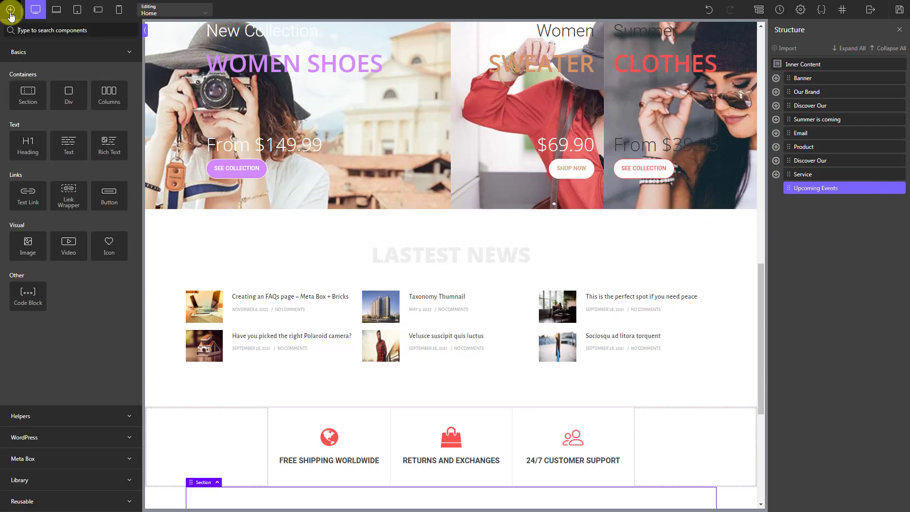
type("hea")
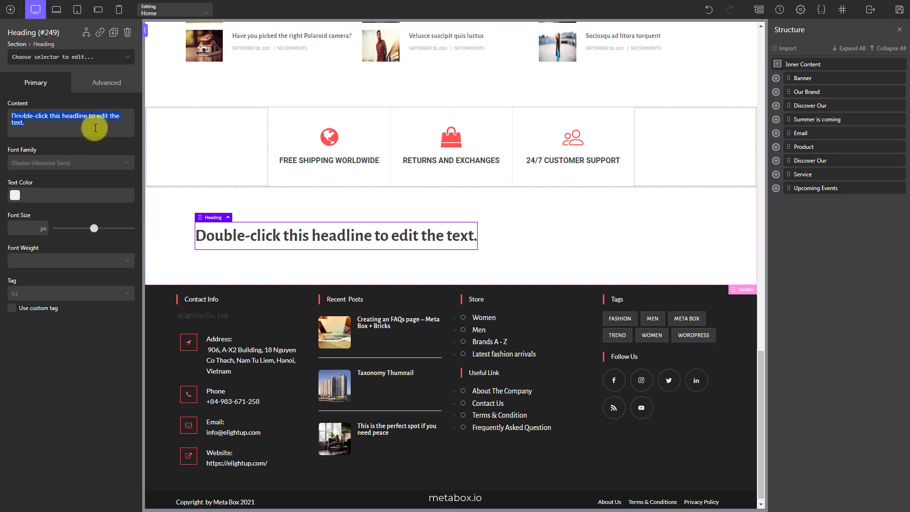
left_click(10, 9)
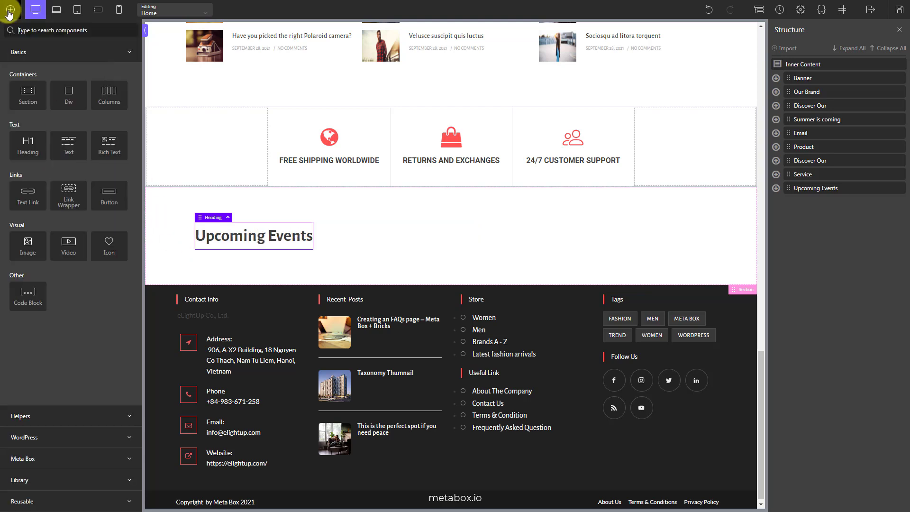
type("re")
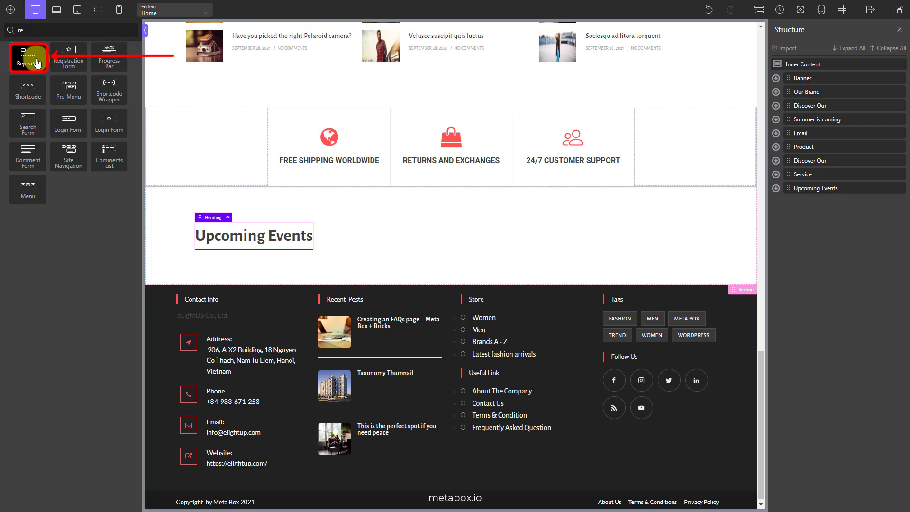
Add a Repeater below the heading and select it in the Structure panel
left_click(27, 56)
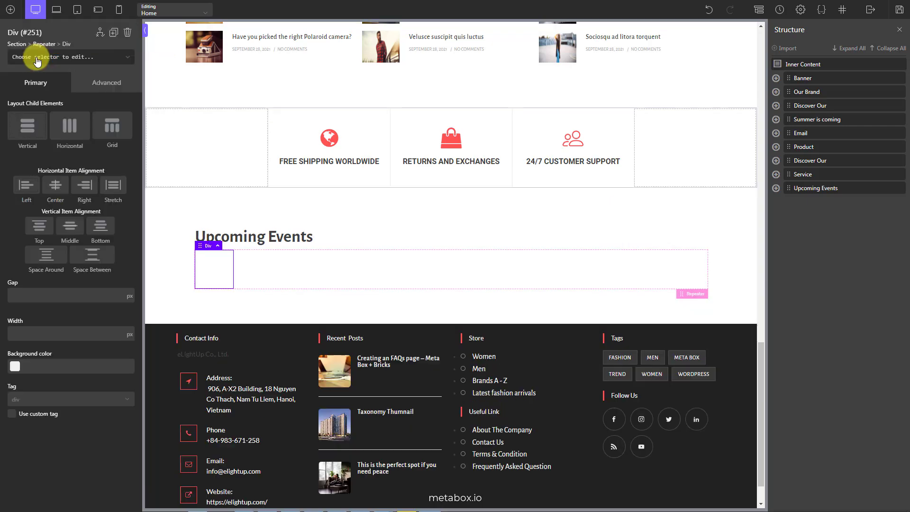
left_click(775, 188)
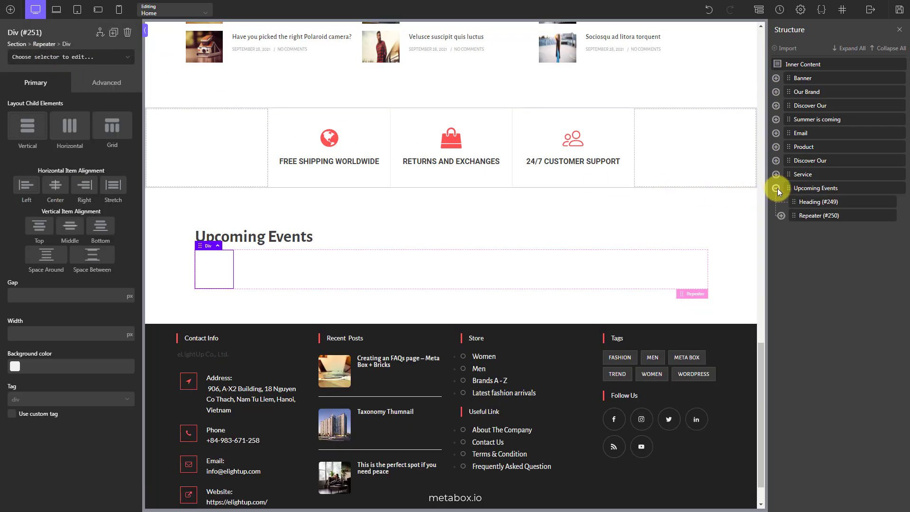
left_click(817, 215)
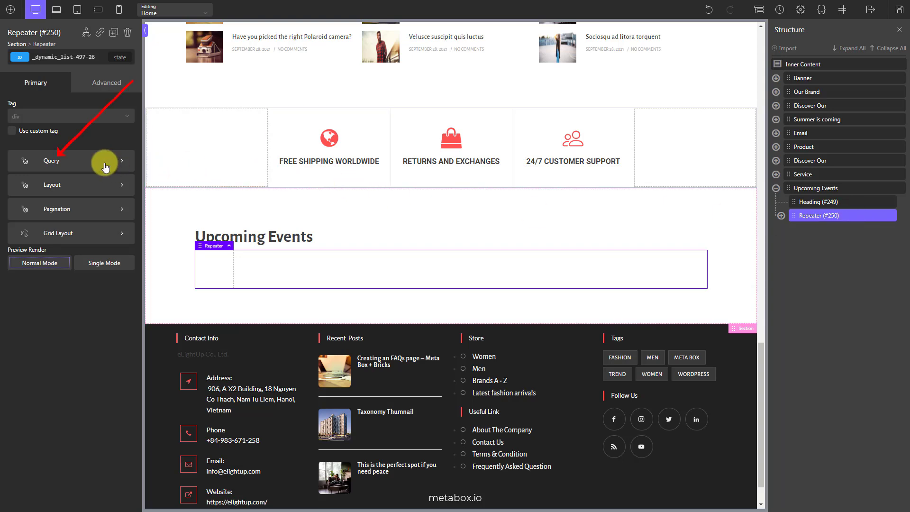
Switch the repeater's query to advanced WP Query mode and open the query editor
left_click(70, 161)
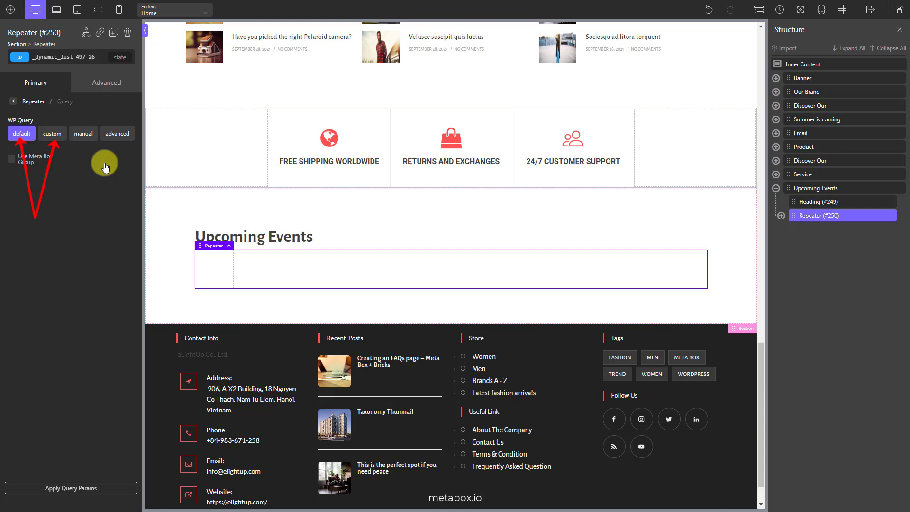
left_click(22, 133)
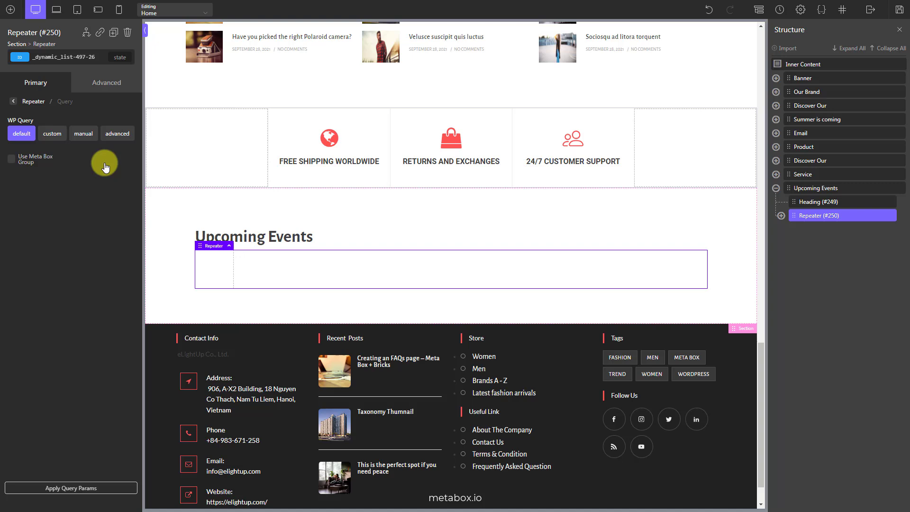
left_click(117, 133)
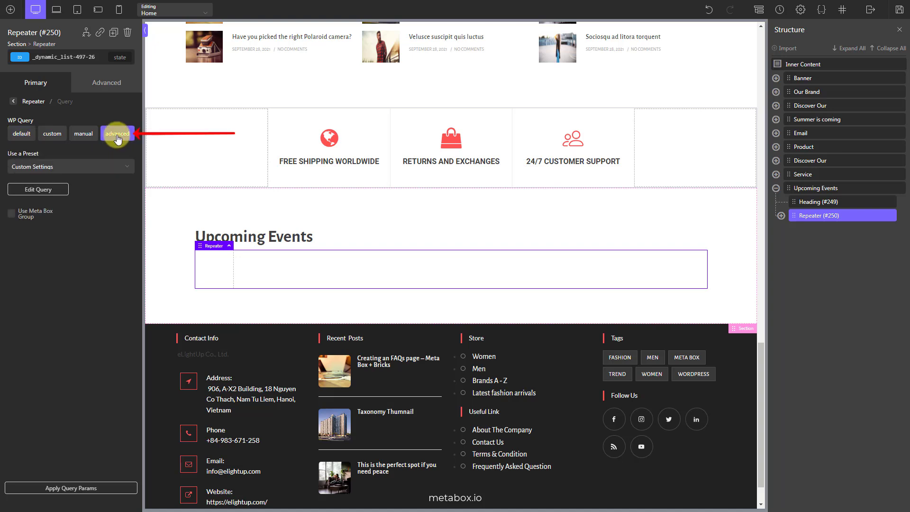
left_click(117, 133)
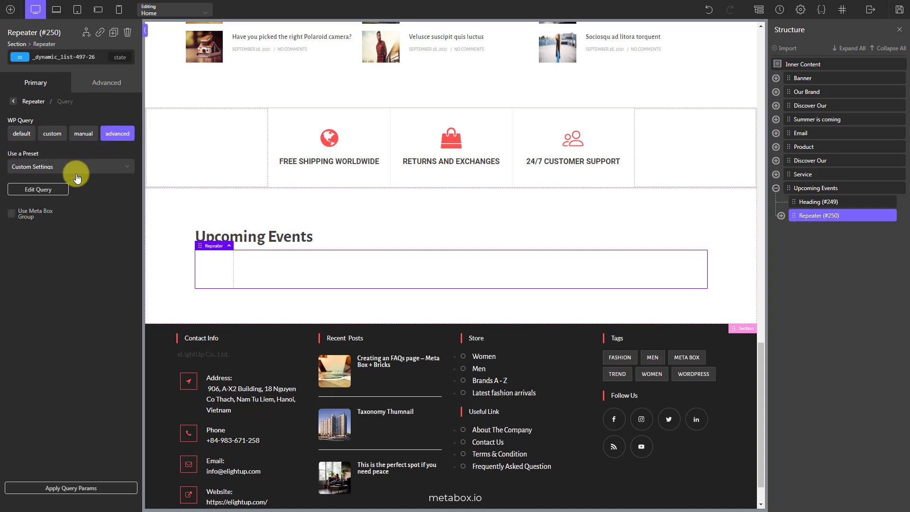
left_click(37, 189)
type("p")
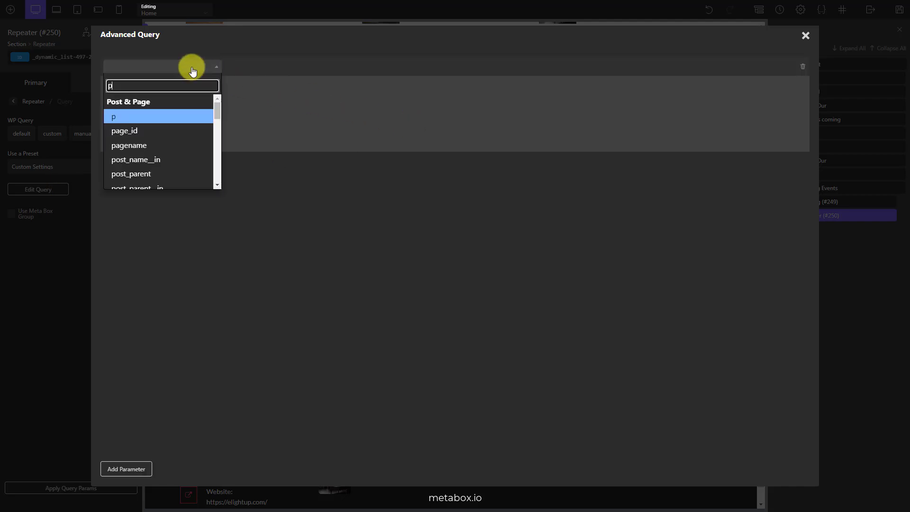
Set the query's post_type parameter to 'event'
type("ost_type")
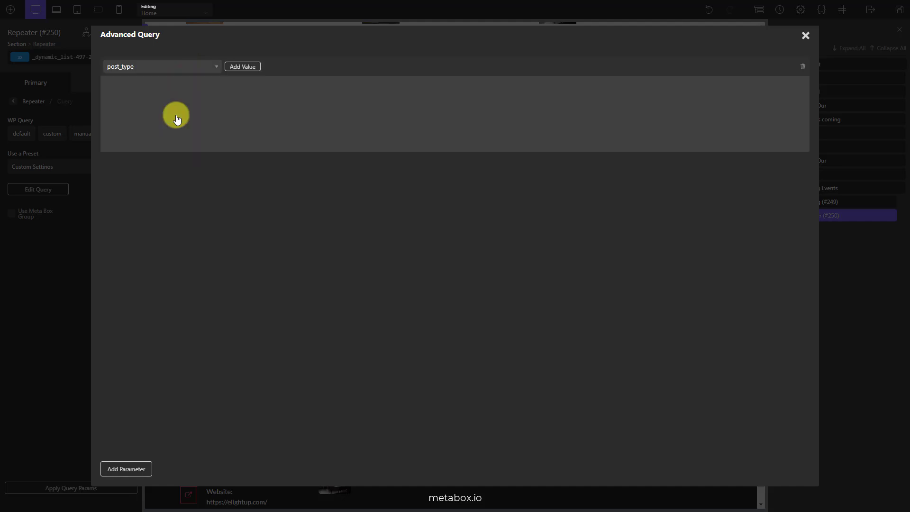
left_click(242, 67)
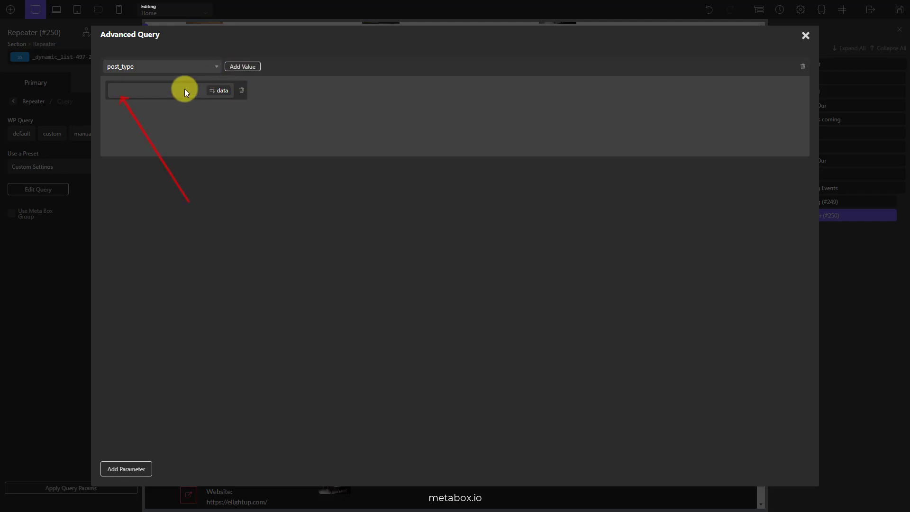
type("event")
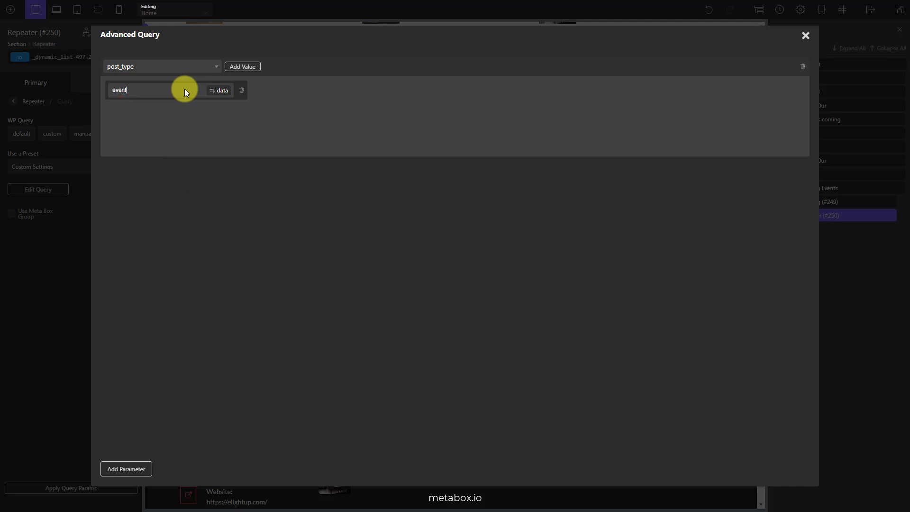
Add a posts_per_page query parameter with value -1
left_click(126, 468)
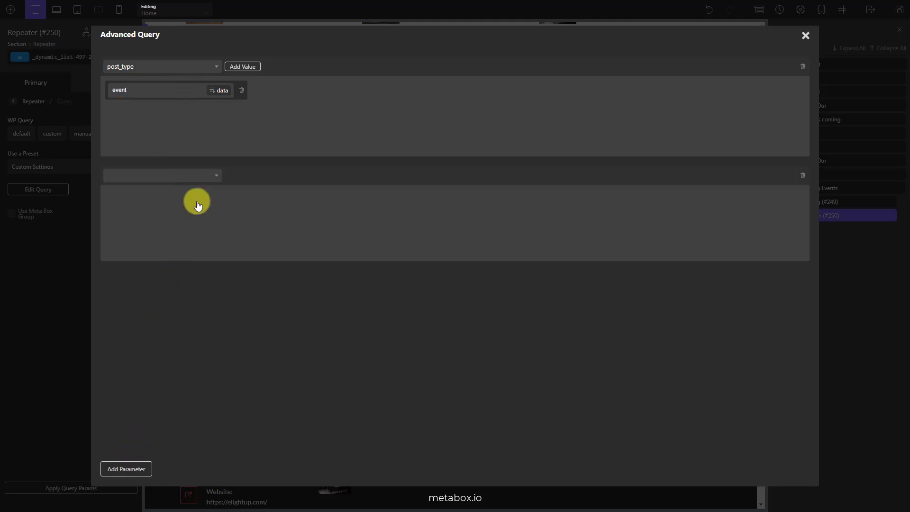
left_click(162, 175)
type("posts")
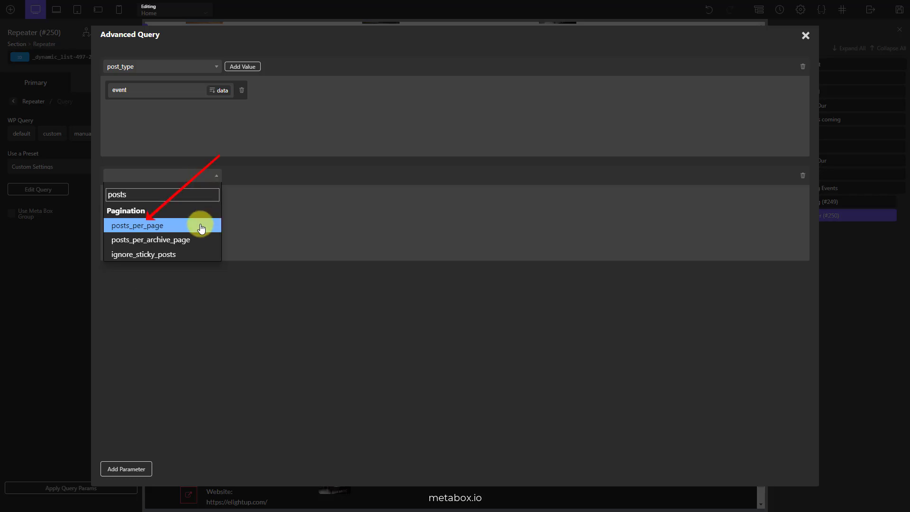
left_click(137, 225)
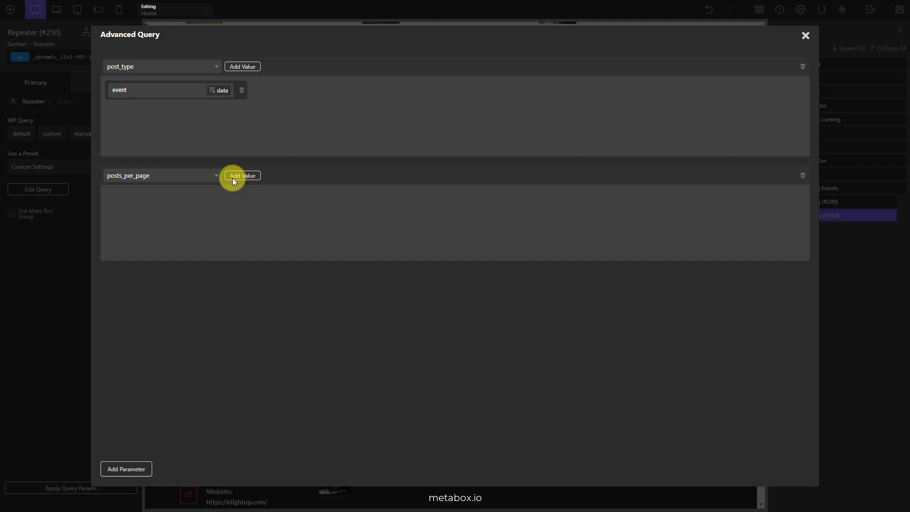
left_click(243, 176)
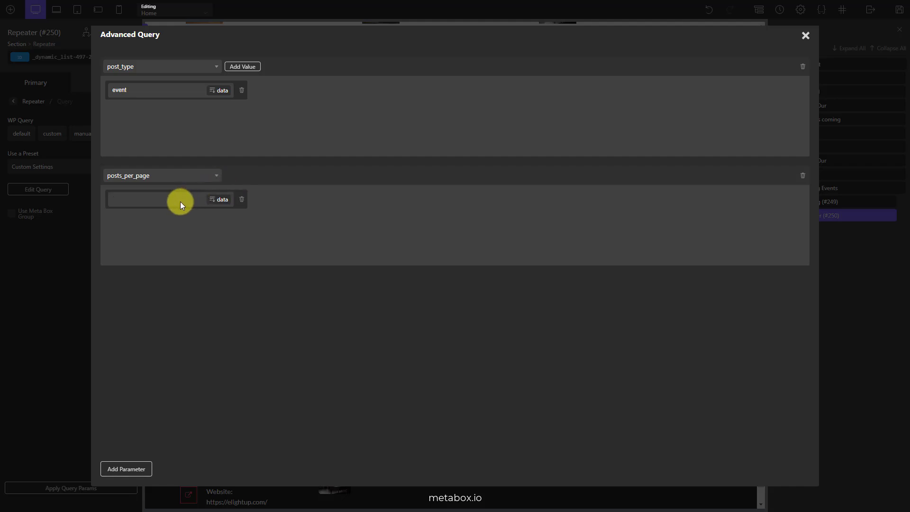
type("-1")
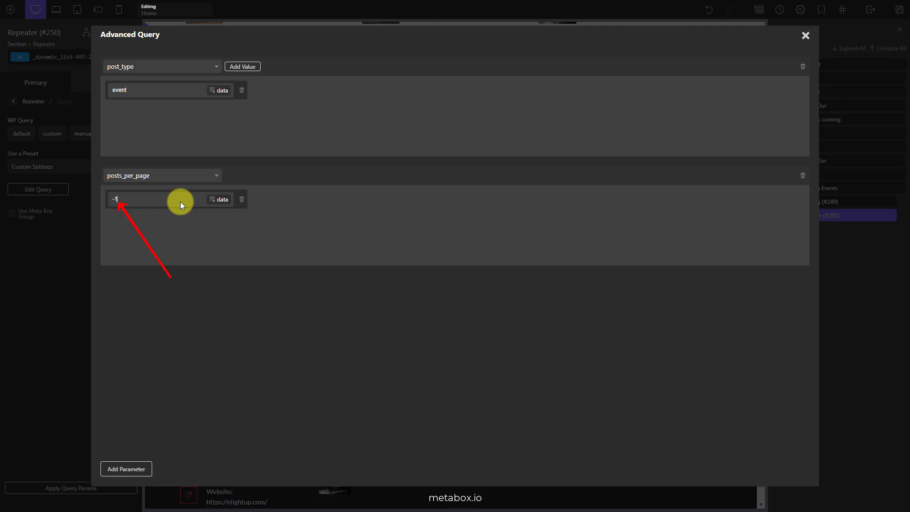
mouse_move(804, 36)
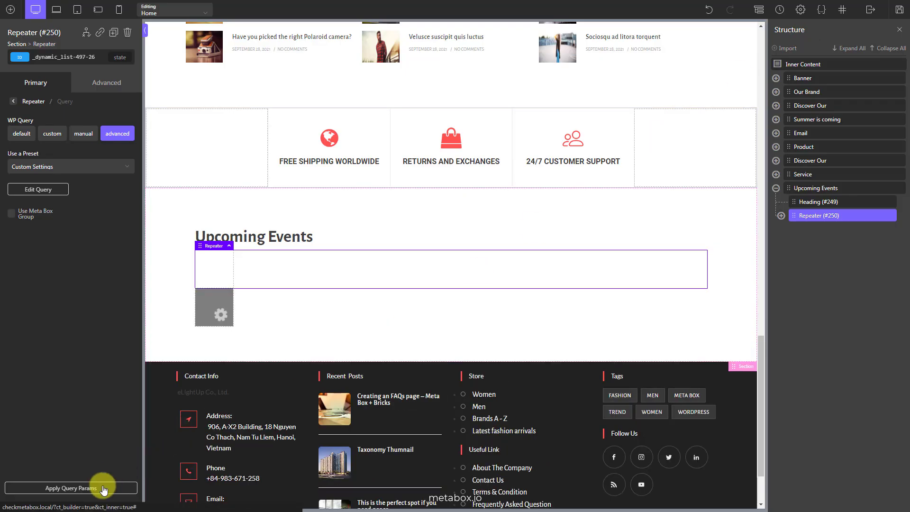
Apply the query params and set an Image in the repeater's Div to Featured Image
left_click(69, 488)
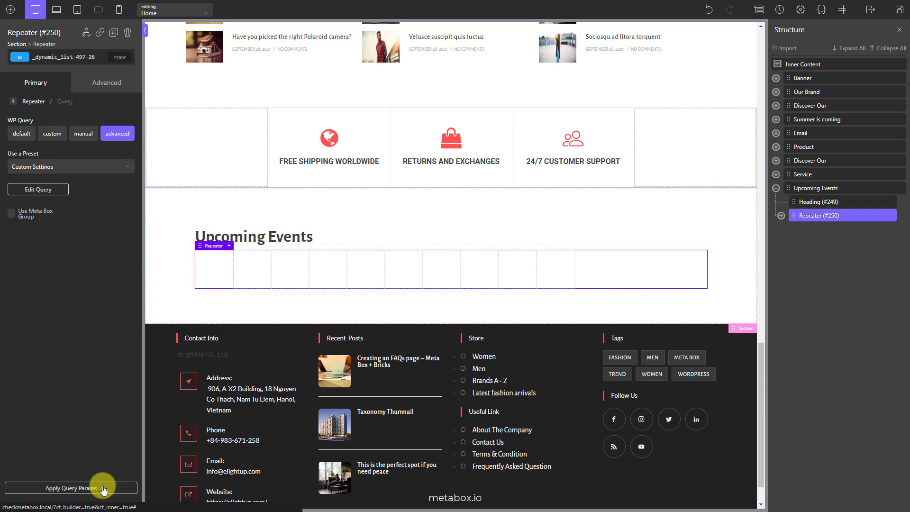
left_click(71, 488)
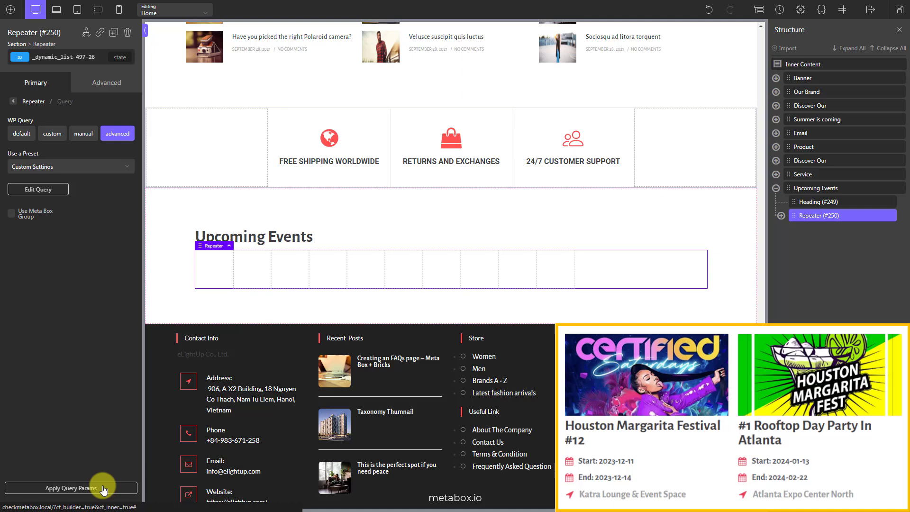
mouse_move(436, 406)
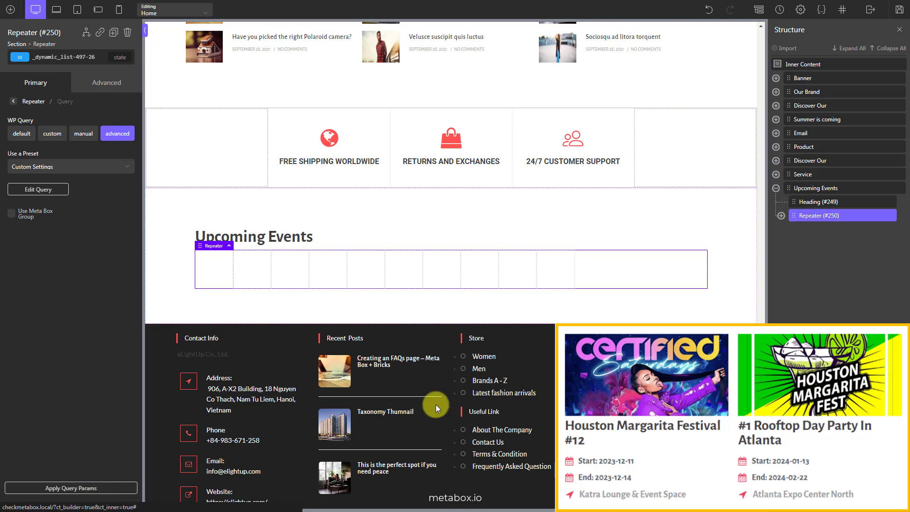
left_click(778, 215)
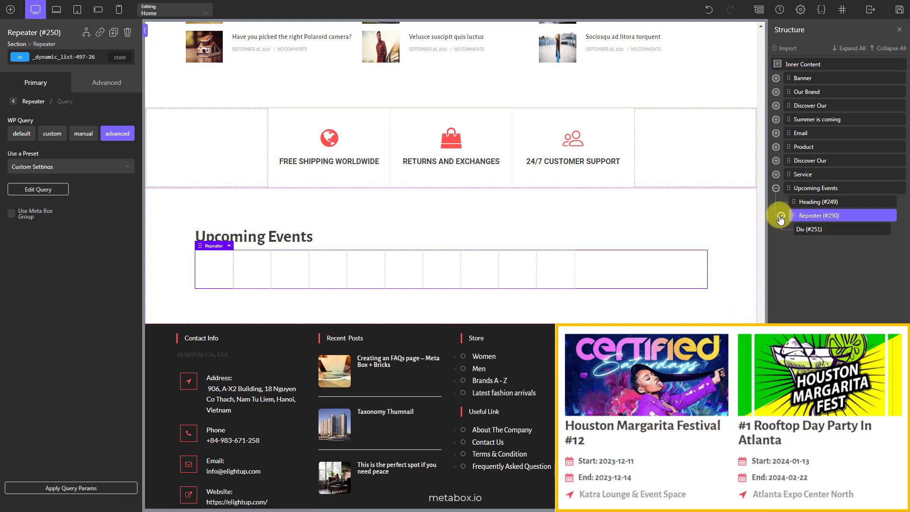
left_click(812, 230)
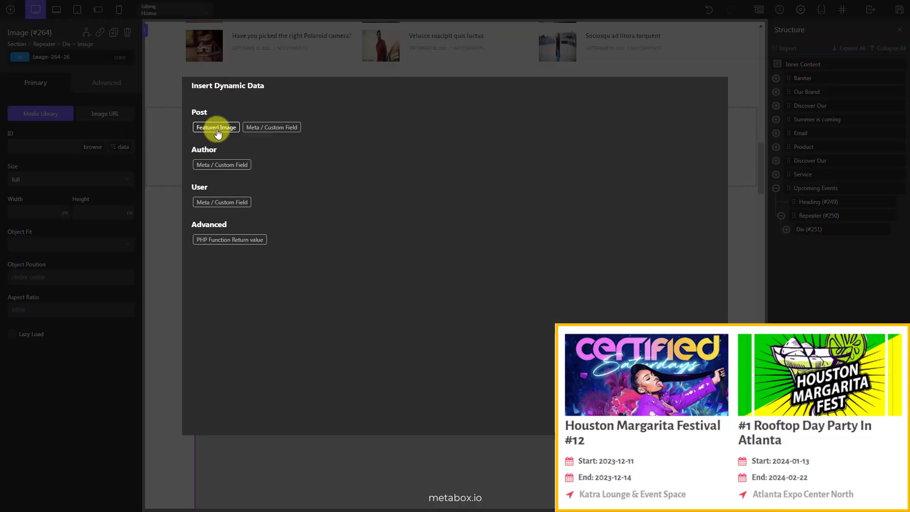
left_click(215, 127)
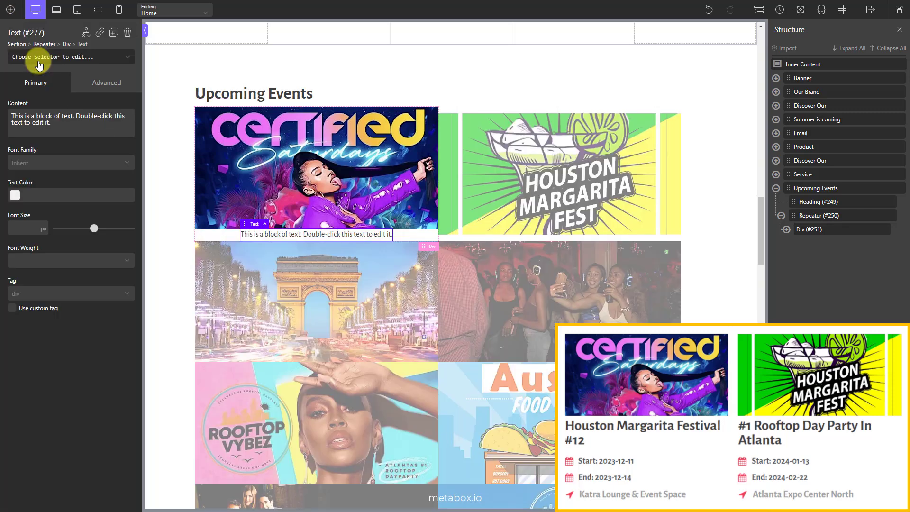
Replace the repeater's placeholder text with the dynamic post Title
double_click(317, 234)
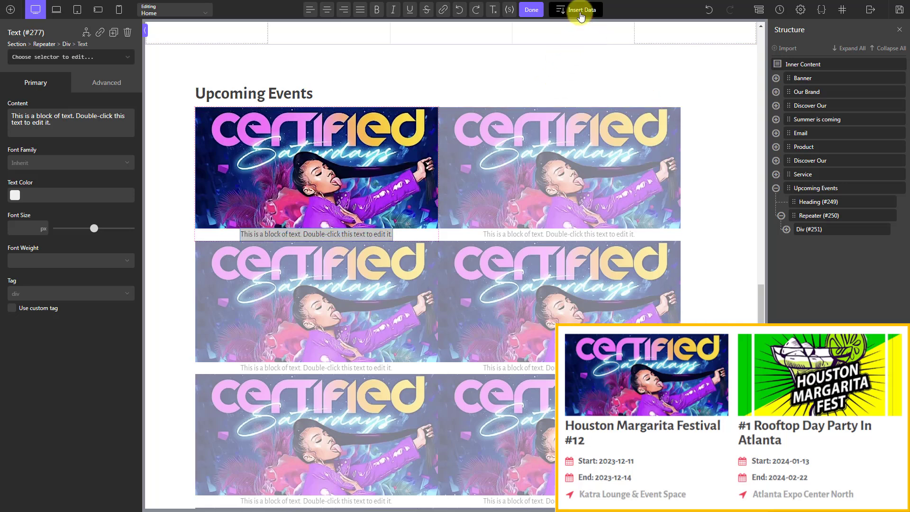
left_click(581, 9)
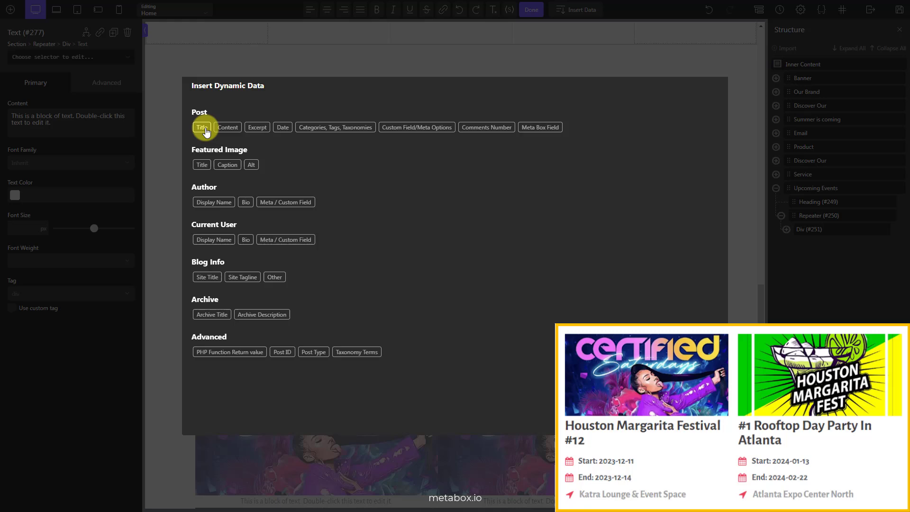
left_click(202, 127)
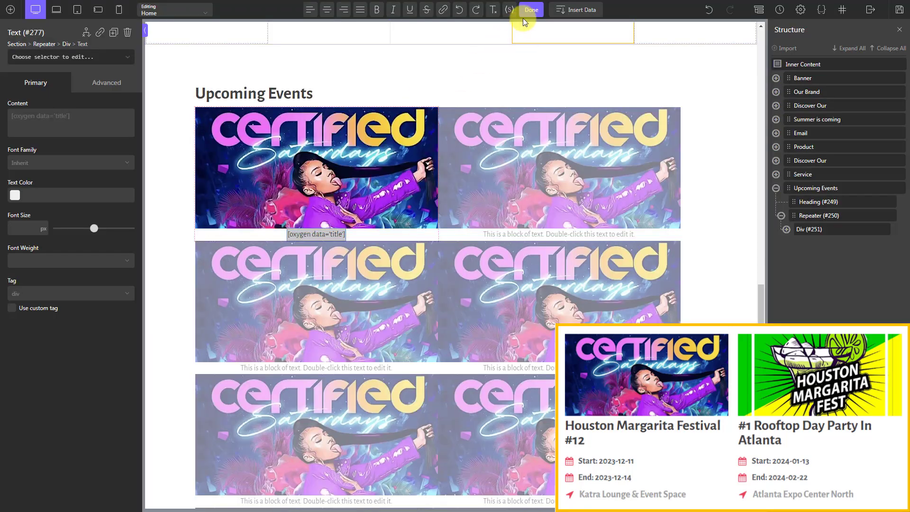
left_click(530, 9)
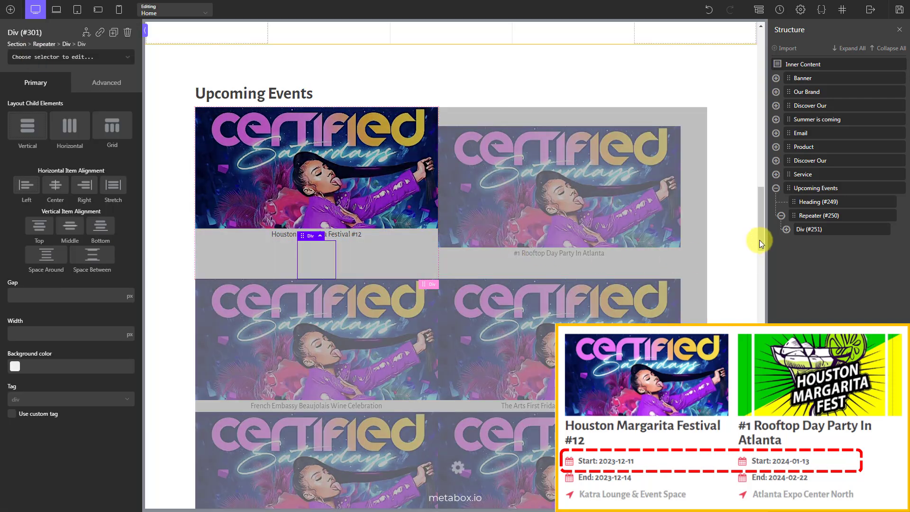
Add a calendar icon and a Text block inside Div #301 under the title
left_click(824, 270)
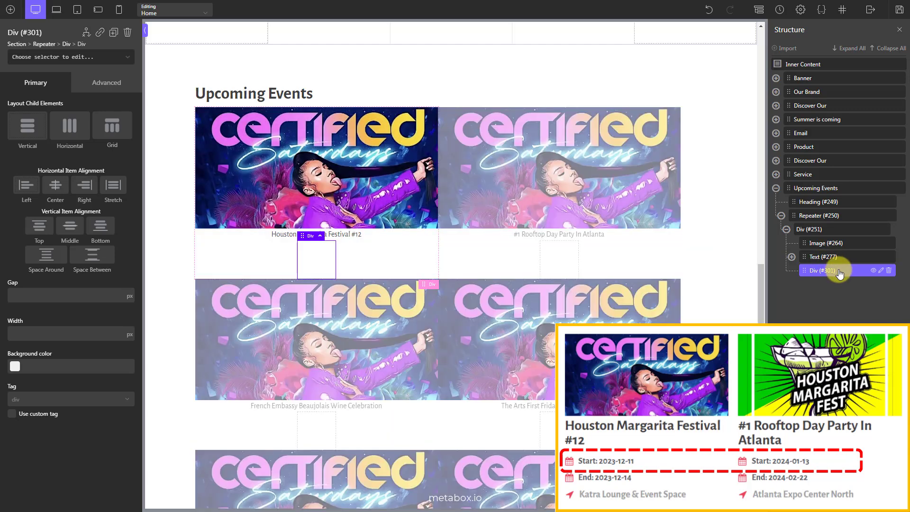
left_click(10, 9)
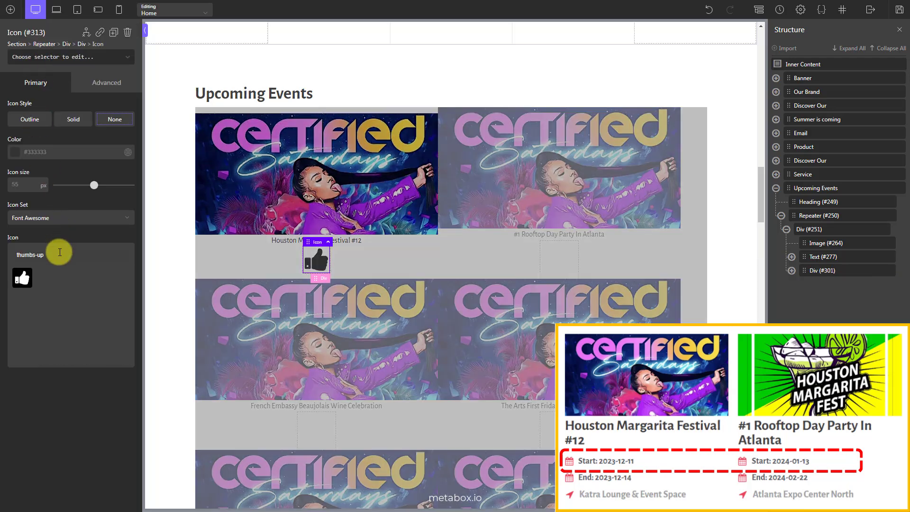
type("calen")
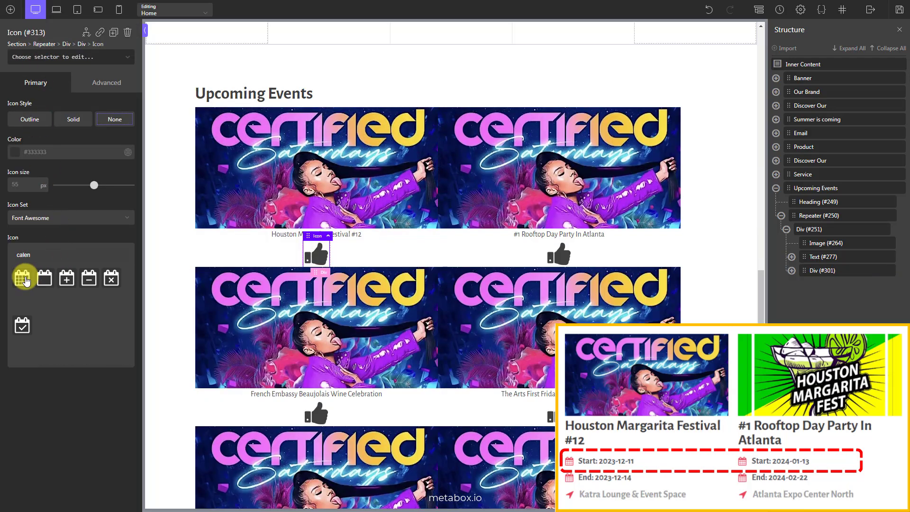
left_click(10, 9)
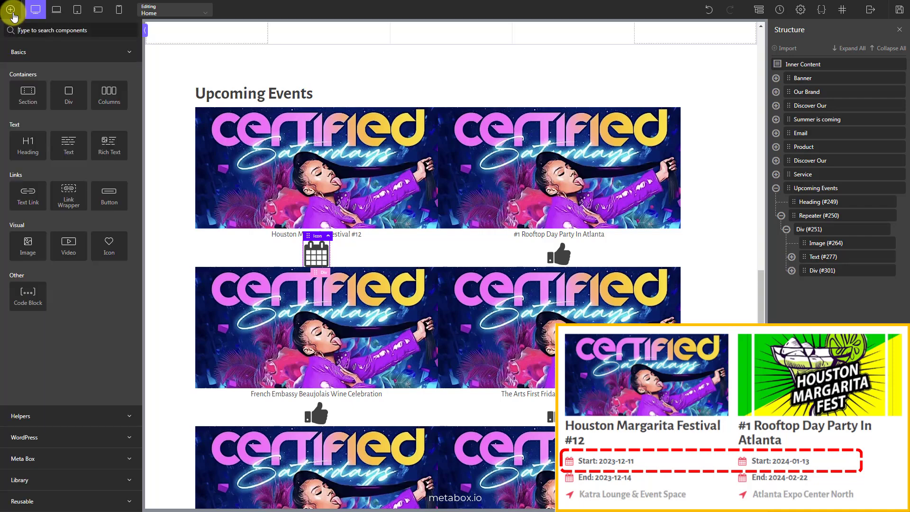
type("text")
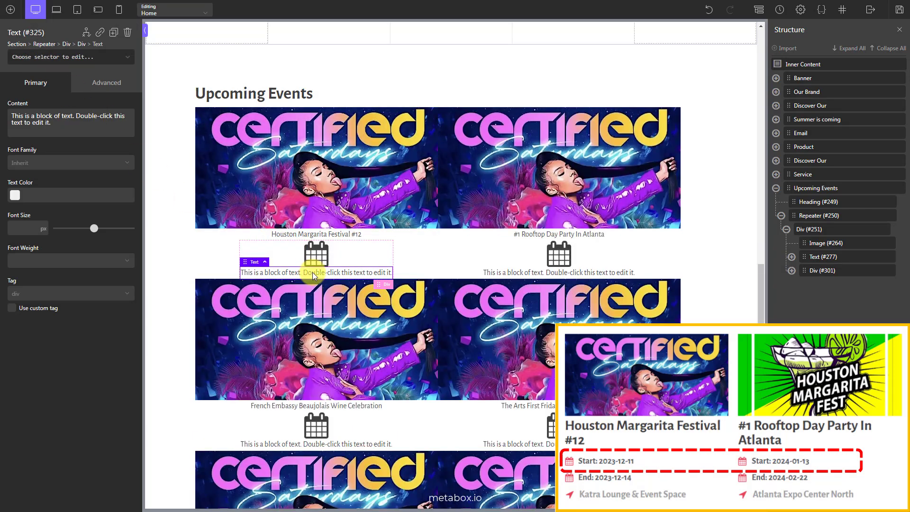
Make the new text read 'Start:' followed by the Meta Box Start Date field
double_click(315, 272)
type("Start:")
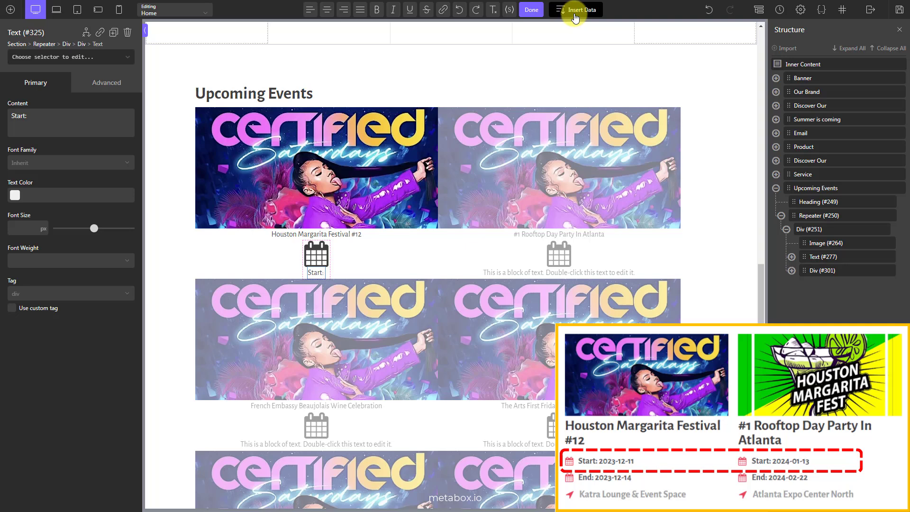
left_click(576, 9)
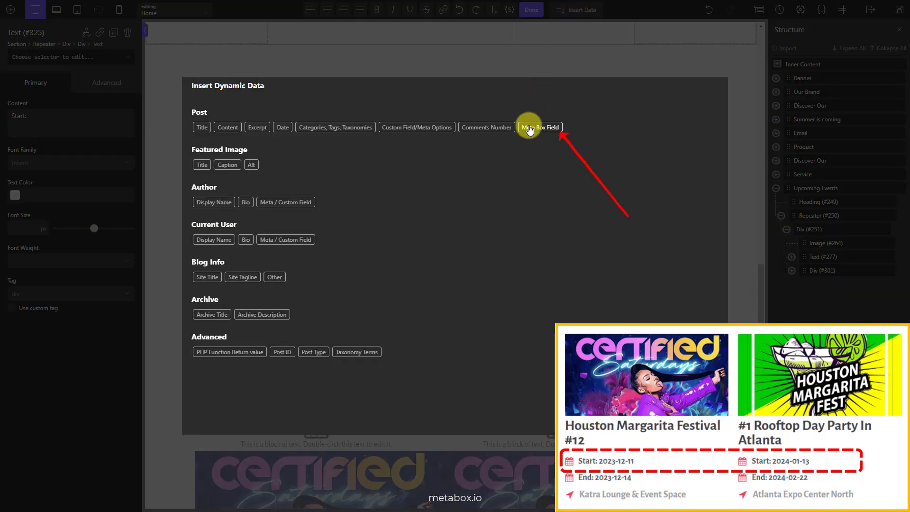
left_click(539, 127)
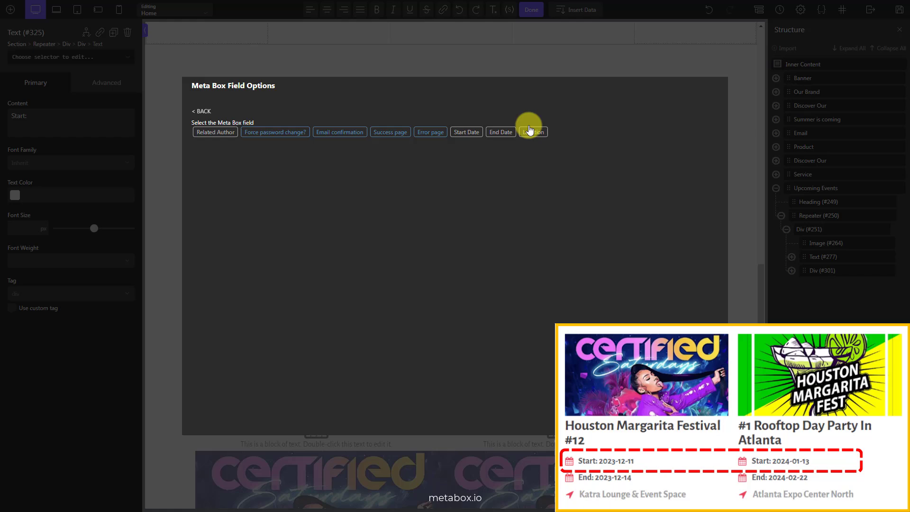
mouse_move(466, 132)
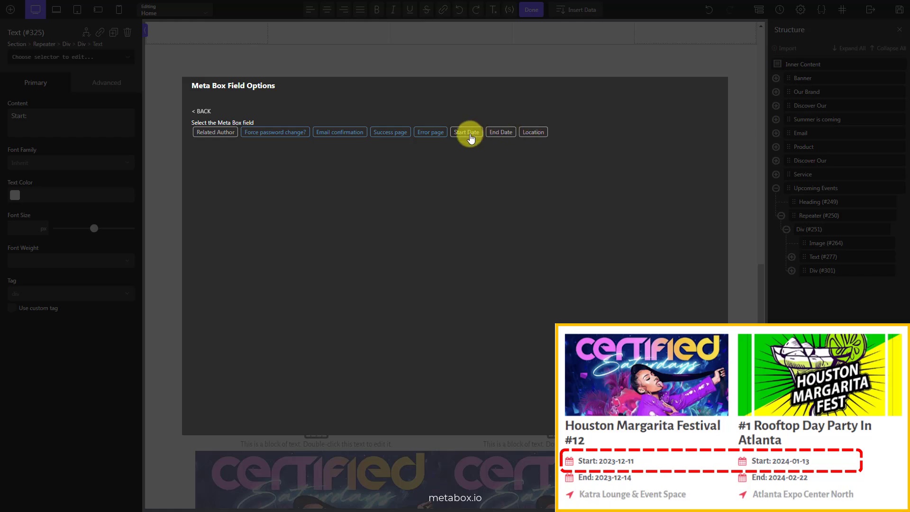
left_click(466, 131)
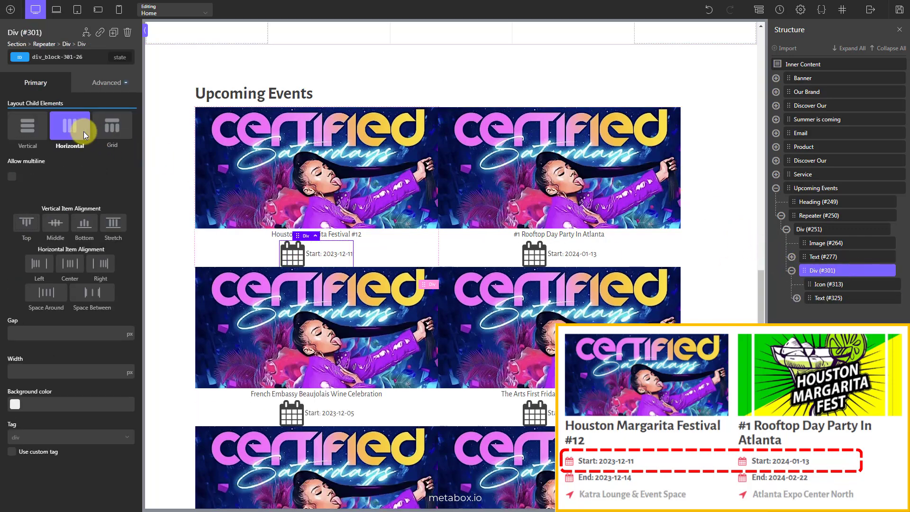
Center the date row vertically, duplicate it, and show 'End:' with the End Date field
left_click(55, 222)
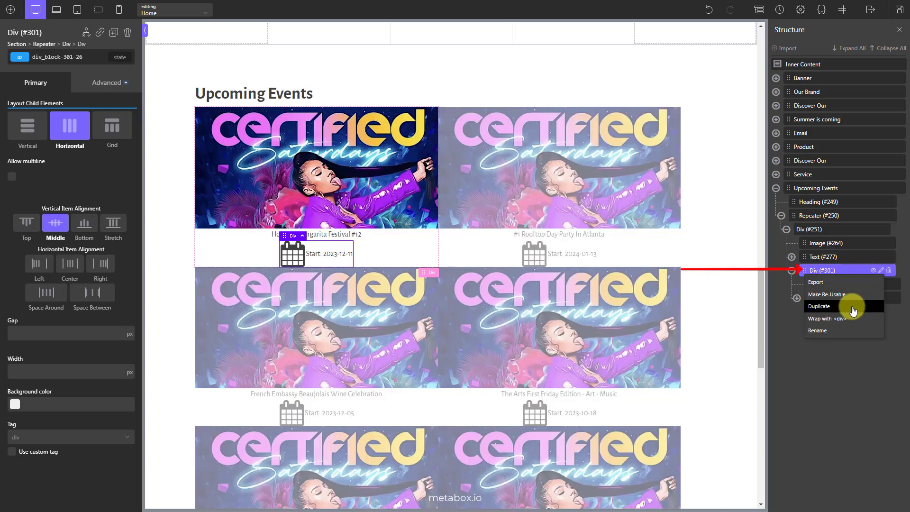
left_click(819, 306)
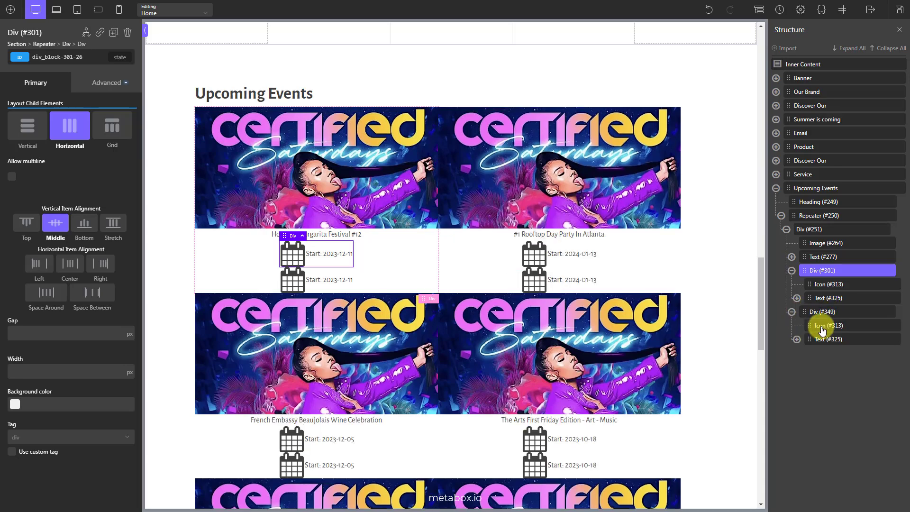
left_click(337, 280)
type("End:")
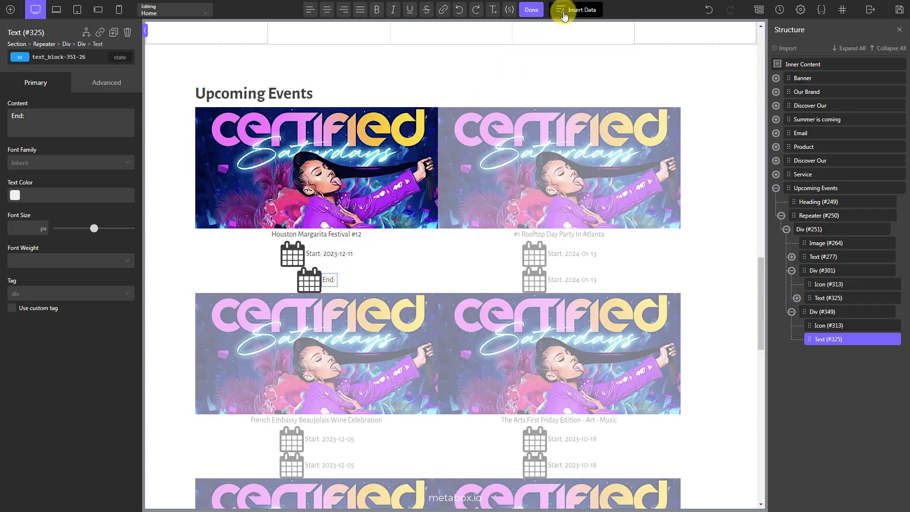
left_click(577, 10)
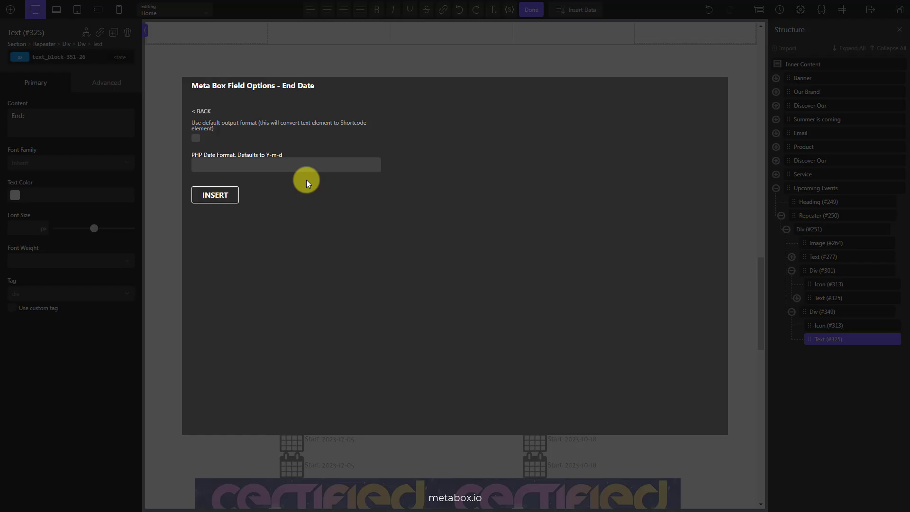
left_click(215, 195)
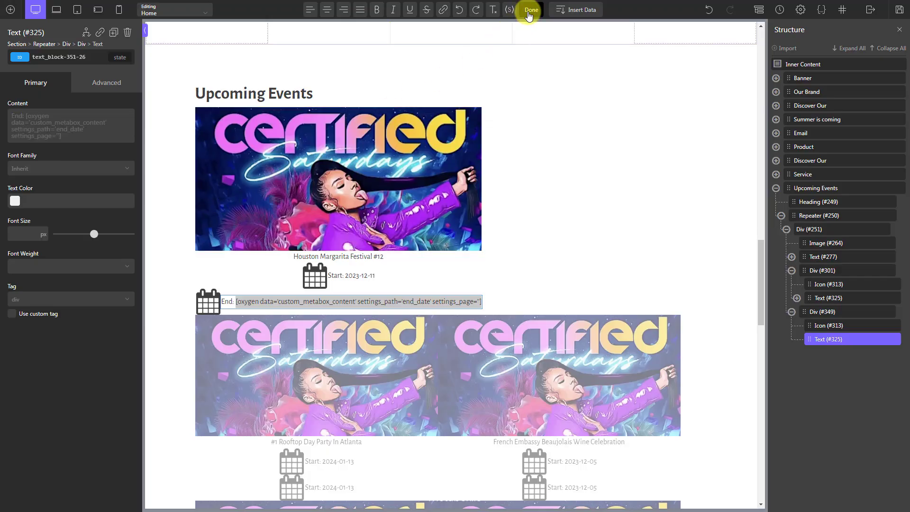
left_click(530, 10)
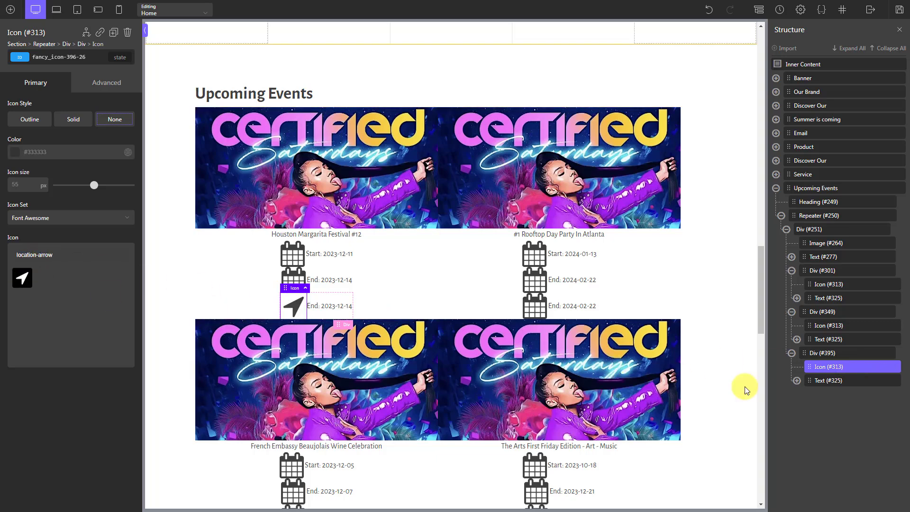
Make the third row's text show the event's Meta Box location field
left_click(330, 306)
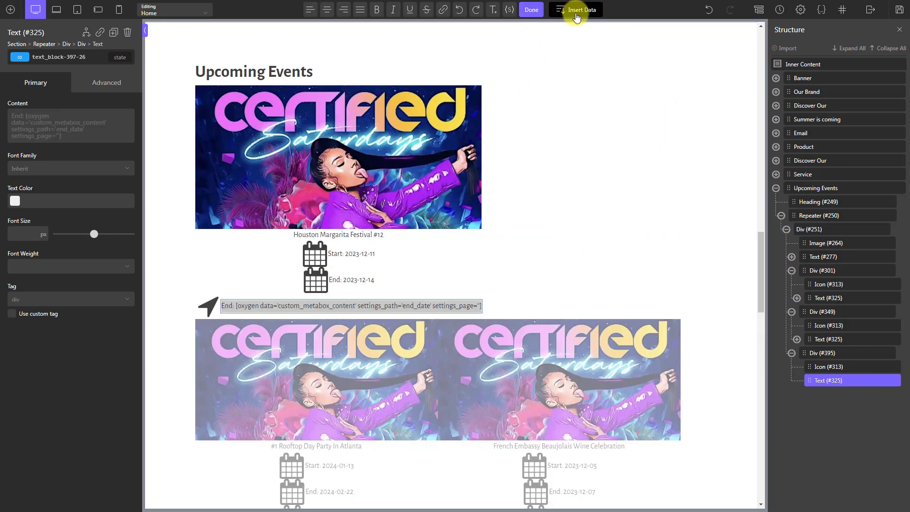
left_click(582, 9)
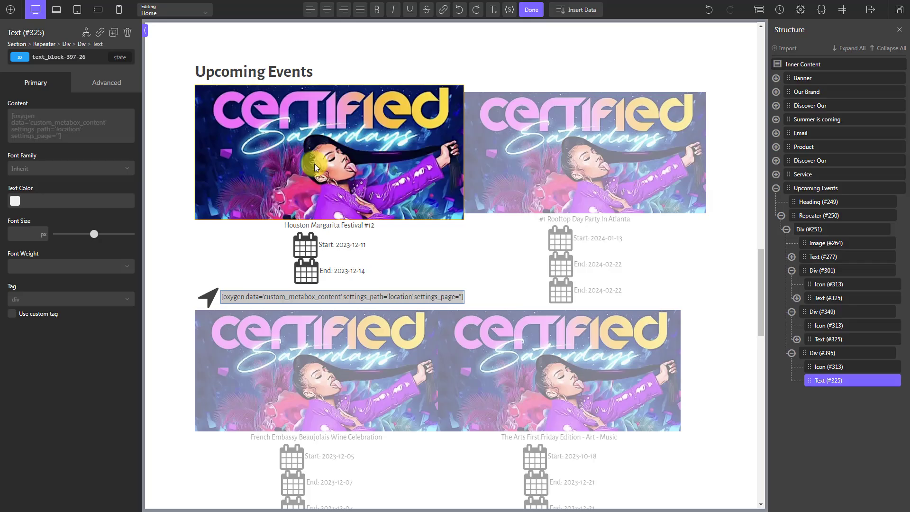
left_click(530, 9)
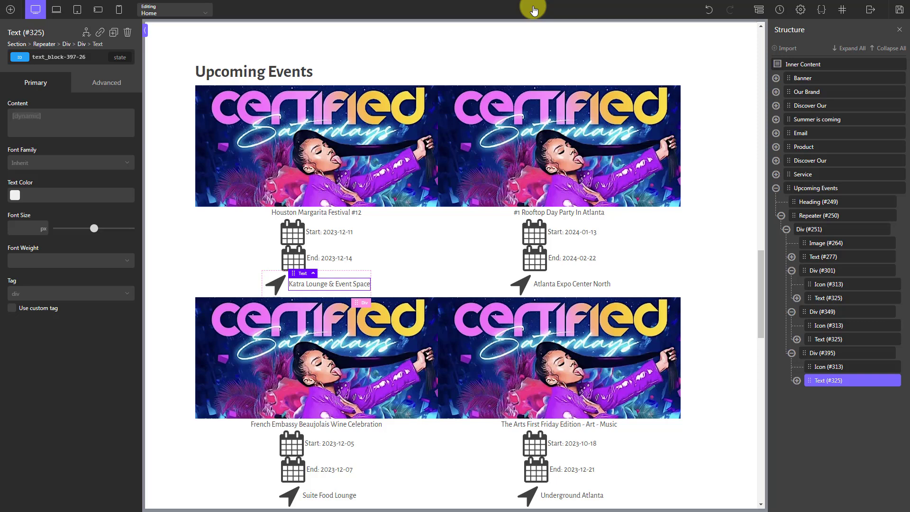
left_click(815, 188)
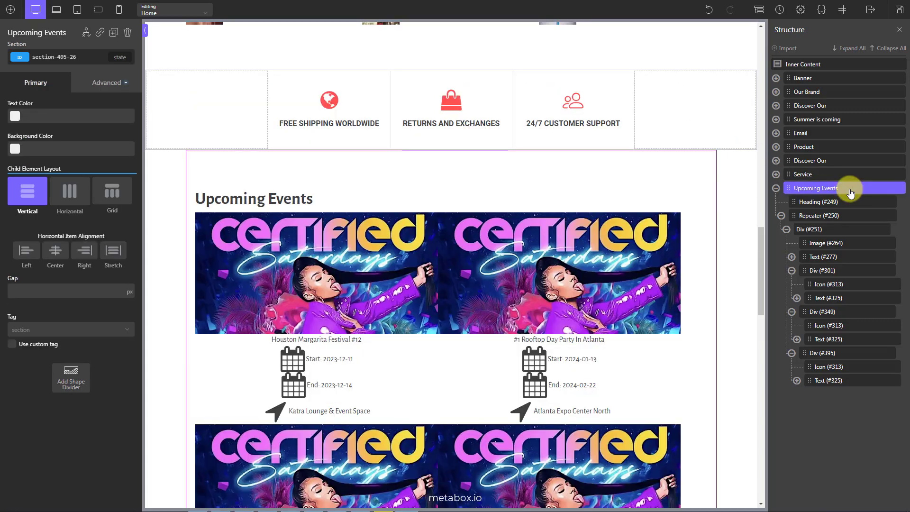
Center the section contents, make the heading uppercase, and set the repeater to display flex
left_click(55, 249)
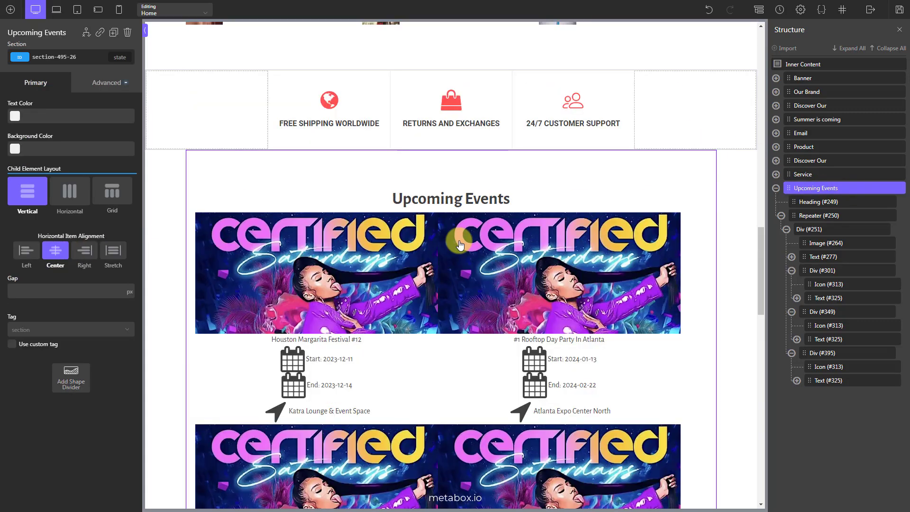
left_click(450, 198)
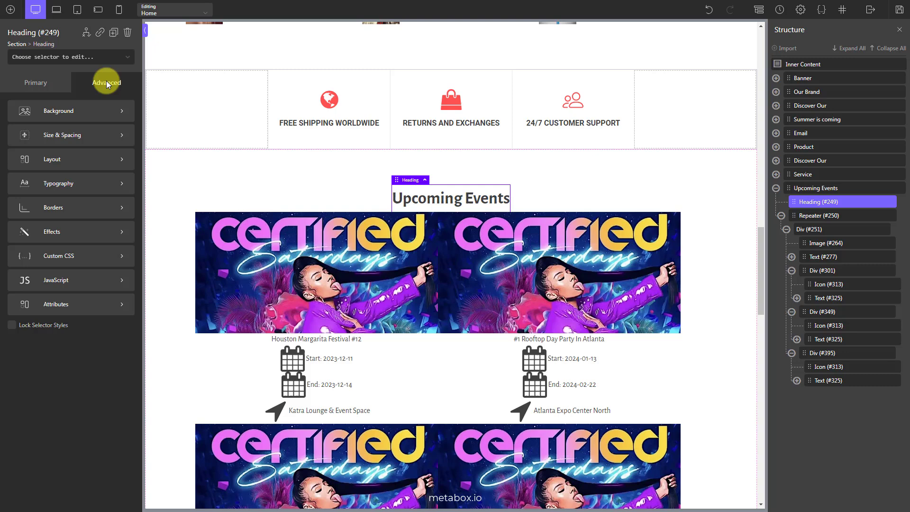
left_click(107, 82)
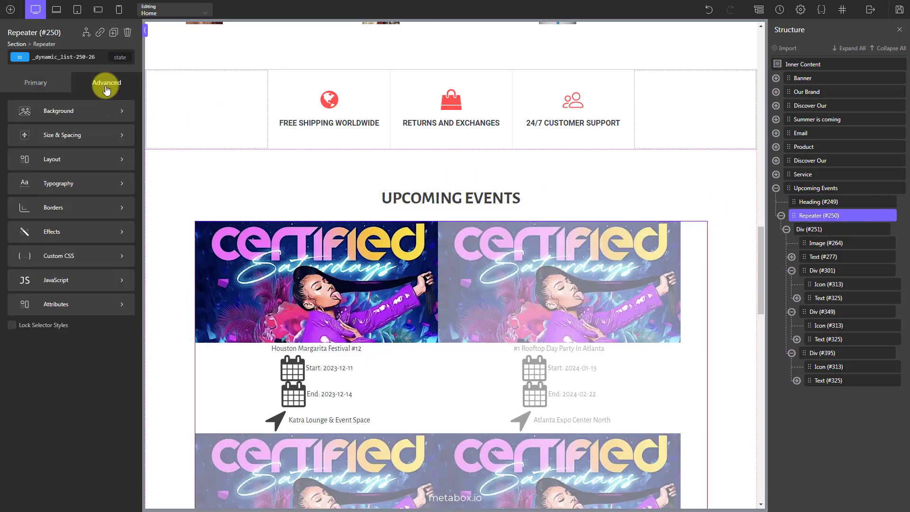
left_click(106, 83)
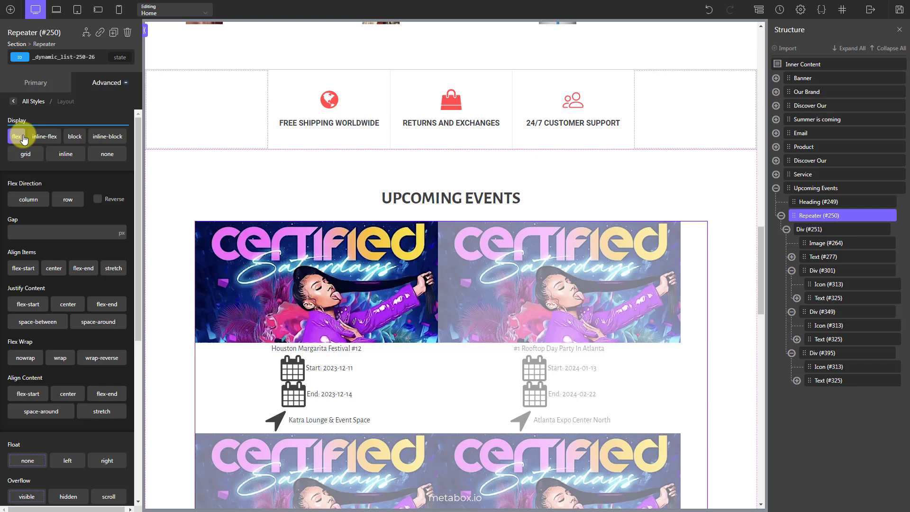
left_click(16, 137)
type("5")
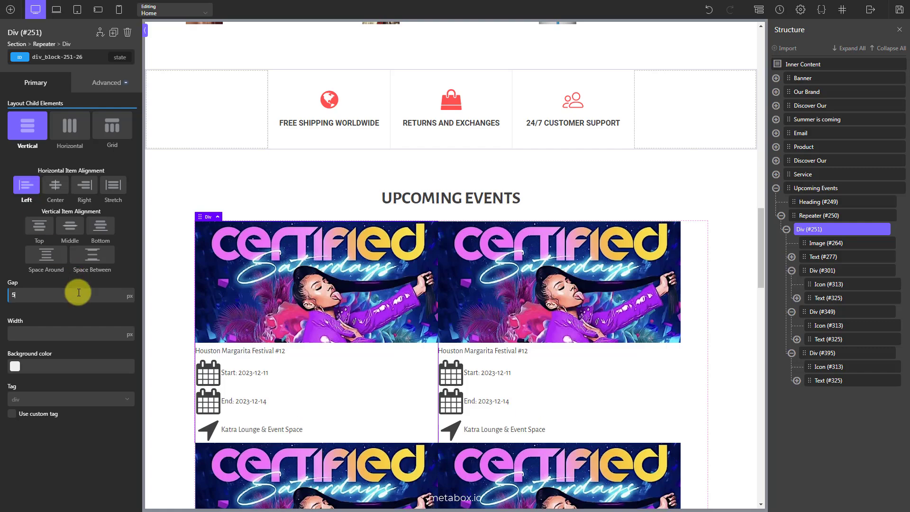
Give Div #251 a 33.33% width, gap 5 and padding 10
left_click(130, 333)
type("33.33")
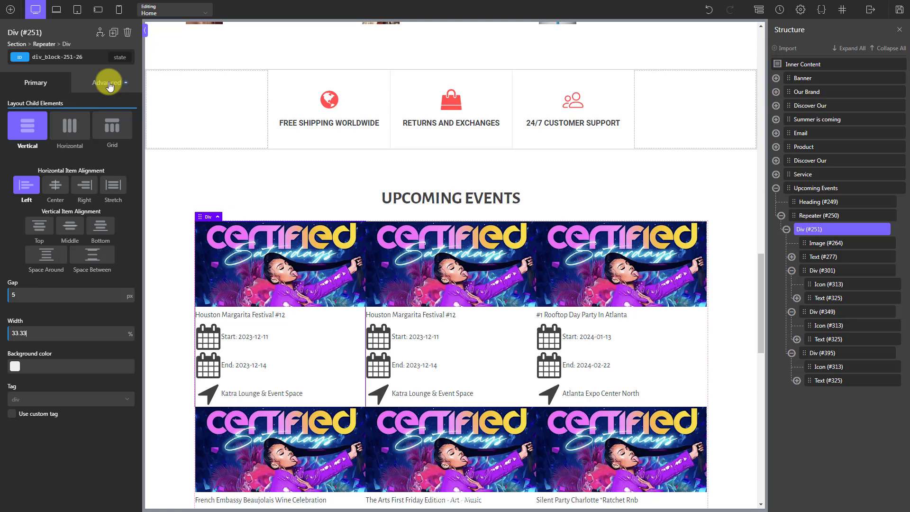
left_click(107, 82)
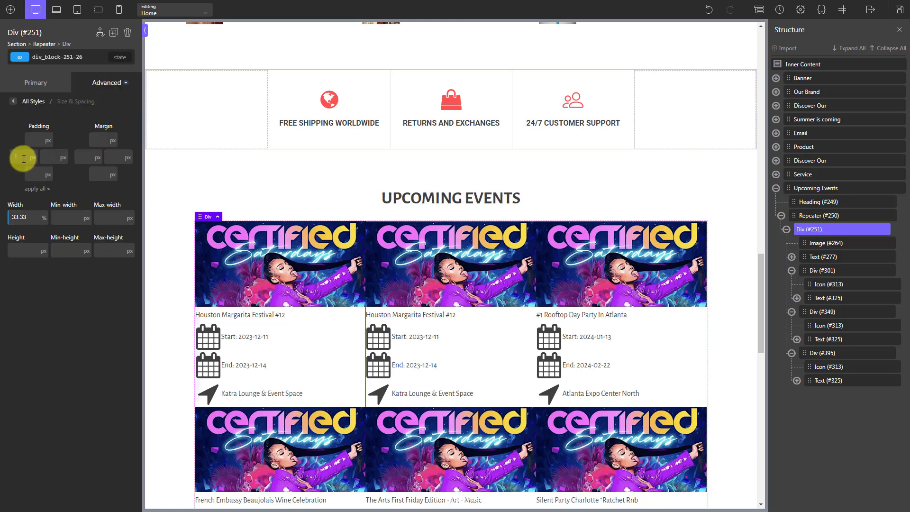
type("10")
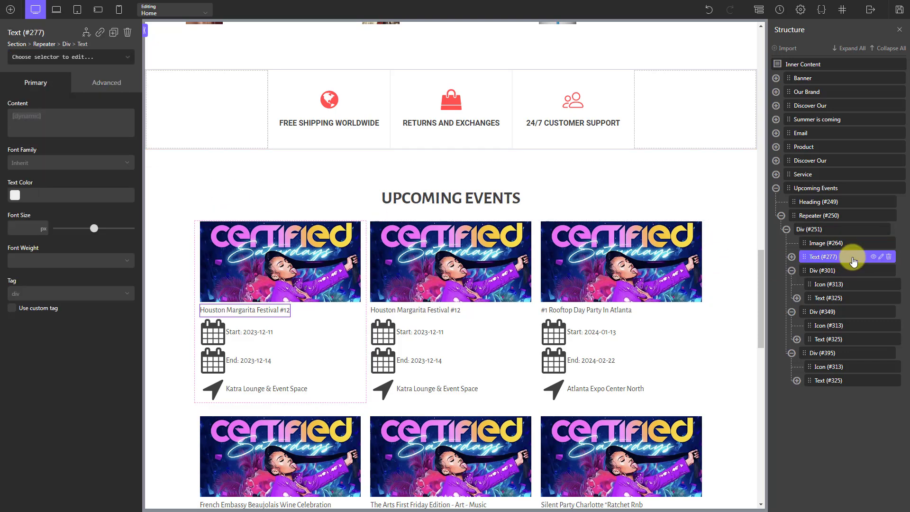
Set Text #277 to font size 30, weight 600 and line height 1
left_click(70, 162)
type("30")
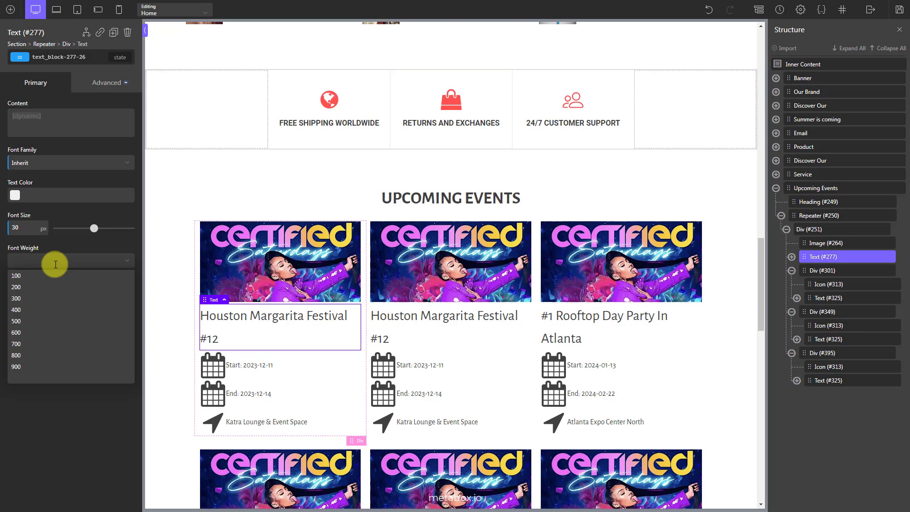
left_click(107, 82)
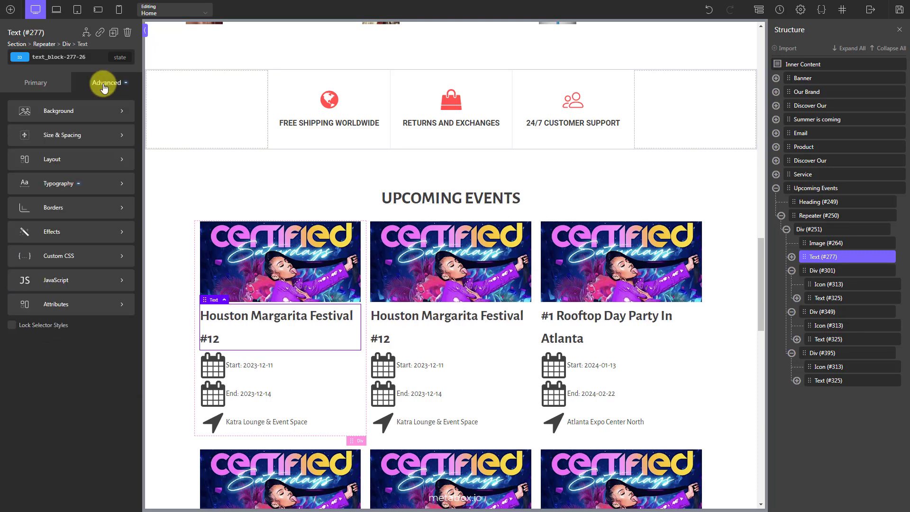
left_click(62, 135)
type("1")
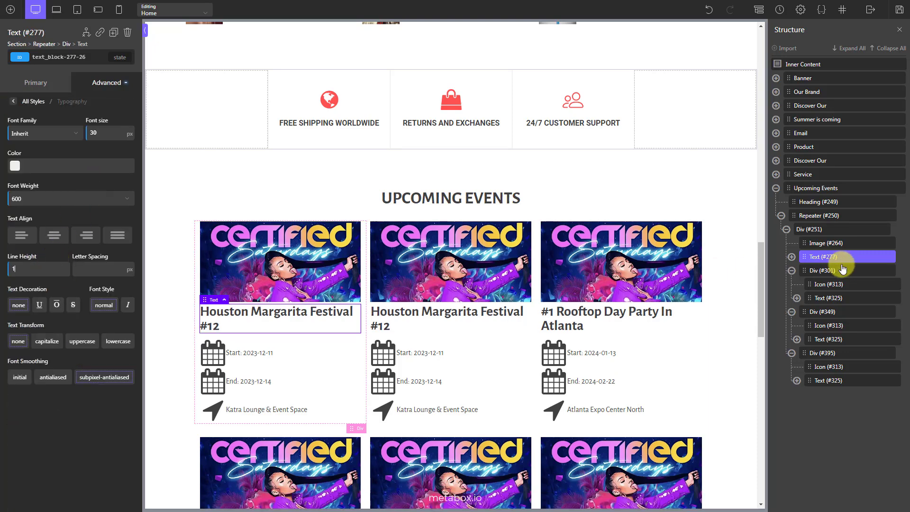
left_click(825, 284)
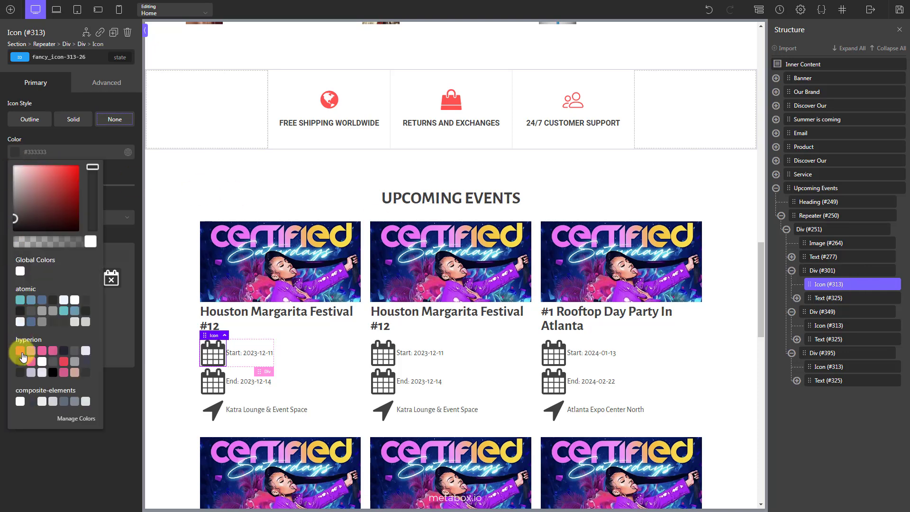
Make the start date calendar icon hyperion Primary, size 18, with right margin
left_click(23, 349)
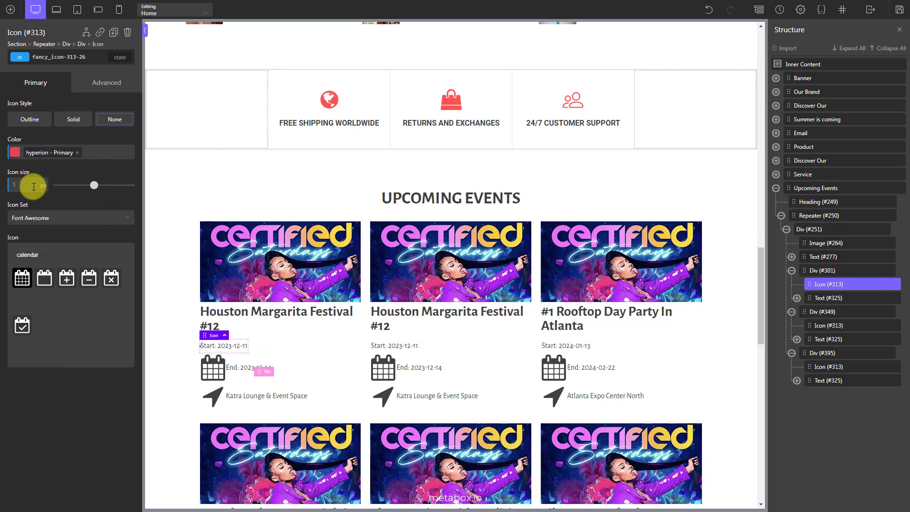
left_click(106, 83)
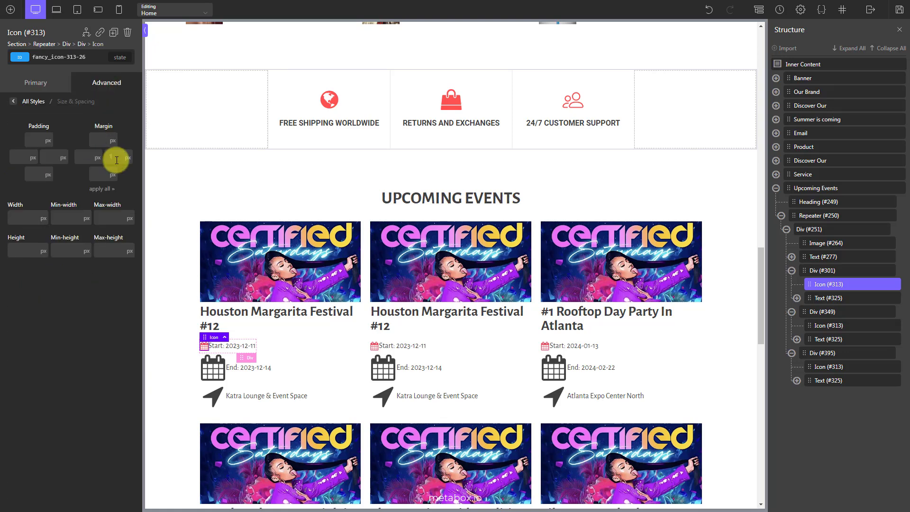
left_click(825, 298)
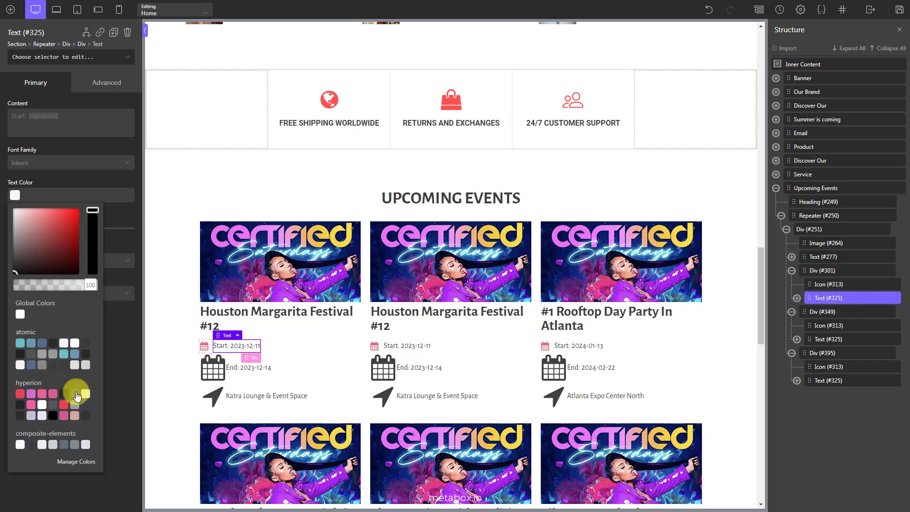
Style the start date text Bright Grey, 18px, weight 600; add right margin to the end icon
left_click(75, 392)
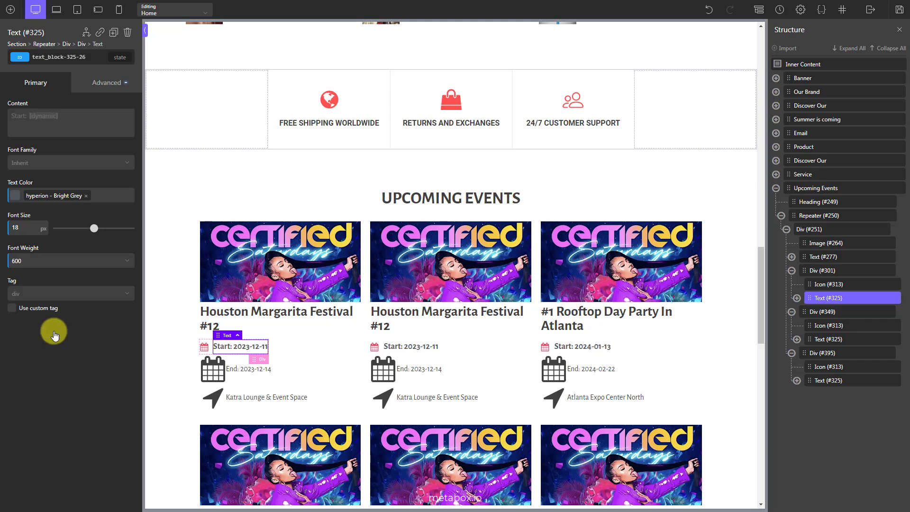
left_click(212, 368)
type("18")
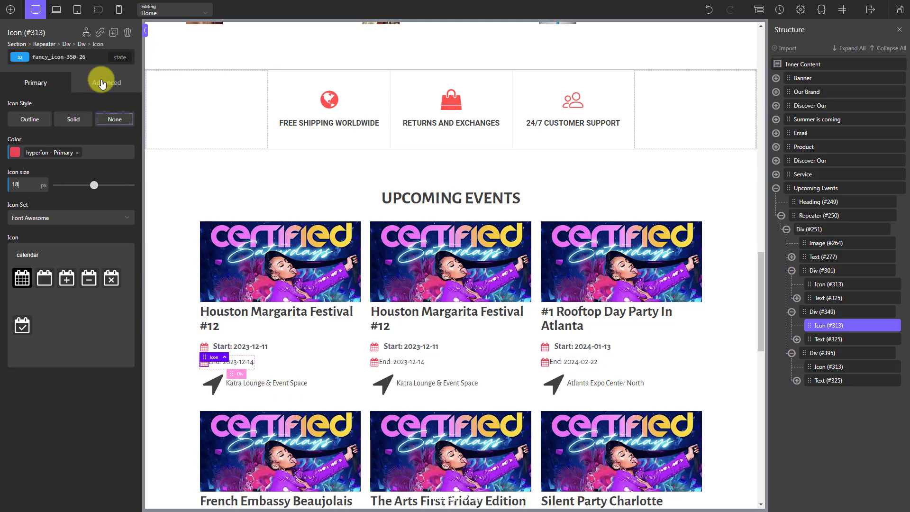
left_click(106, 83)
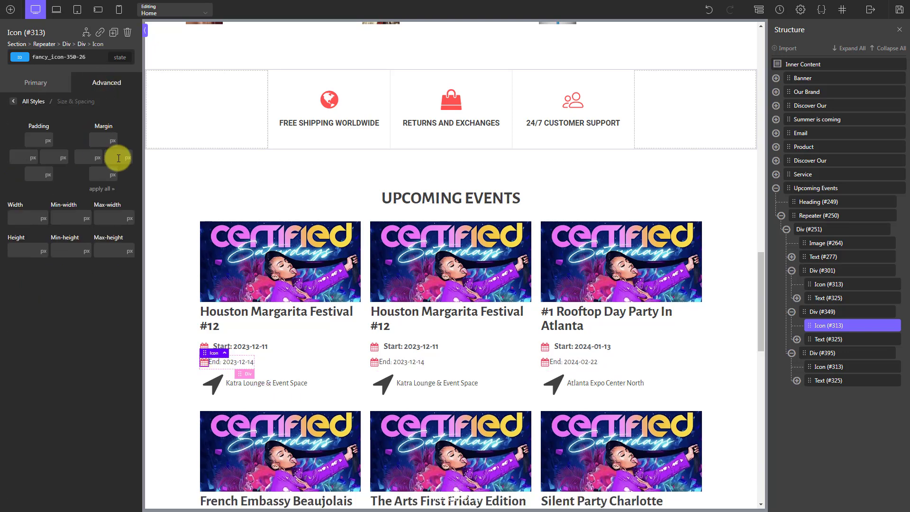
left_click(824, 339)
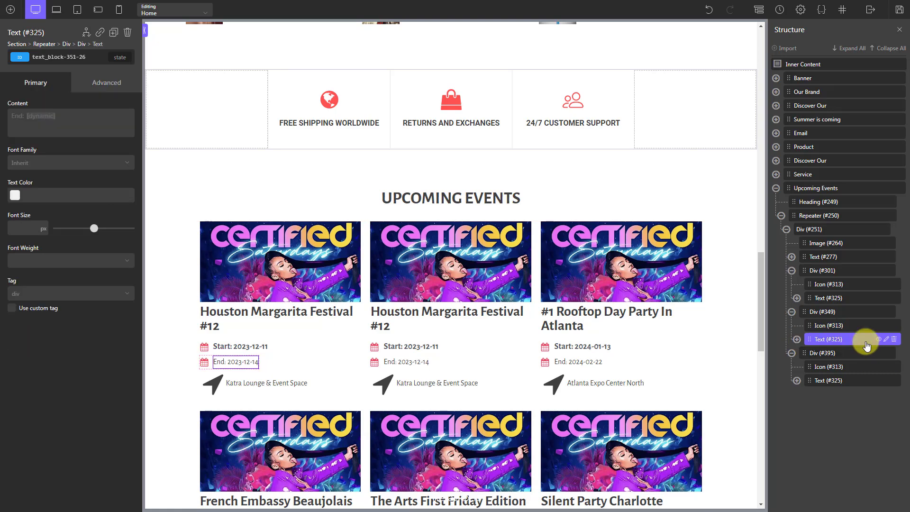
Give the end date text the grey colour, 18px size and 600 weight
left_click(15, 195)
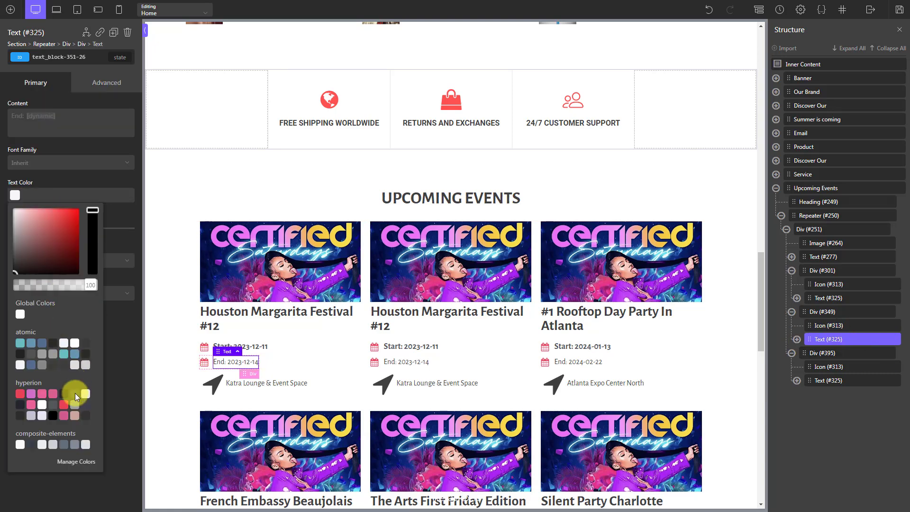
left_click(75, 393)
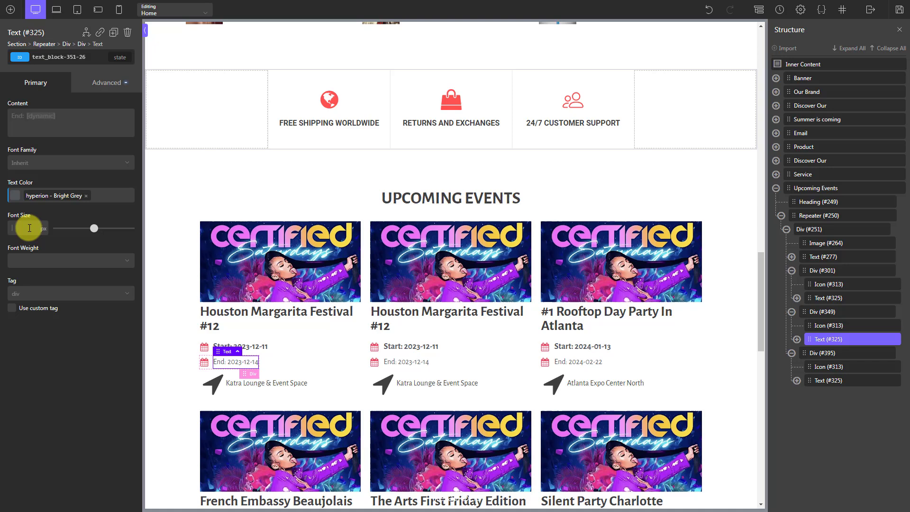
left_click(71, 261)
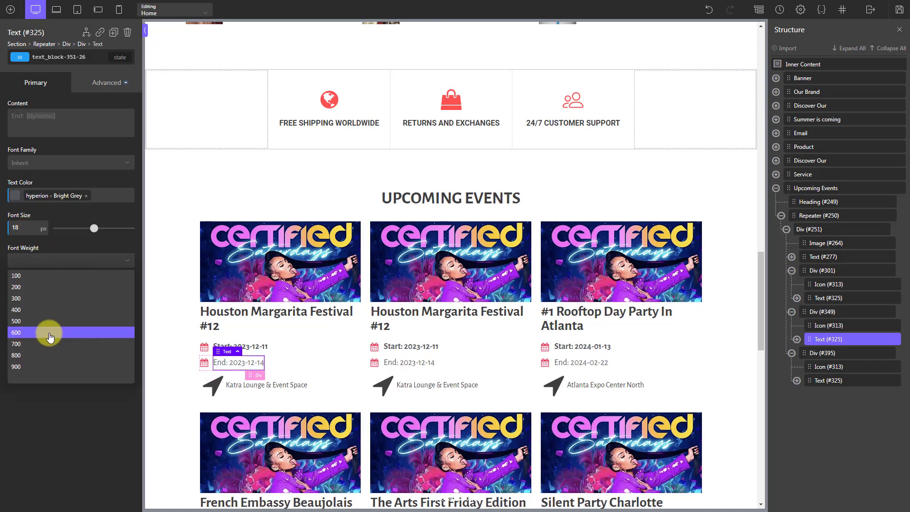
left_click(830, 367)
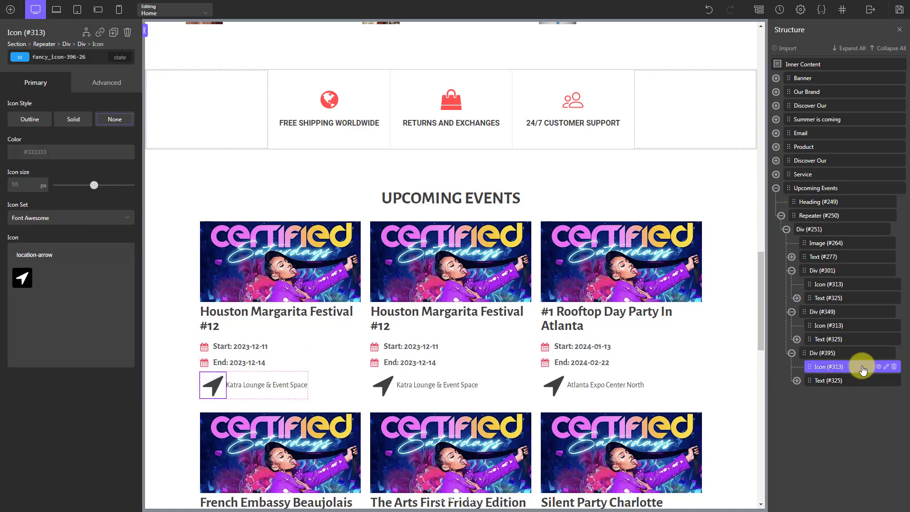
Colour the venue icon hyperion Primary, shrink it, and add margin before the venue name
left_click(70, 152)
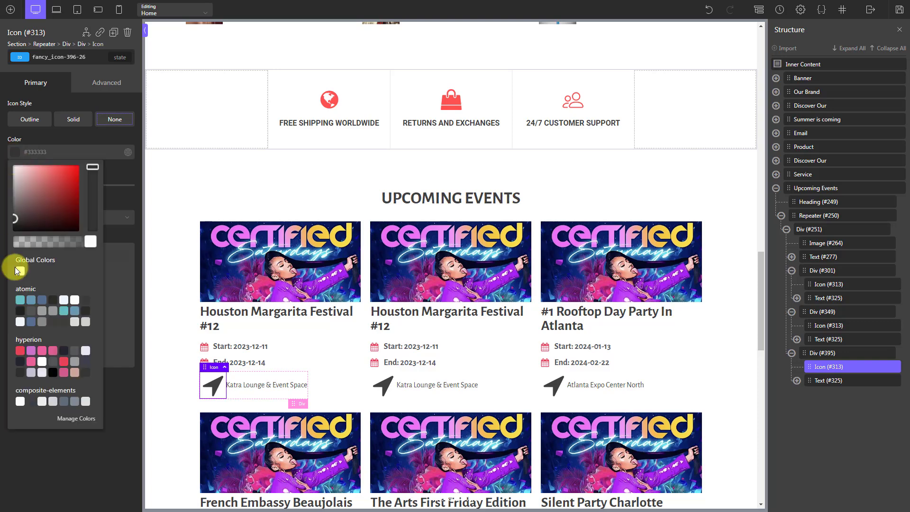
left_click(19, 350)
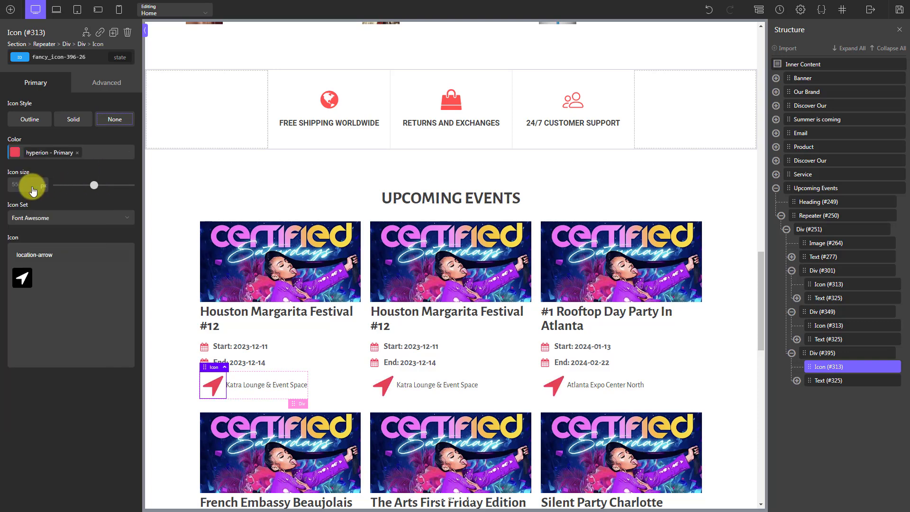
left_click(106, 83)
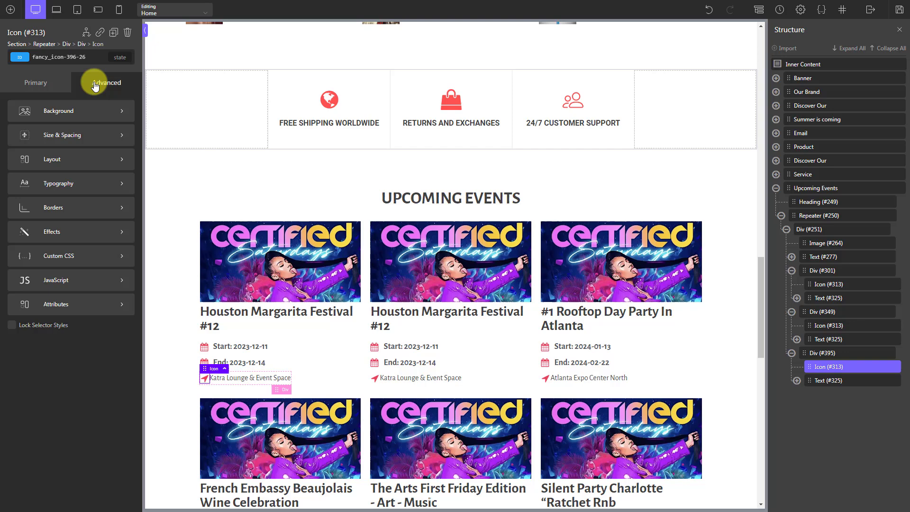
left_click(106, 83)
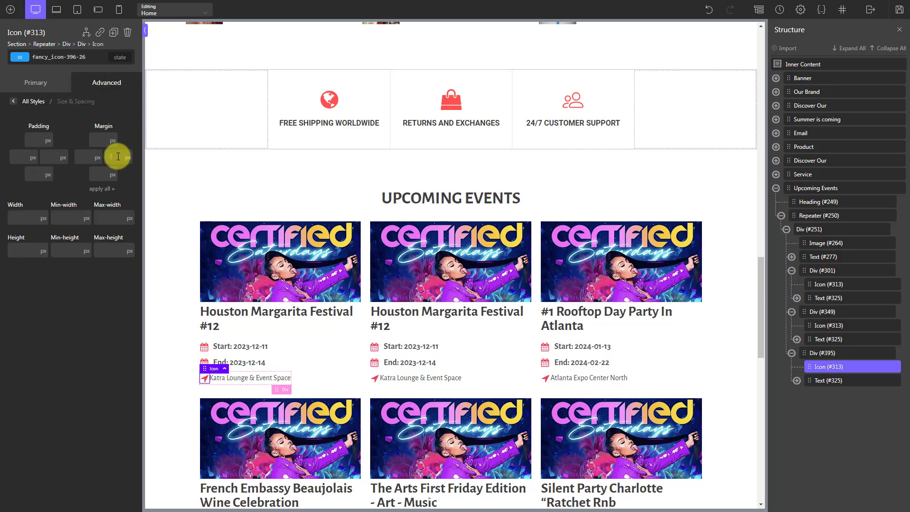
left_click(259, 377)
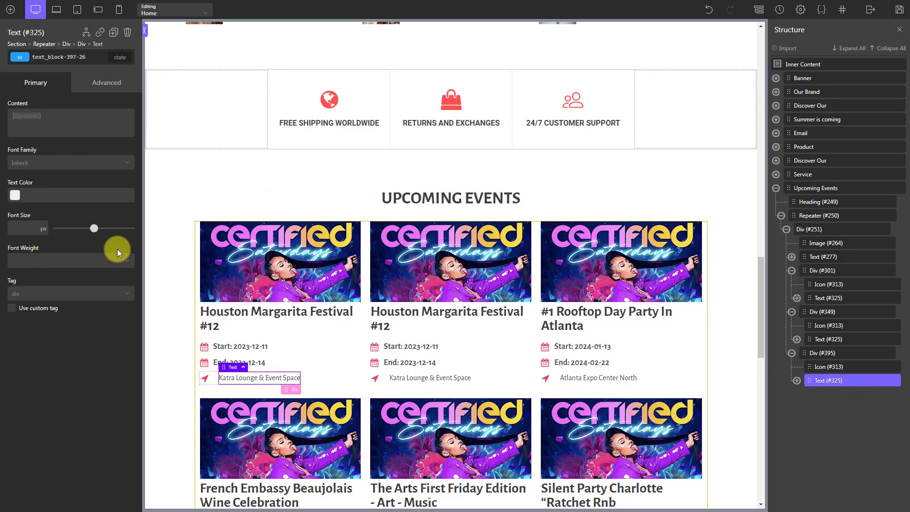
left_click(15, 195)
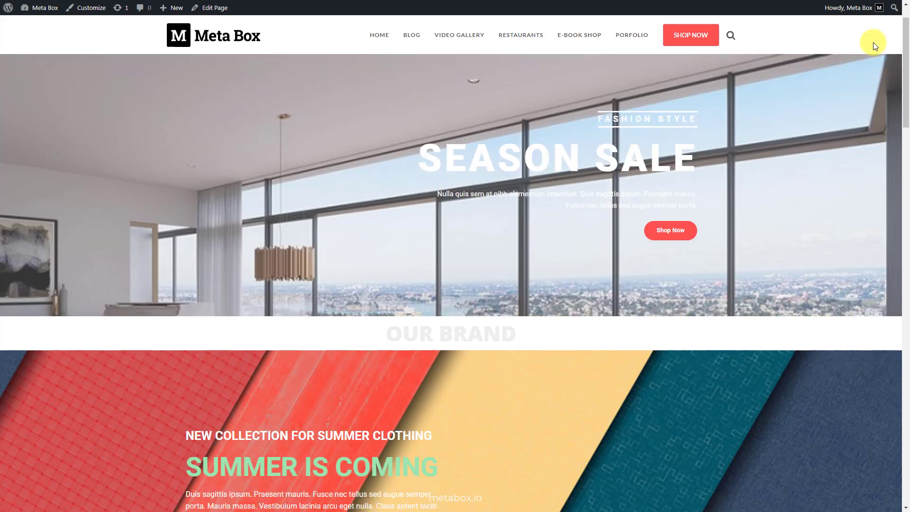
Scroll the live home page down to the styled Upcoming Events section
scroll("down", 3)
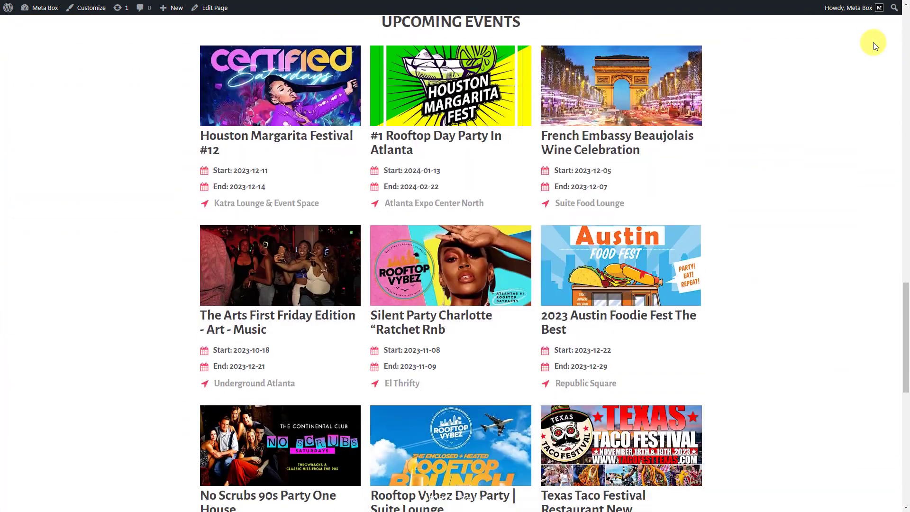
scroll("down", 3)
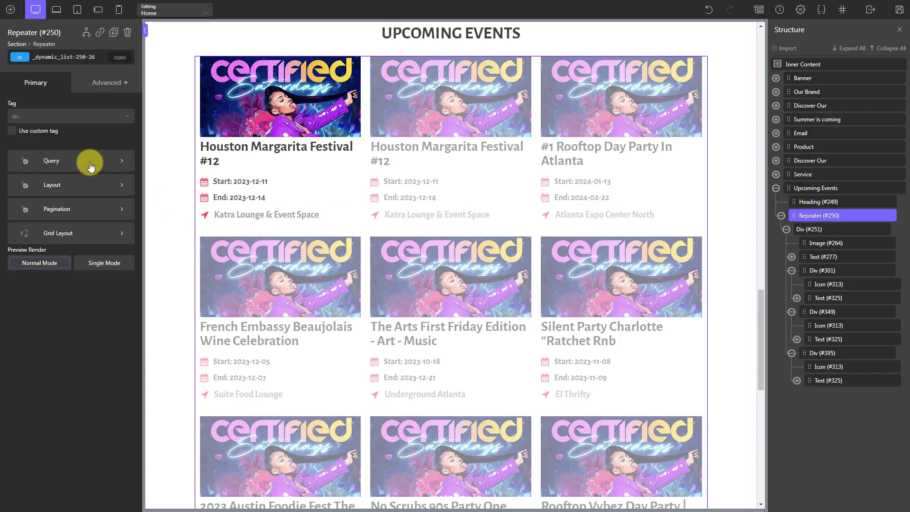
Switch the repeater's Query to advanced and open the Edit Query editor
left_click(52, 161)
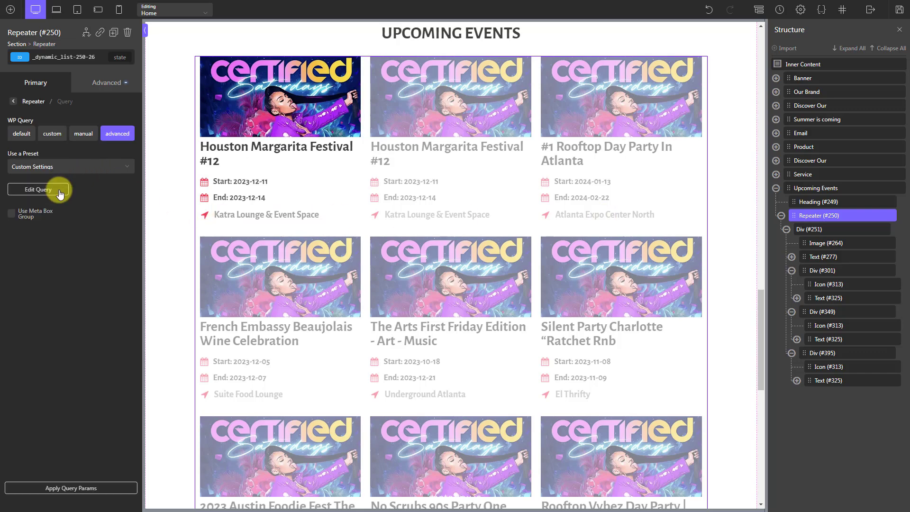
left_click(39, 189)
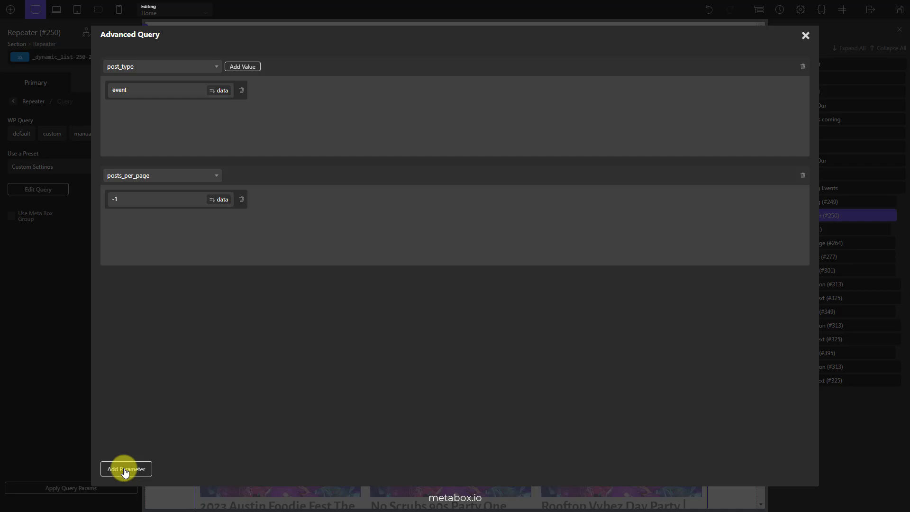
Add a meta_key parameter valued end_date, then a meta_value parameter
left_click(126, 469)
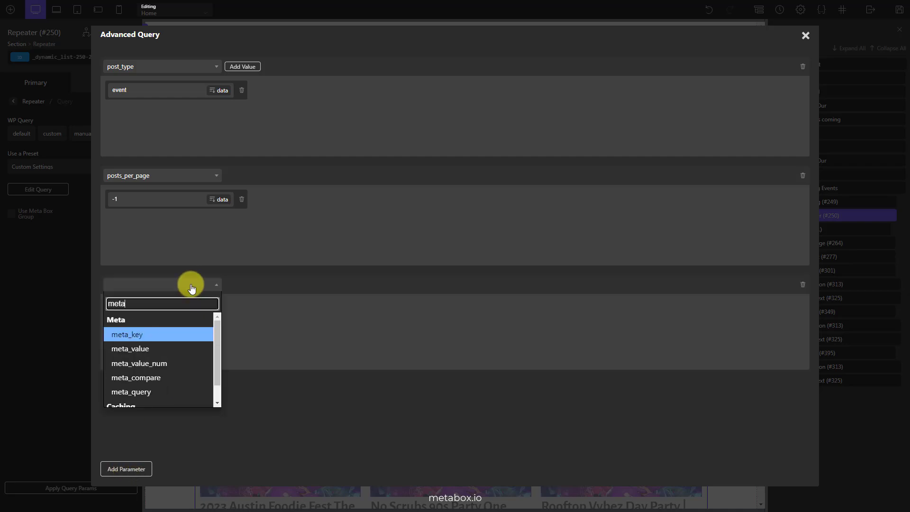
left_click(127, 333)
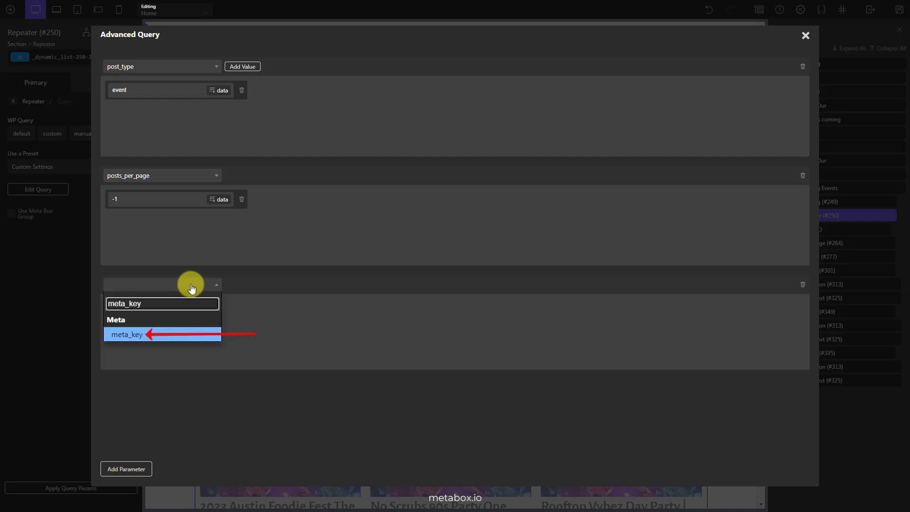
left_click(127, 334)
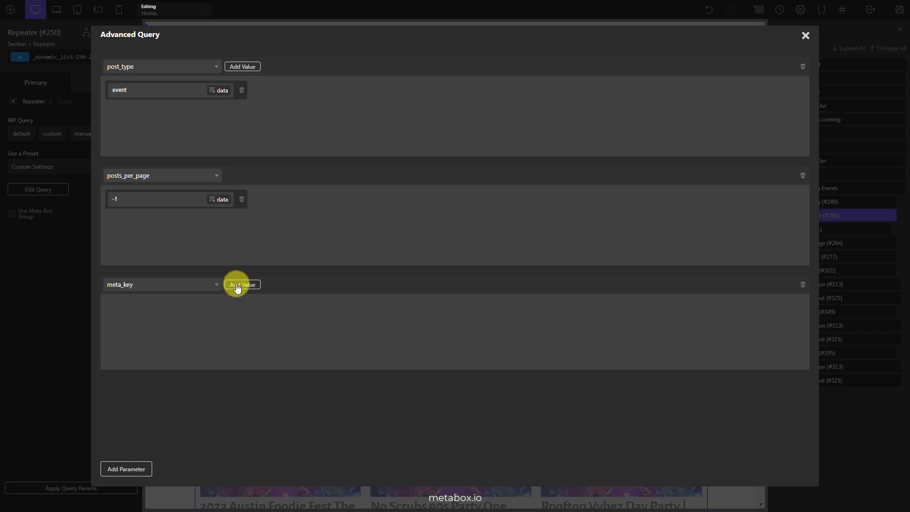
left_click(242, 284)
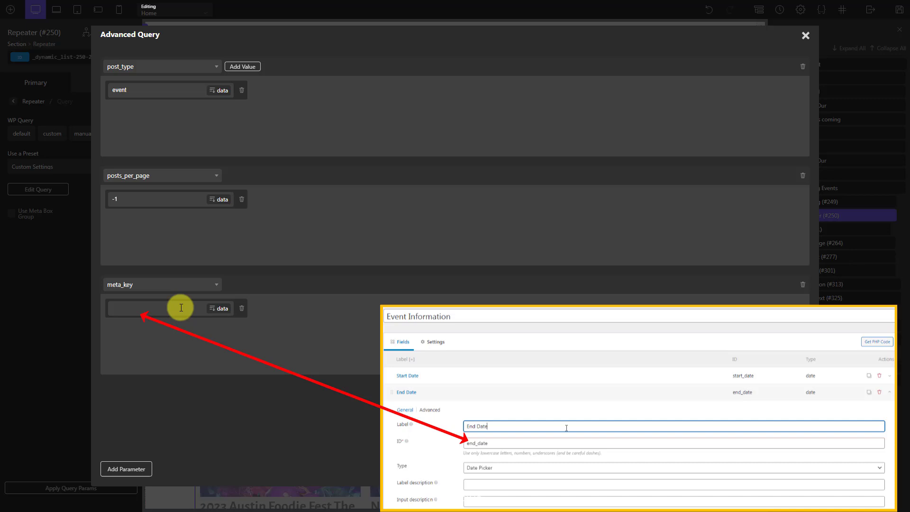
type("end_date")
type("meta_va")
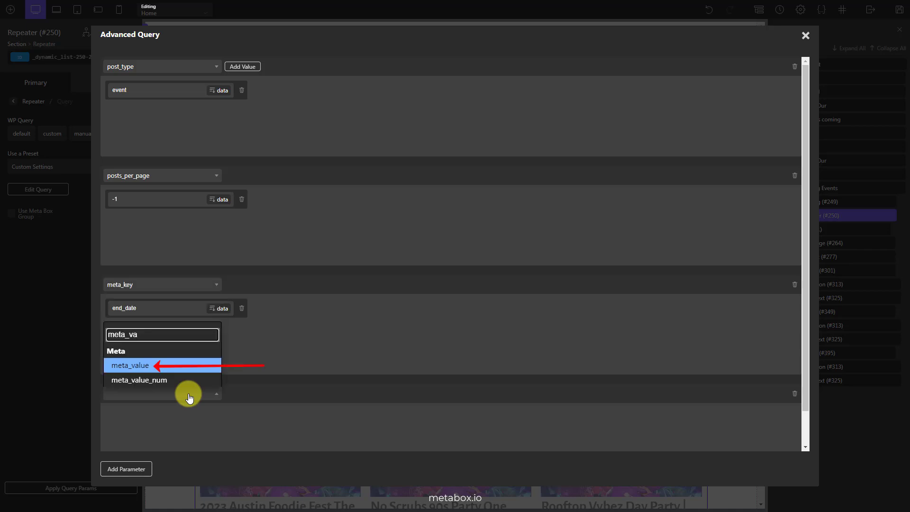
left_click(131, 365)
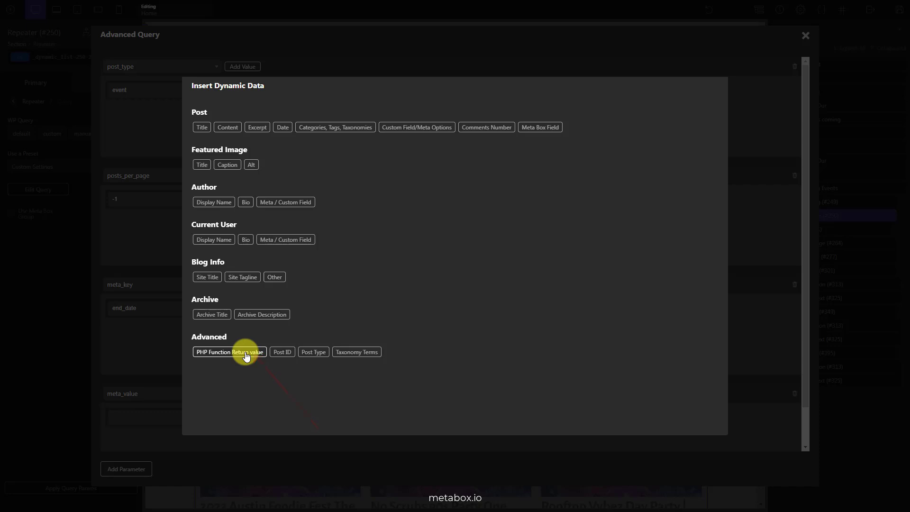
Insert a PHP Function Return value for meta_value: function date, argument Y-m-d
left_click(229, 352)
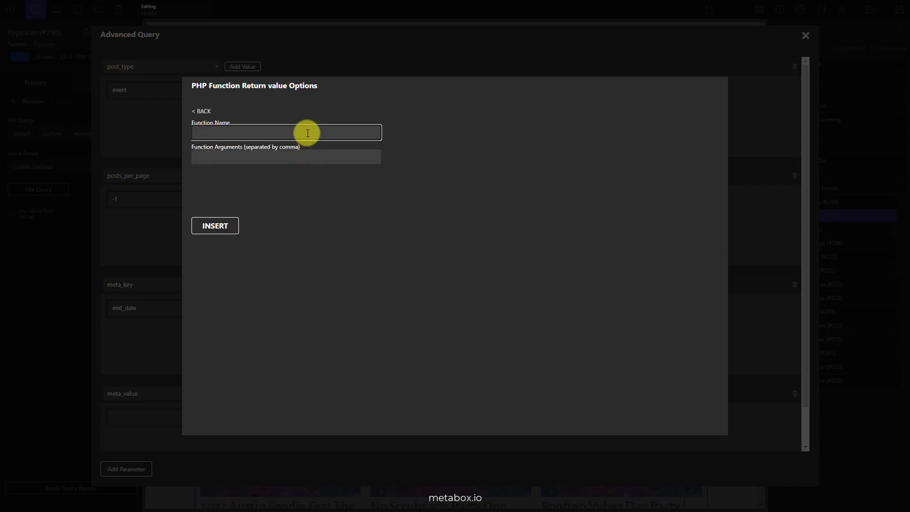
type("date")
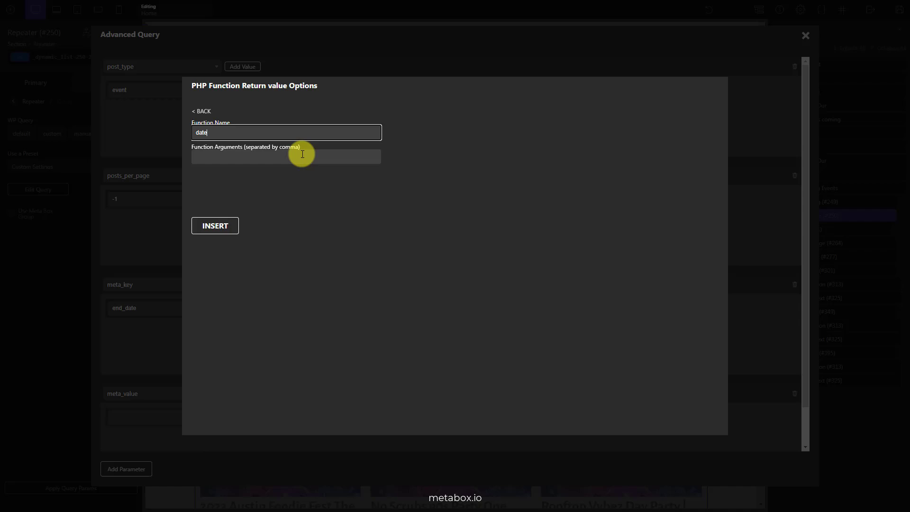
type("Y-m-d")
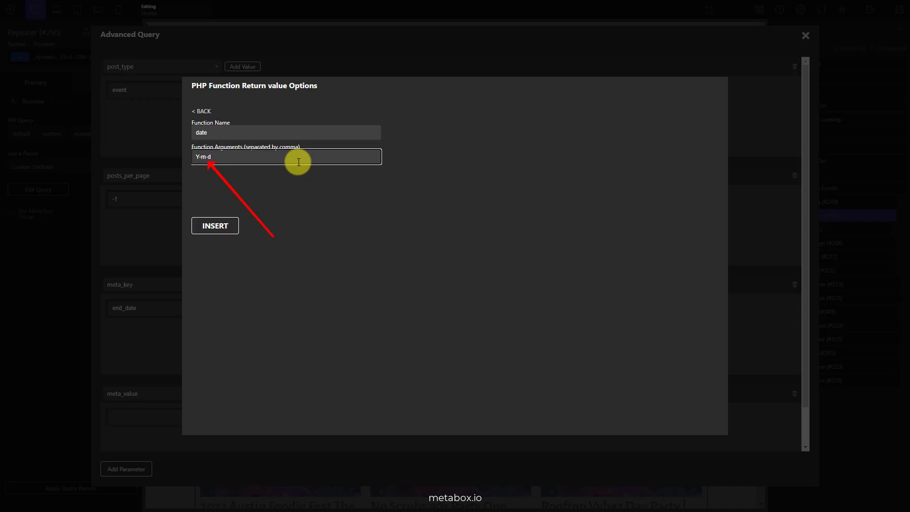
left_click(214, 225)
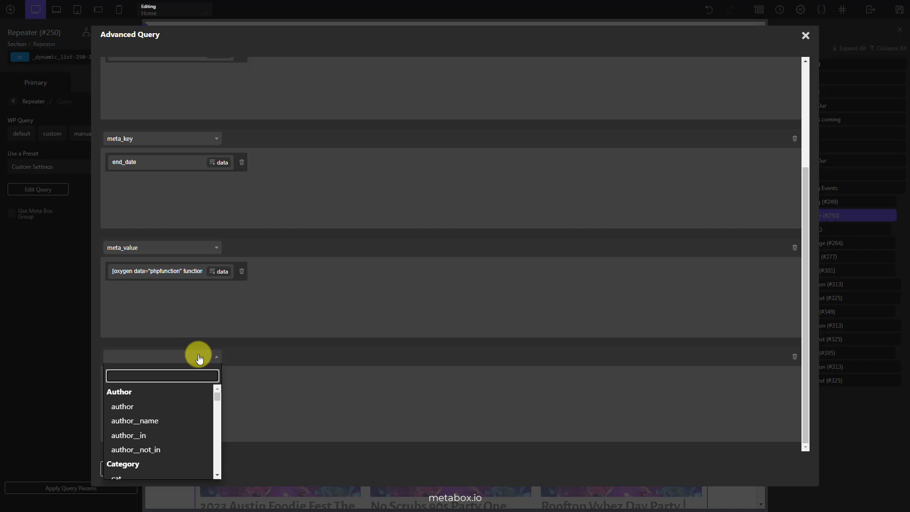
Add a meta_compare parameter with the value >=
type("meta_compare")
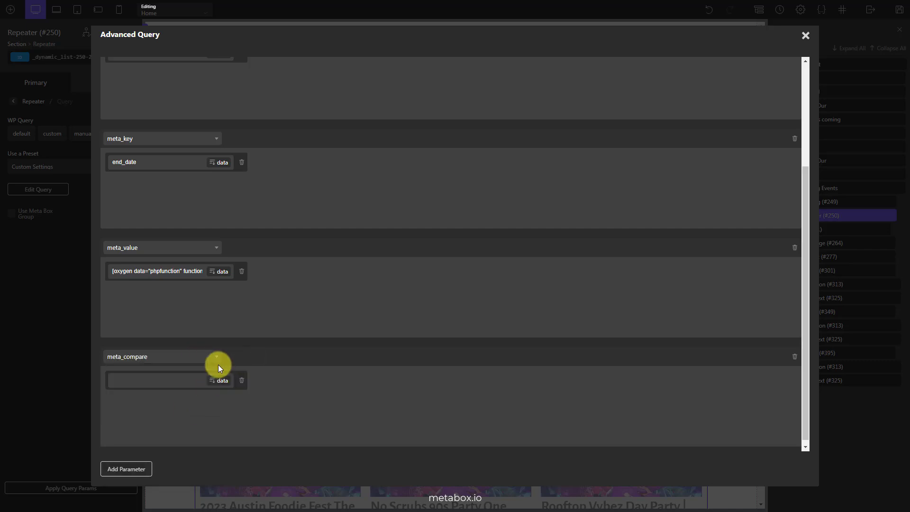
type(">=")
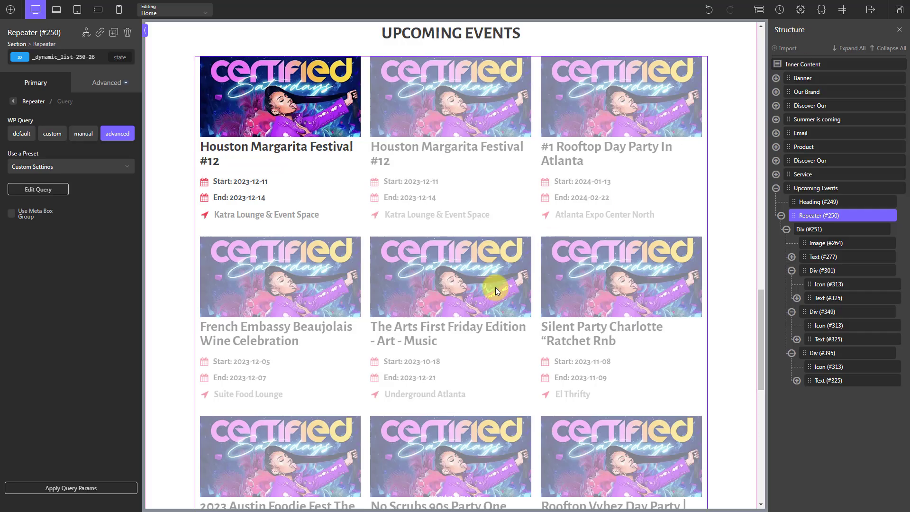
Apply the end-date query and view the six current events on the live homepage
left_click(71, 488)
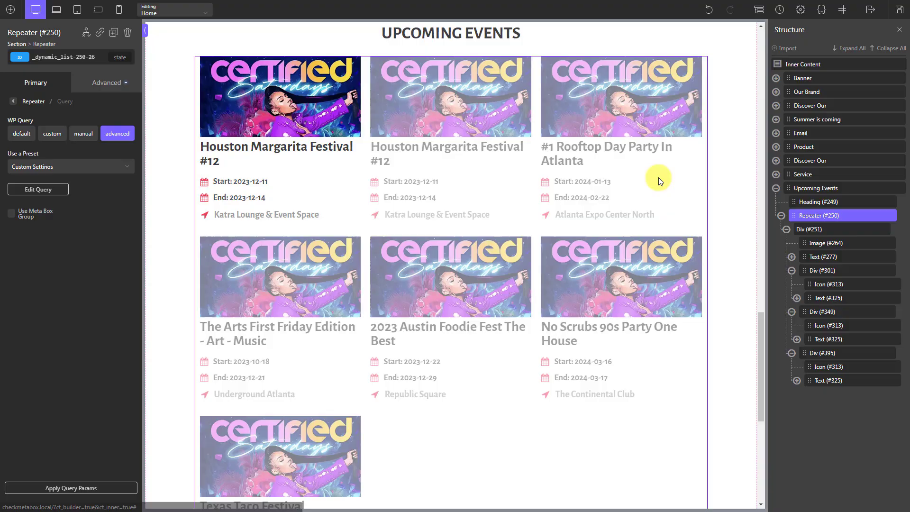
mouse_move(869, 10)
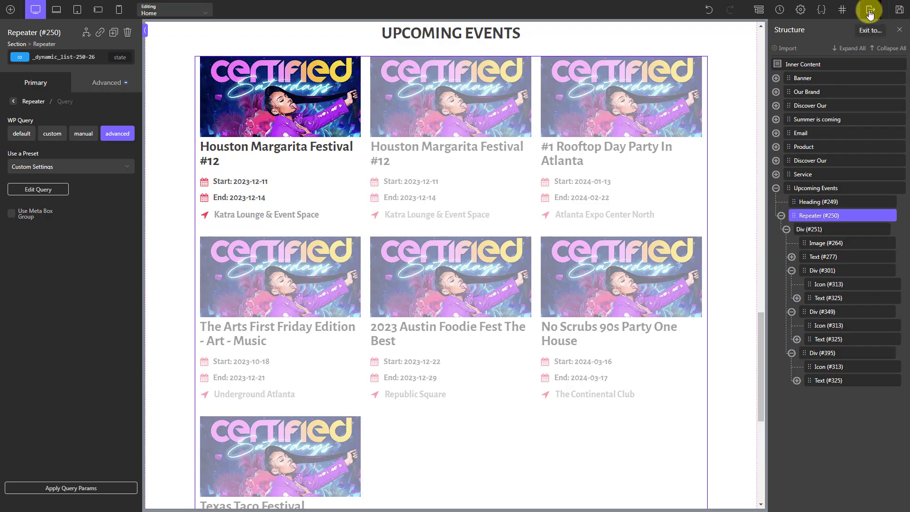
left_click(869, 13)
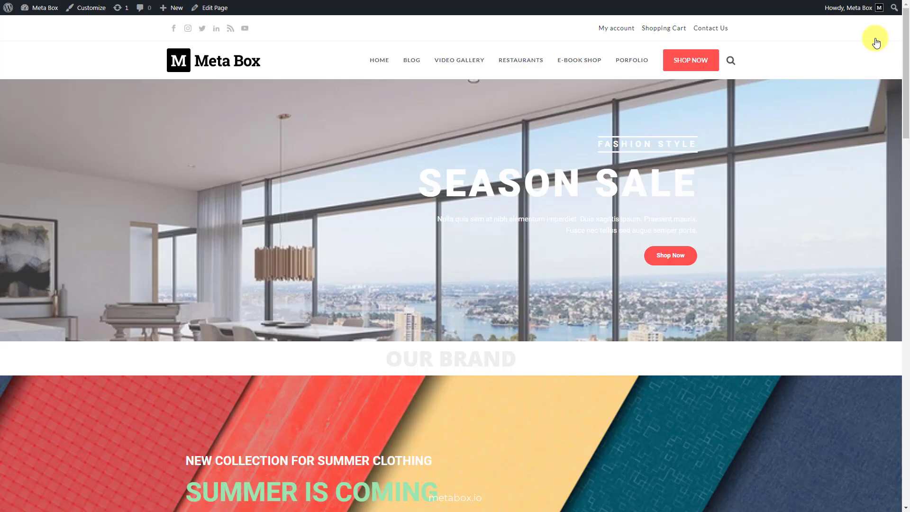
scroll("down", 3)
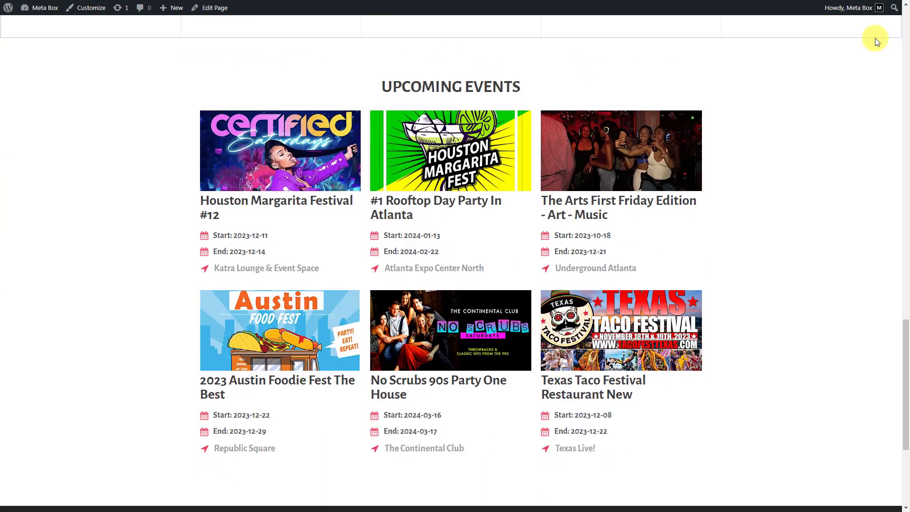